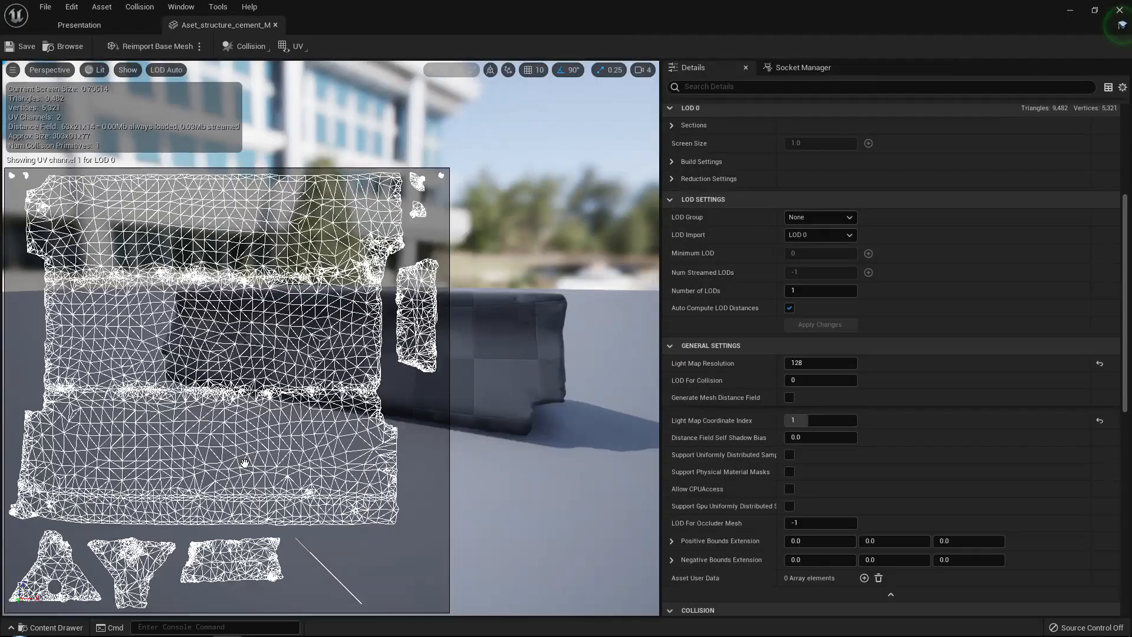
- Set the UV channel display to None so the checkered barrier mesh shows alone
{"action": "left_click", "coordinate": [295, 46]}
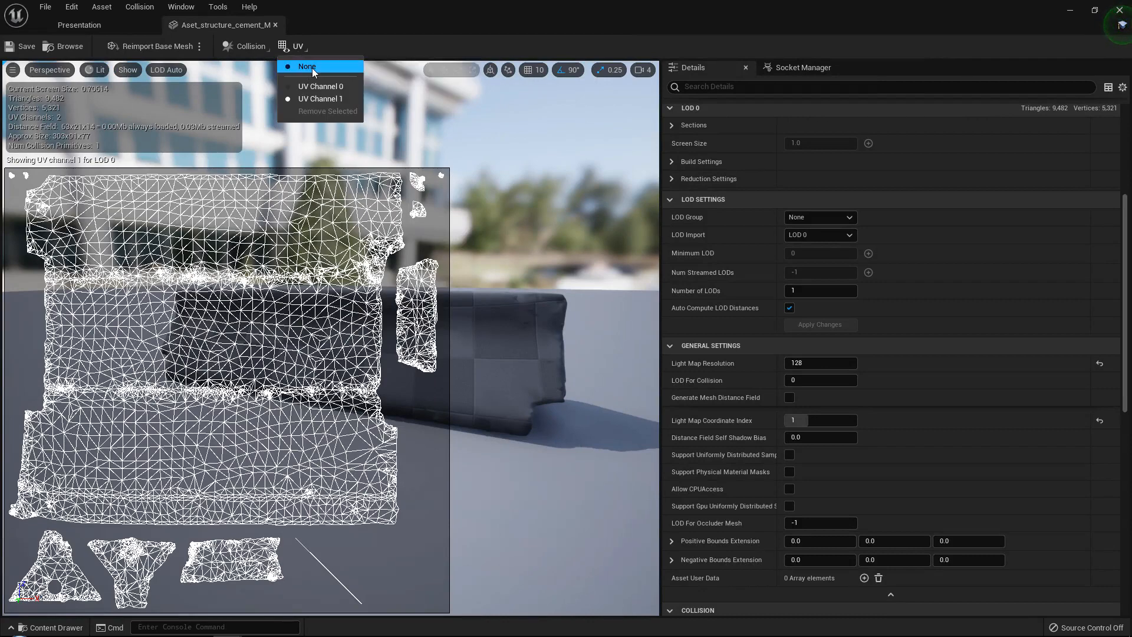
{"action": "left_click", "coordinate": [306, 67]}
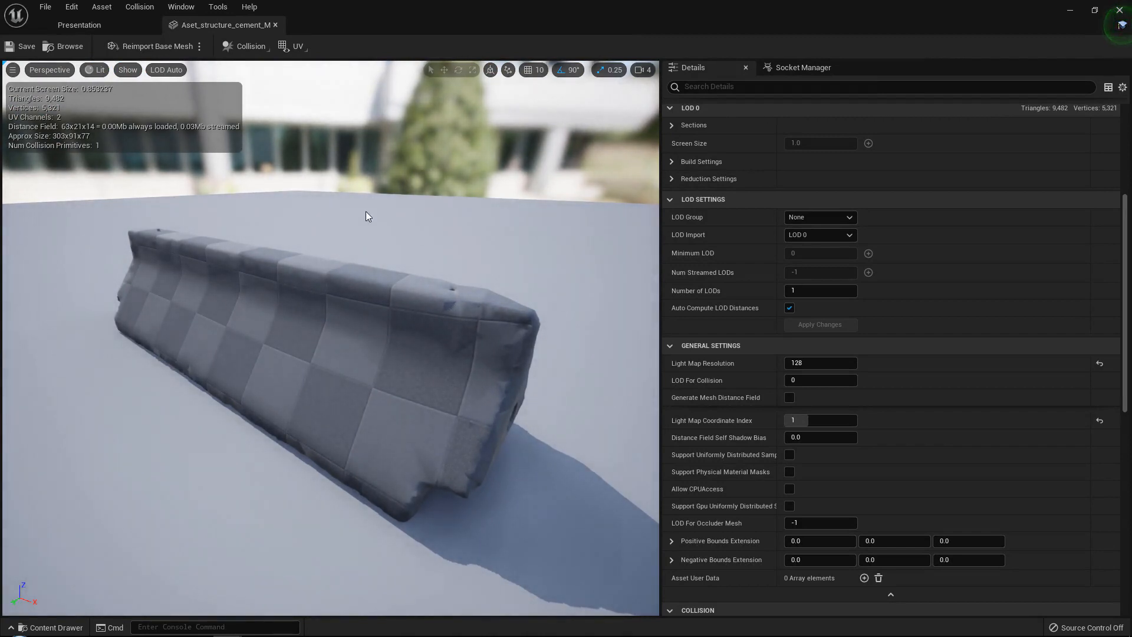
{"action": "scroll", "scroll_direction": "down", "scroll_amount": 3}
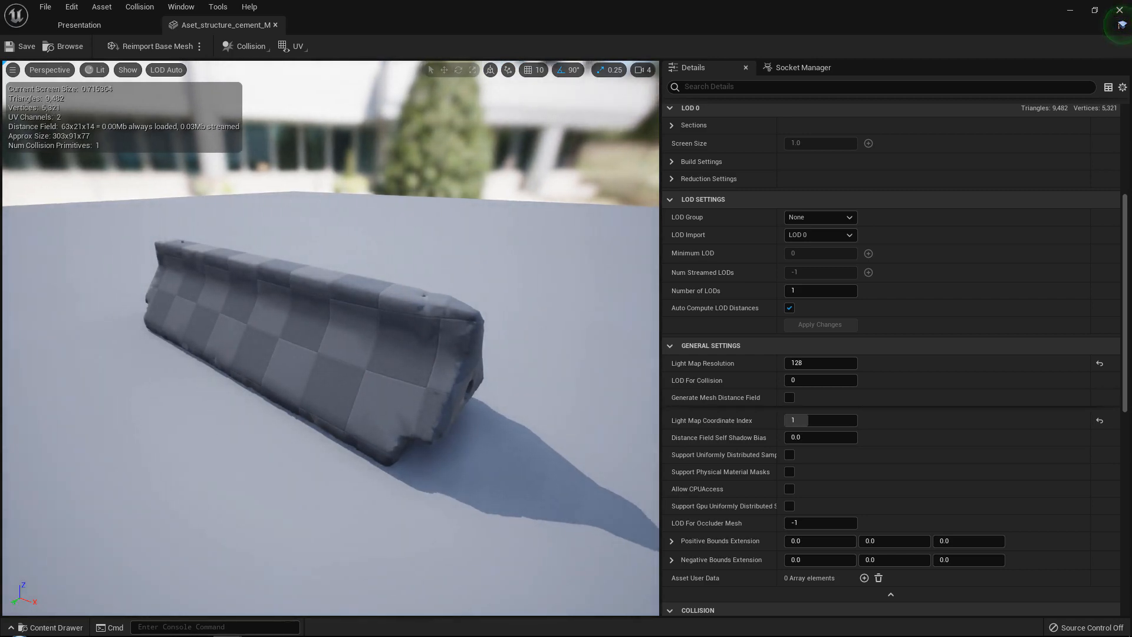
{"action": "scroll", "scroll_direction": "down", "scroll_amount": 3}
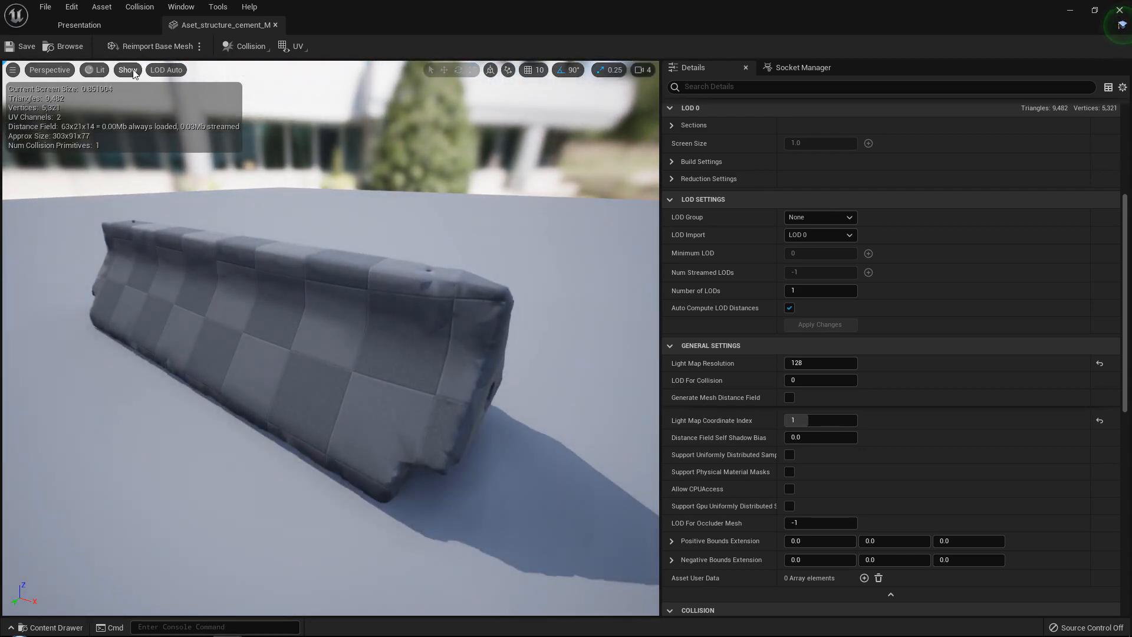
{"action": "left_click", "coordinate": [96, 70]}
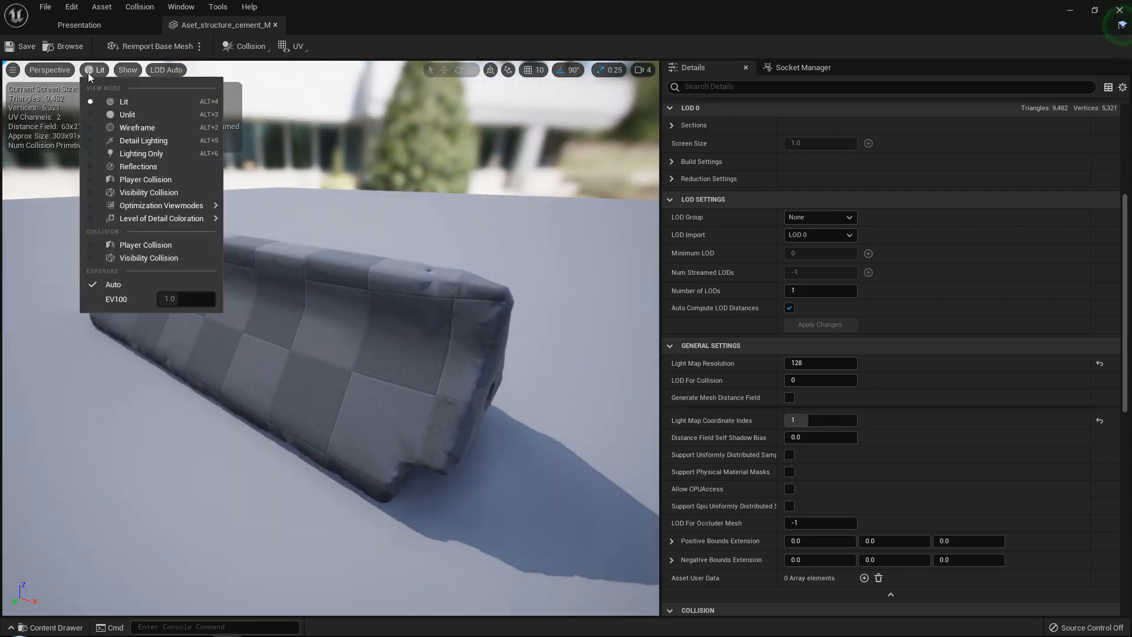
{"action": "left_click", "coordinate": [137, 128]}
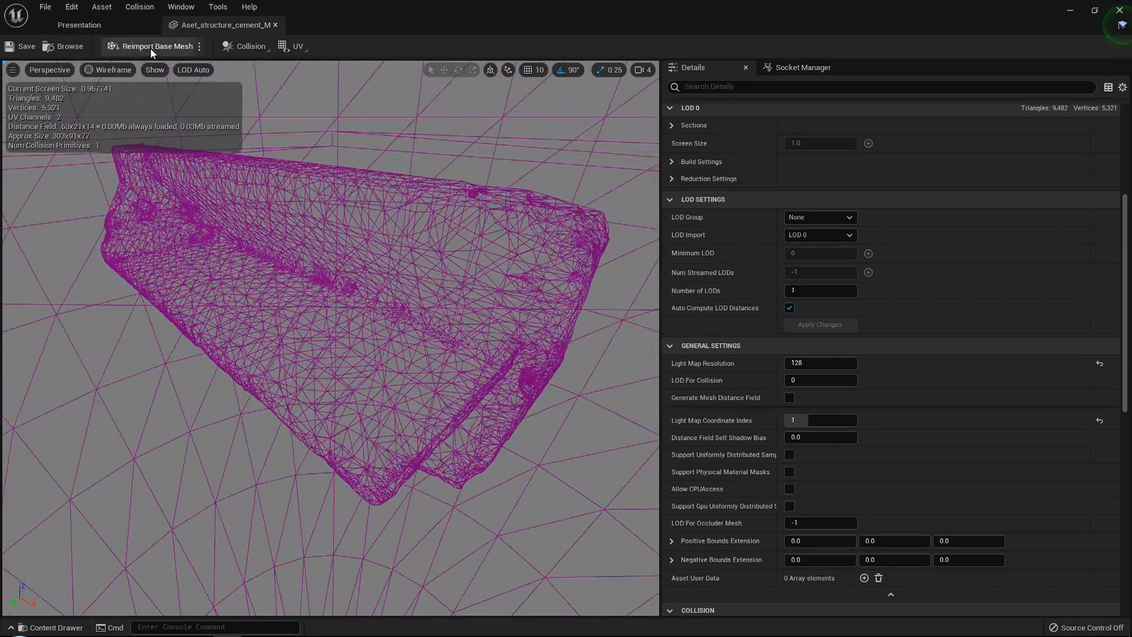
{"action": "left_click", "coordinate": [107, 70]}
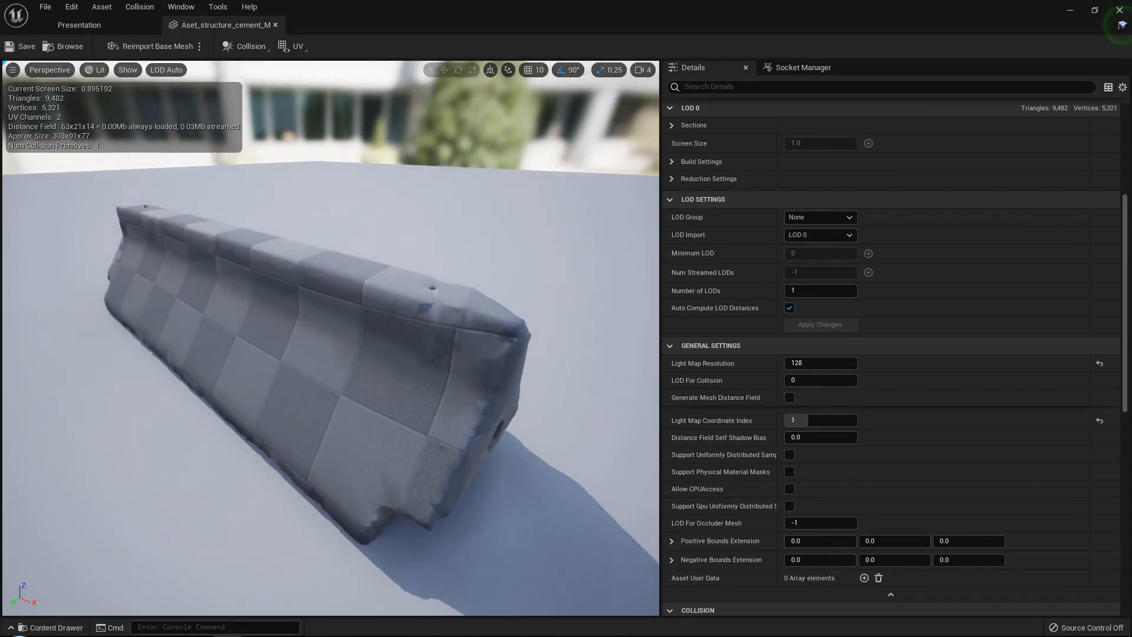
{"action": "mouse_move", "coordinate": [749, 228]}
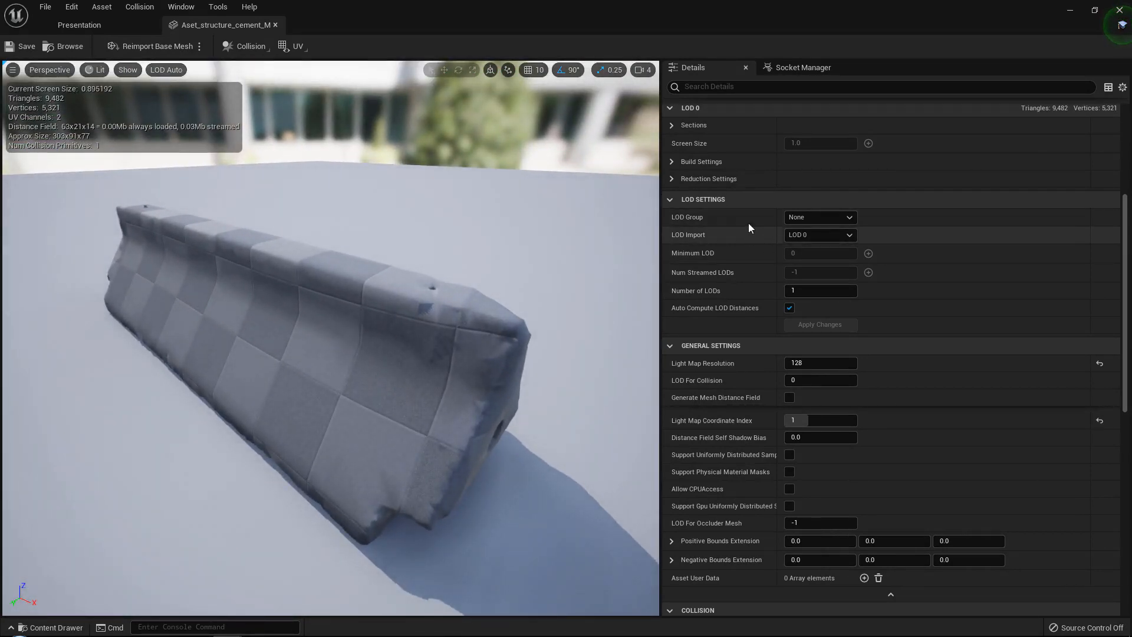
{"action": "scroll", "scroll_direction": "up", "scroll_amount": 3}
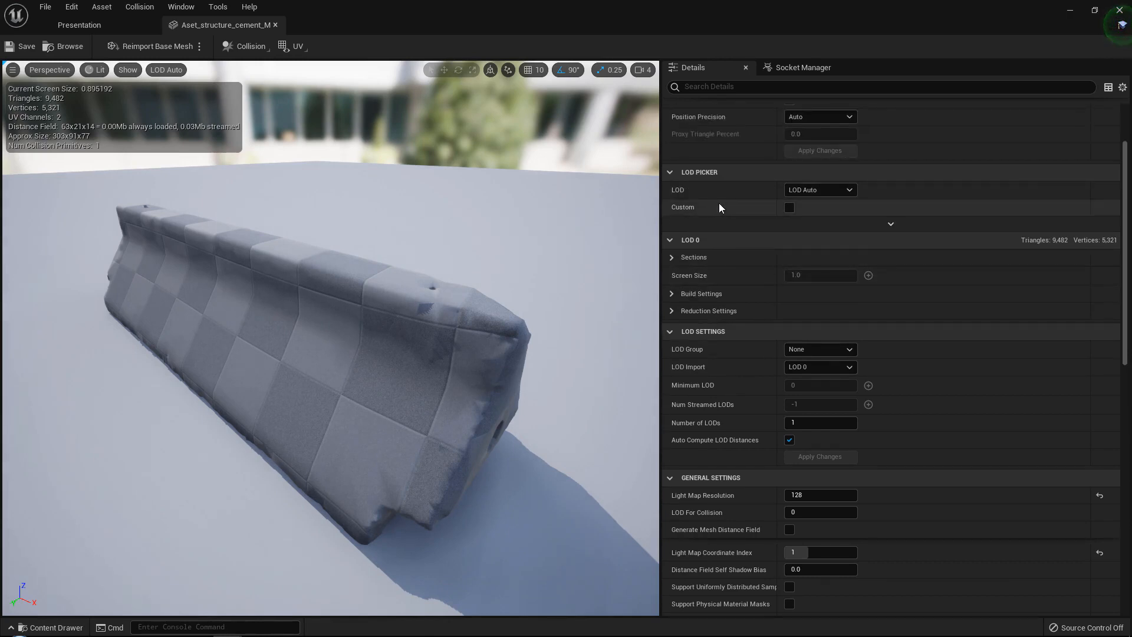
{"action": "mouse_move", "coordinate": [699, 335]}
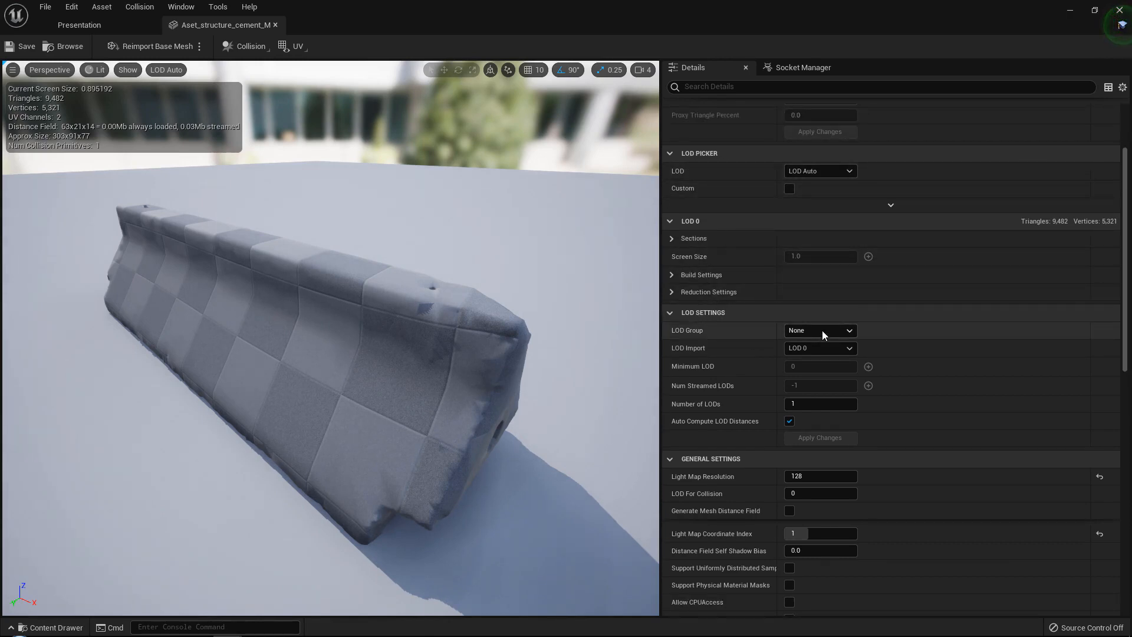
- Choose the LargeProp LOD group and confirm overwriting the barrier's LOD settings
{"action": "left_click", "coordinate": [820, 331]}
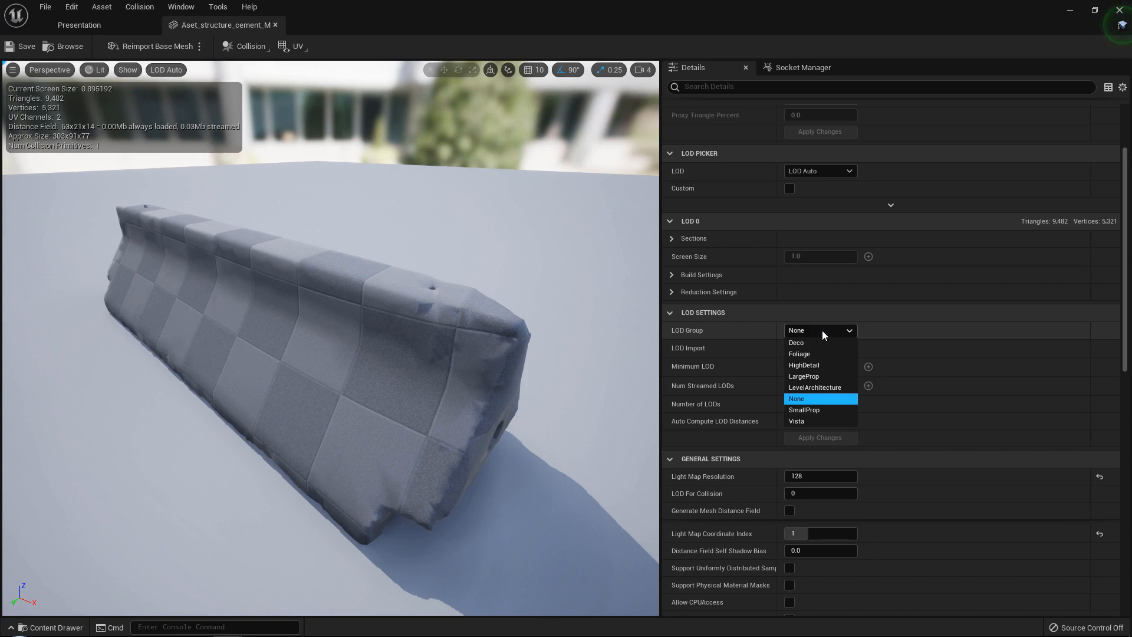
{"action": "mouse_move", "coordinate": [803, 376]}
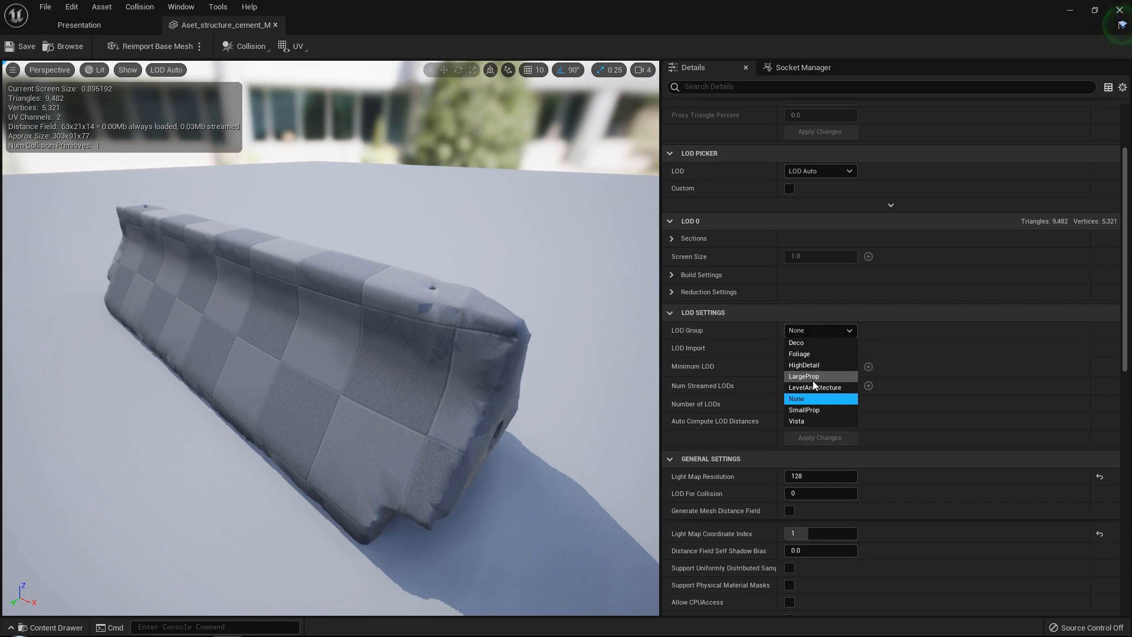
{"action": "mouse_move", "coordinate": [809, 385]}
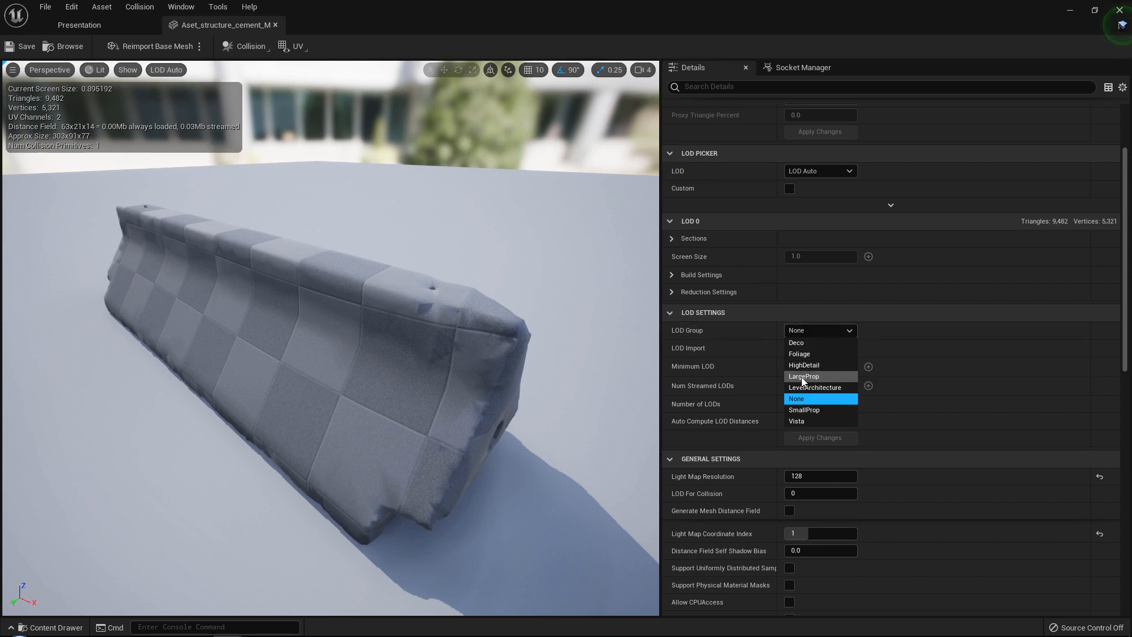
{"action": "mouse_move", "coordinate": [803, 376]}
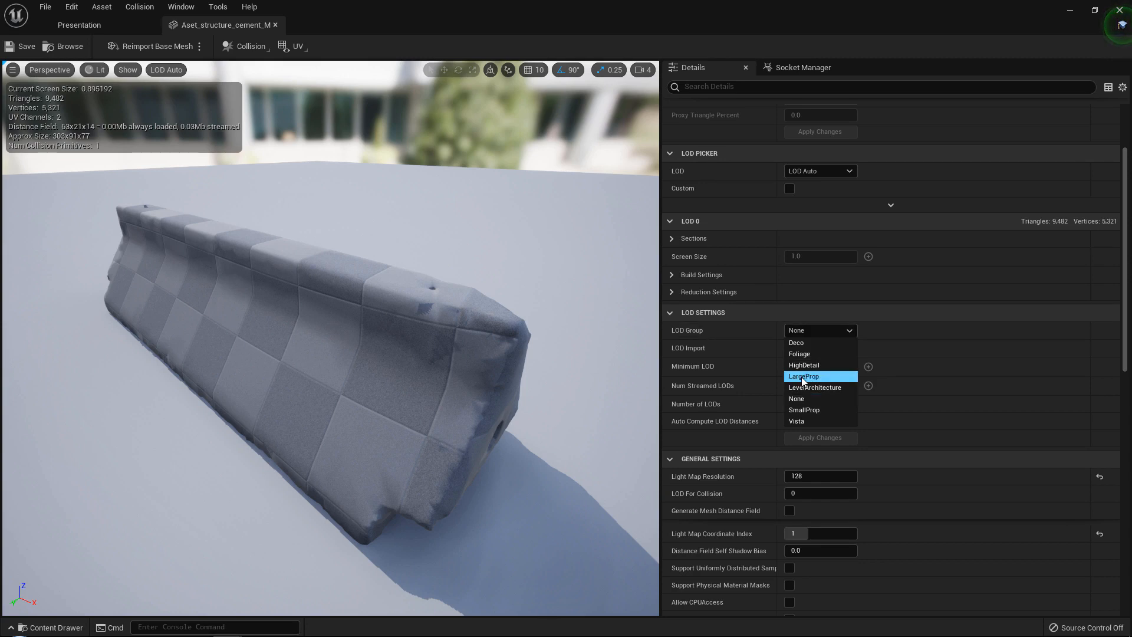
{"action": "left_click", "coordinate": [803, 376]}
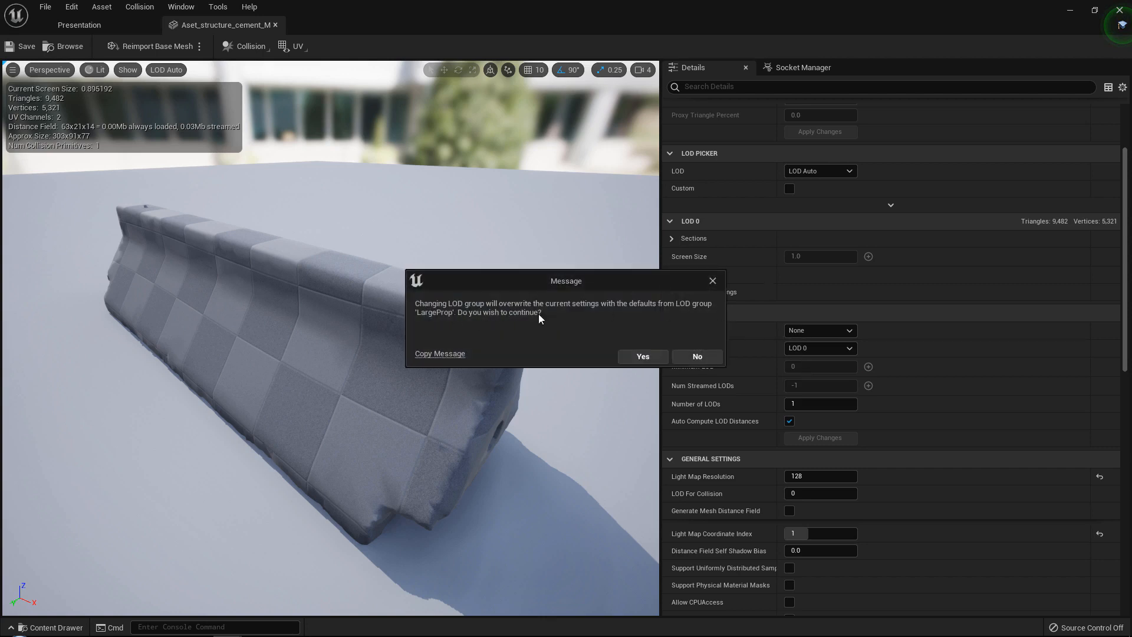
{"action": "left_click", "coordinate": [696, 356]}
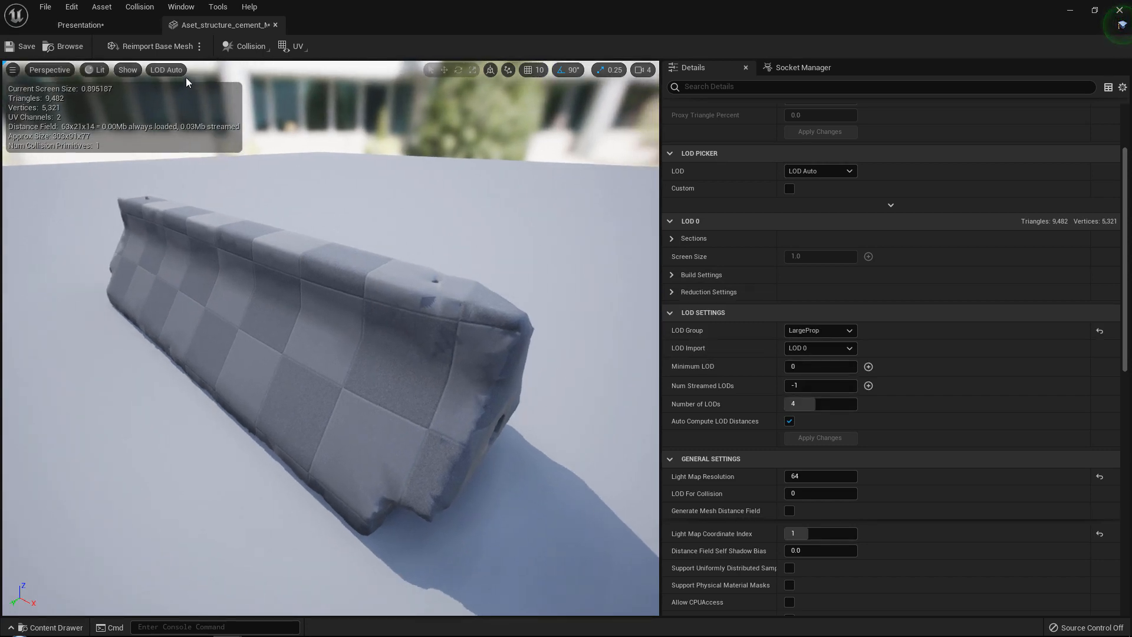
- Preview the barrier at LOD 0, 1, 2 and 3 in turn, down to 1,186 triangles
{"action": "left_click", "coordinate": [166, 70]}
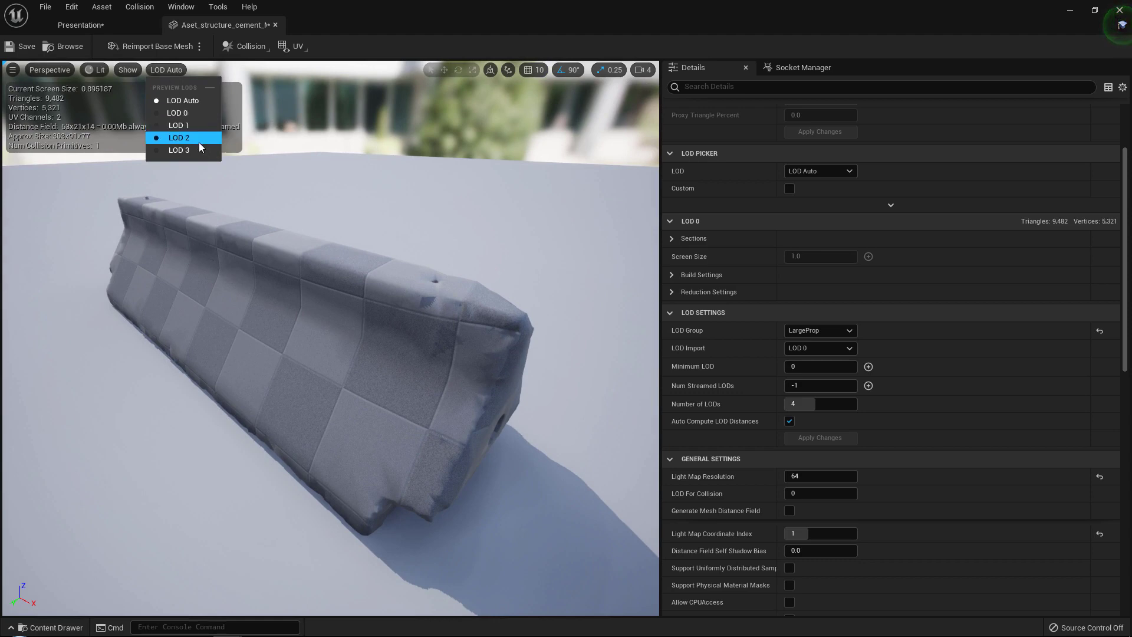
{"action": "mouse_move", "coordinate": [178, 113]}
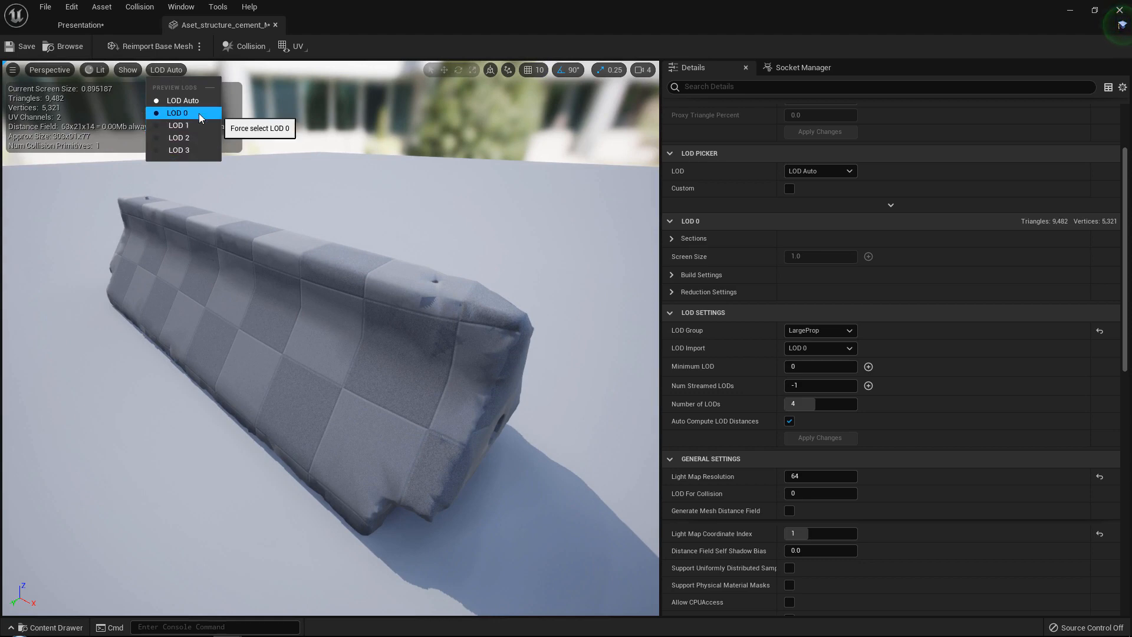
{"action": "left_click", "coordinate": [178, 114]}
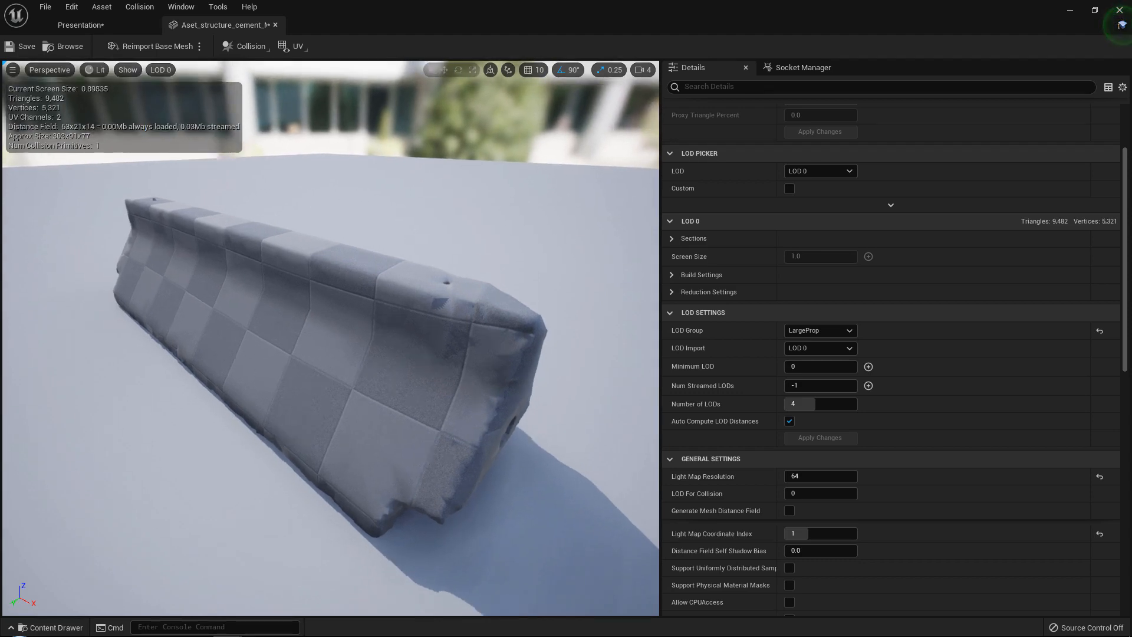
{"action": "left_click", "coordinate": [161, 70]}
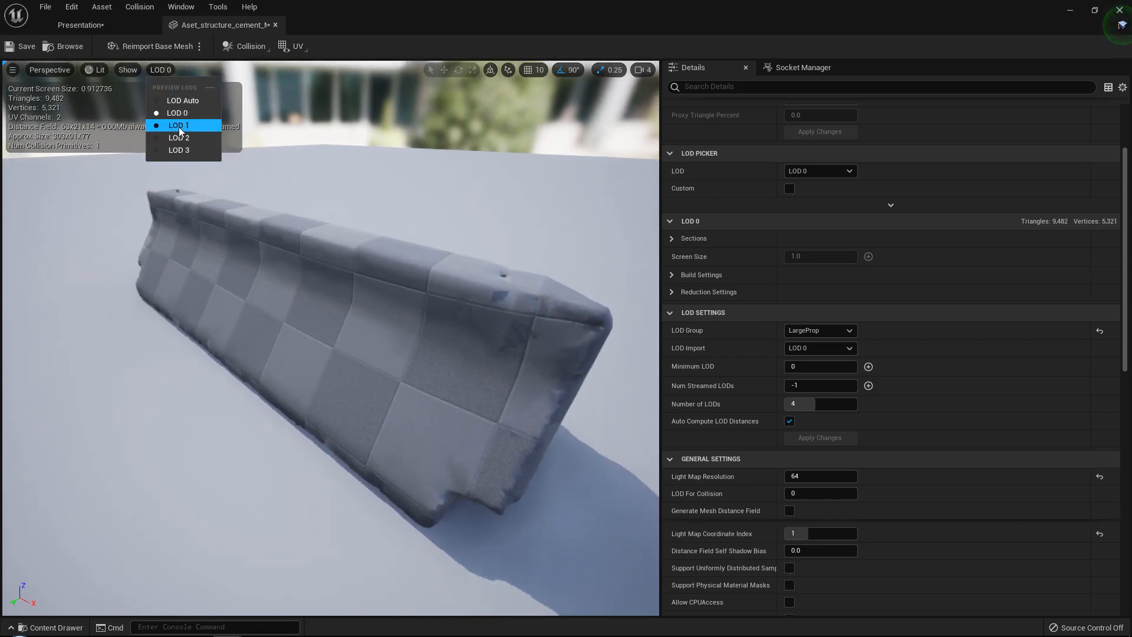
{"action": "left_click", "coordinate": [178, 125]}
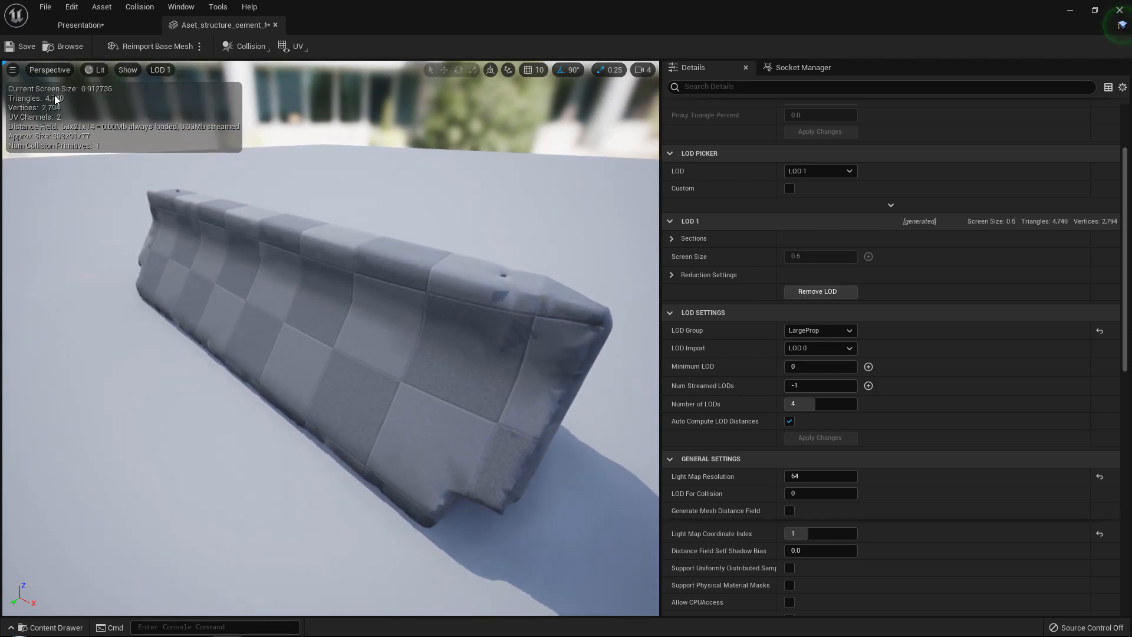
{"action": "left_click", "coordinate": [160, 69]}
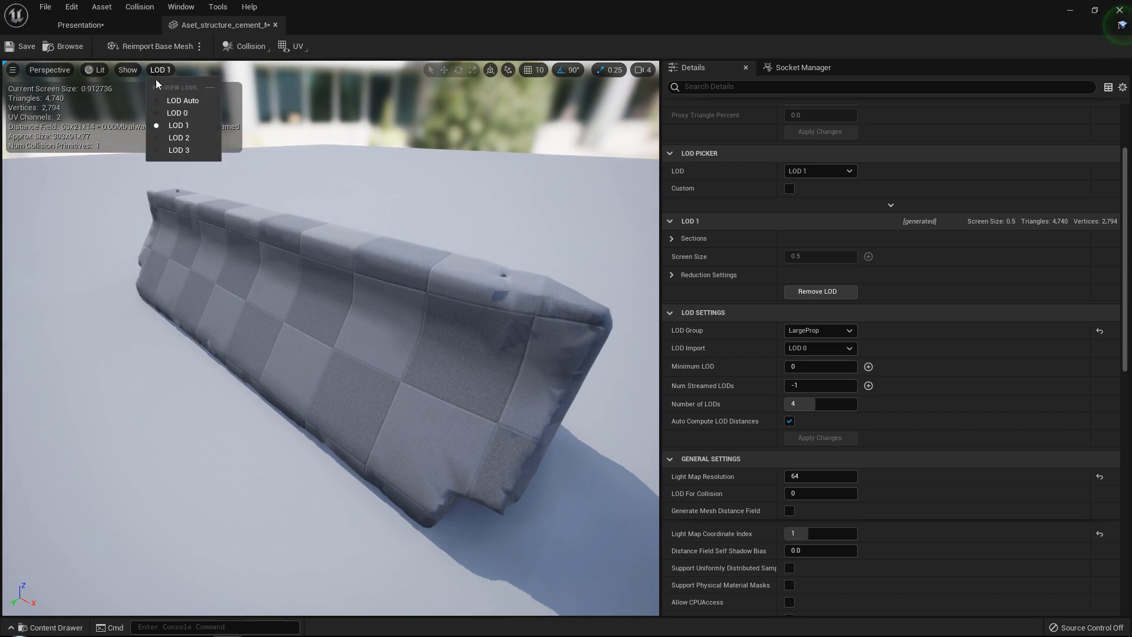
{"action": "left_click", "coordinate": [178, 136]}
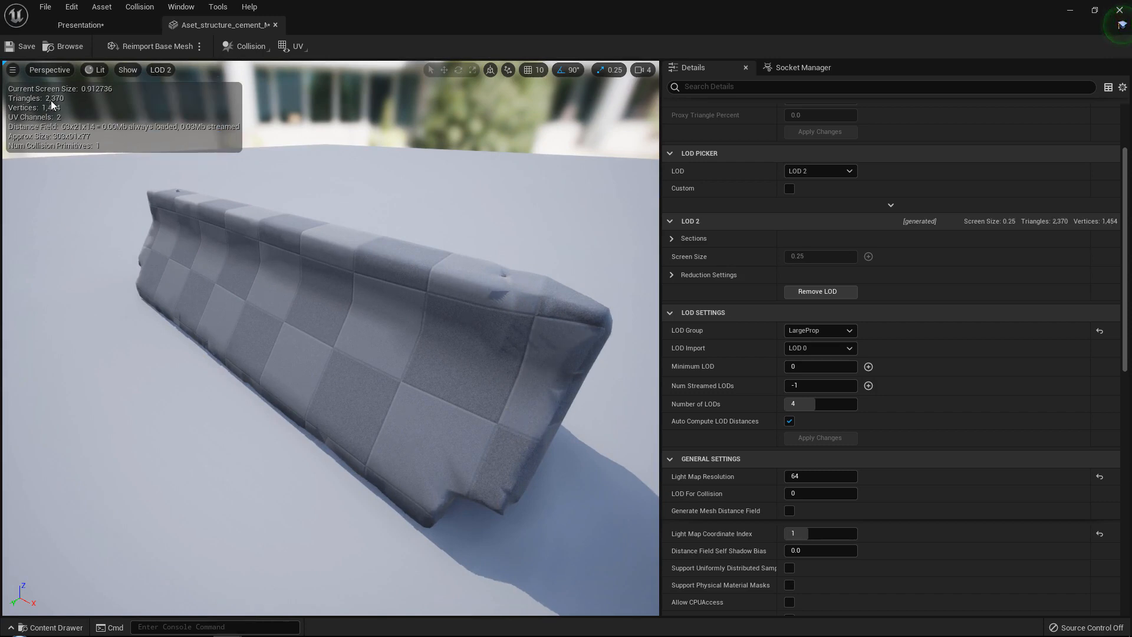
{"action": "left_click", "coordinate": [160, 70]}
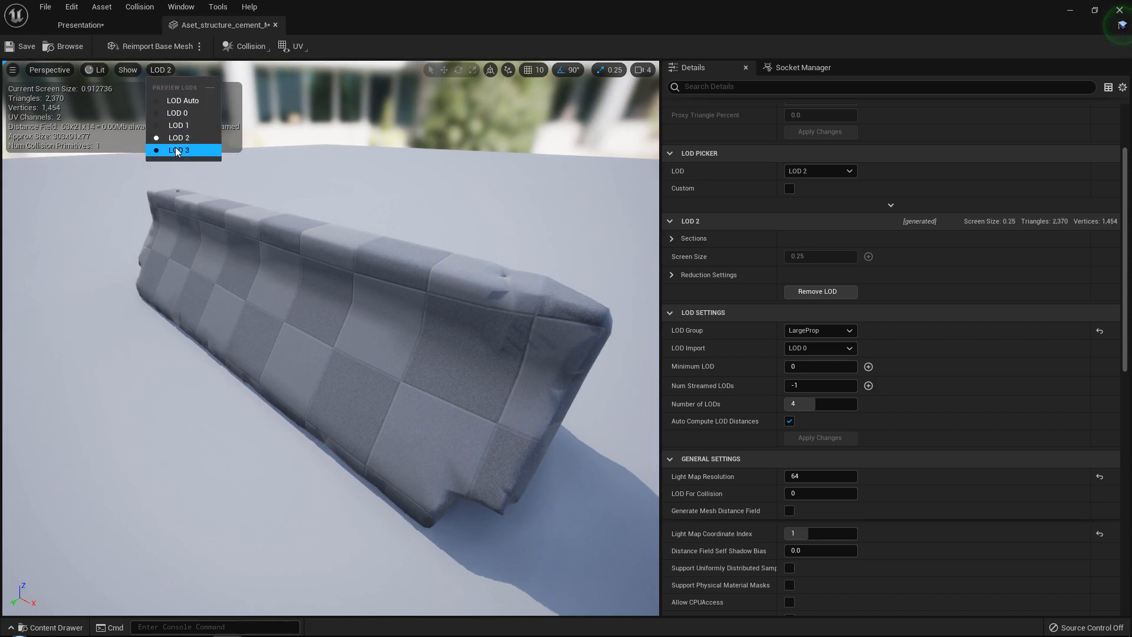
{"action": "left_click", "coordinate": [180, 149]}
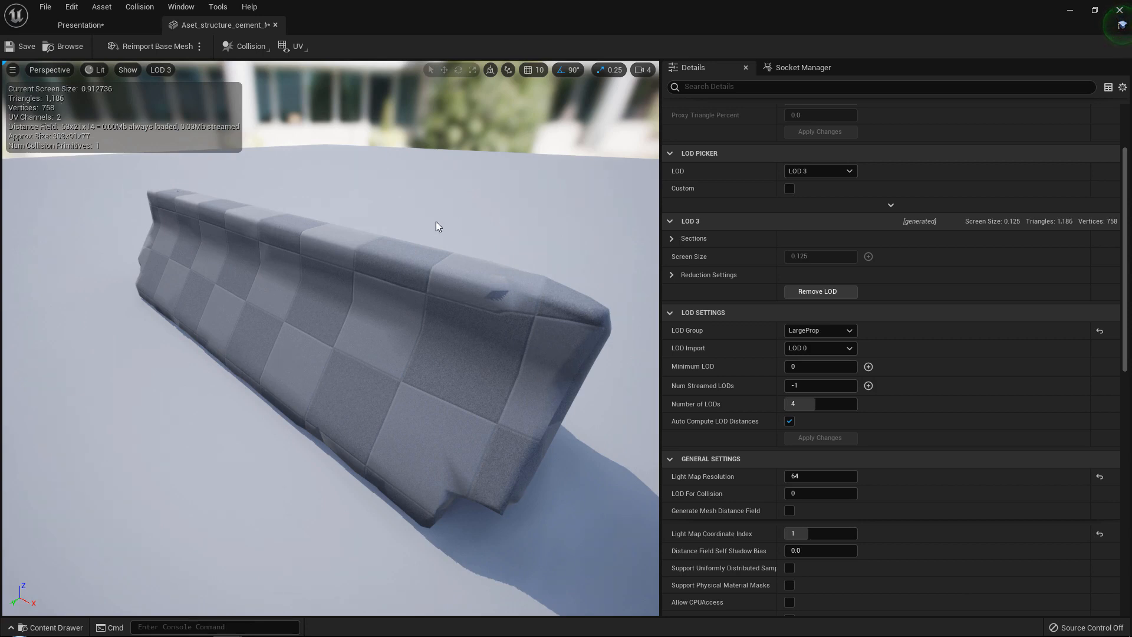
{"action": "left_click_drag", "start_coordinate": [436, 226], "coordinate": [185, 95]}
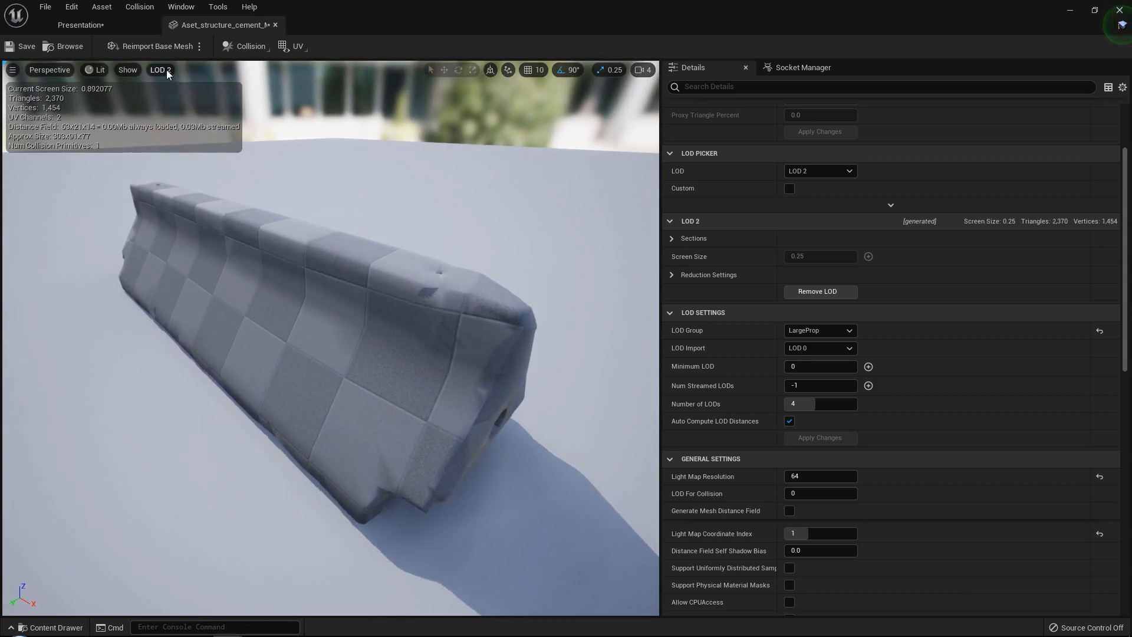
- Return the viewport preview to LOD Auto
{"action": "left_click", "coordinate": [160, 70]}
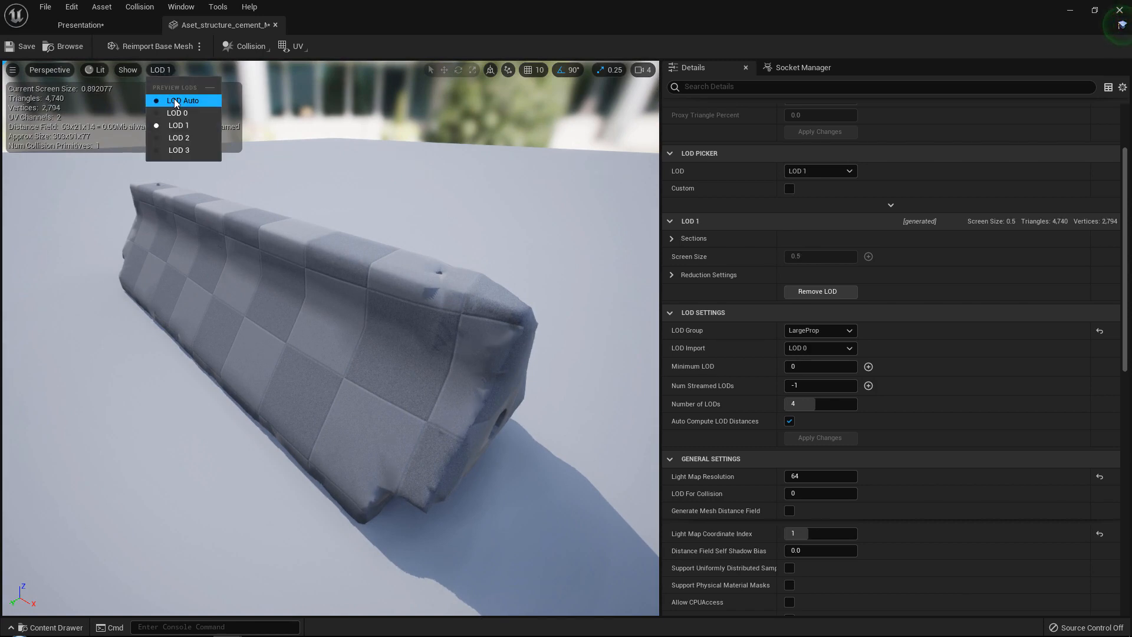
{"action": "left_click", "coordinate": [183, 101]}
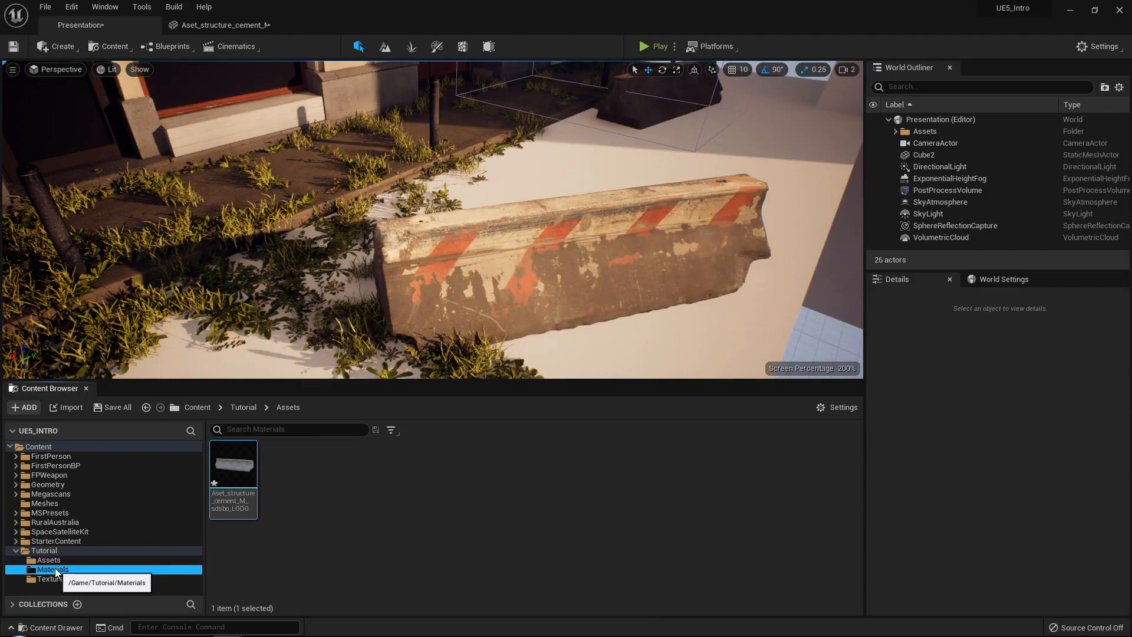
- Assign Concrete_Barrier_Inst from Tutorial > Materials to material slot Element 0
{"action": "left_click", "coordinate": [51, 569]}
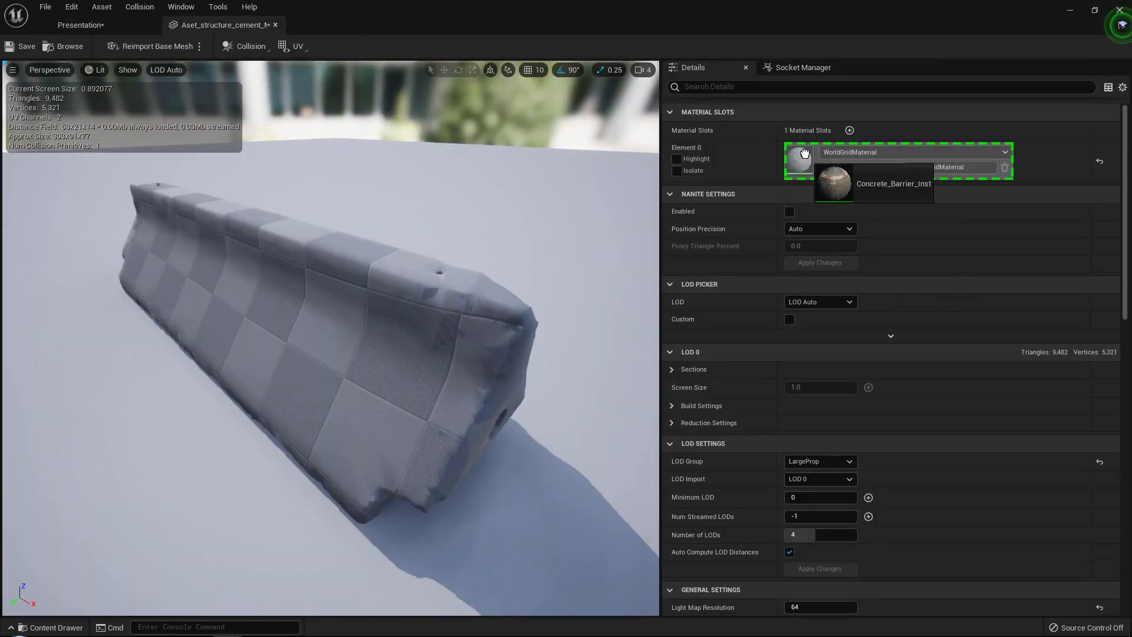
{"action": "left_click", "coordinate": [893, 184]}
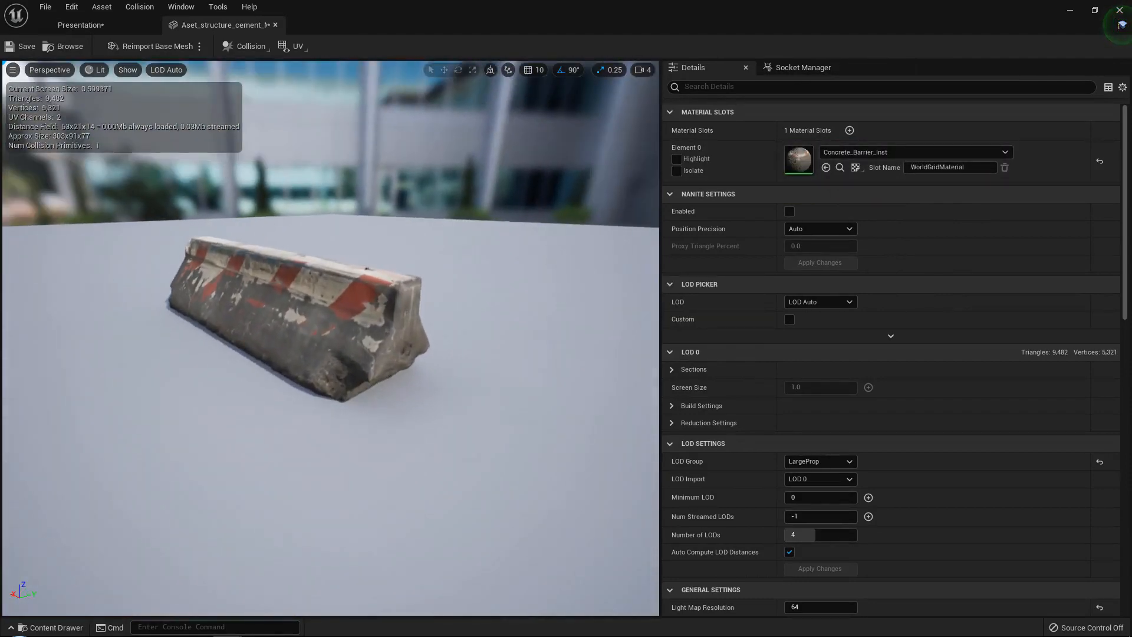
{"action": "left_click", "coordinate": [165, 70]}
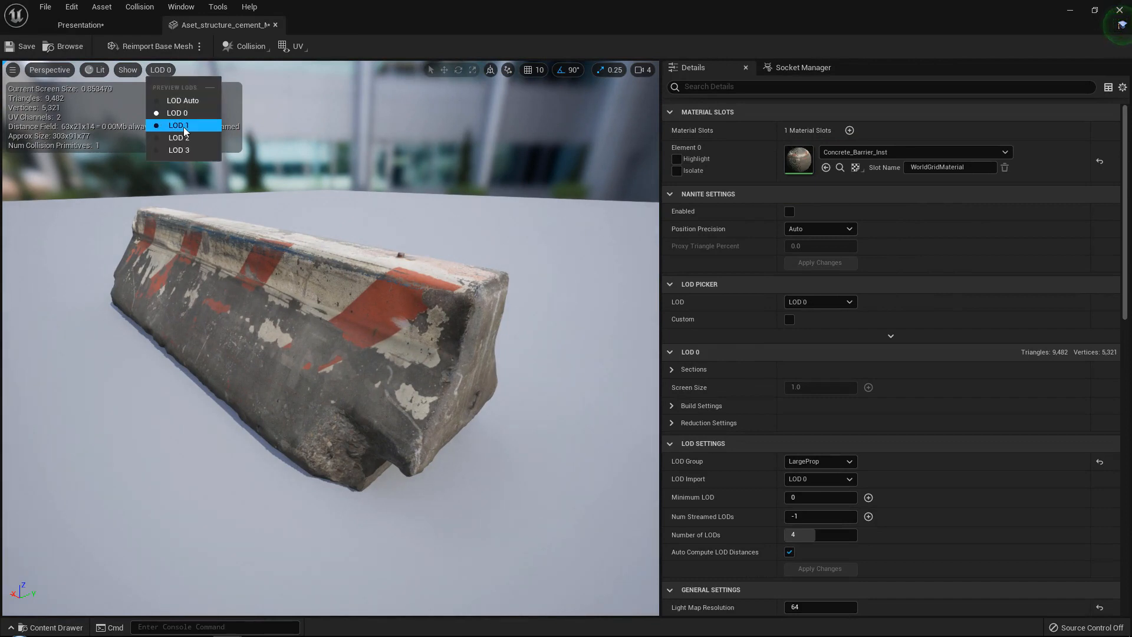
- Check the textured barrier at LOD 2 and LOD 3, restore LOD Auto and zoom out
{"action": "left_click", "coordinate": [178, 137]}
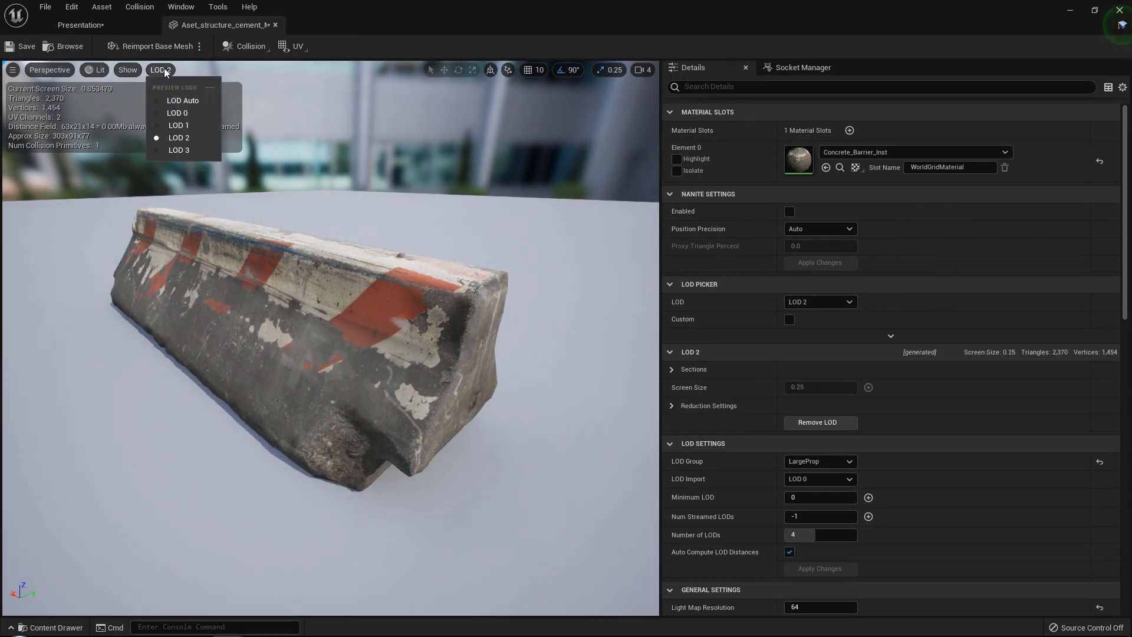
{"action": "left_click", "coordinate": [178, 150]}
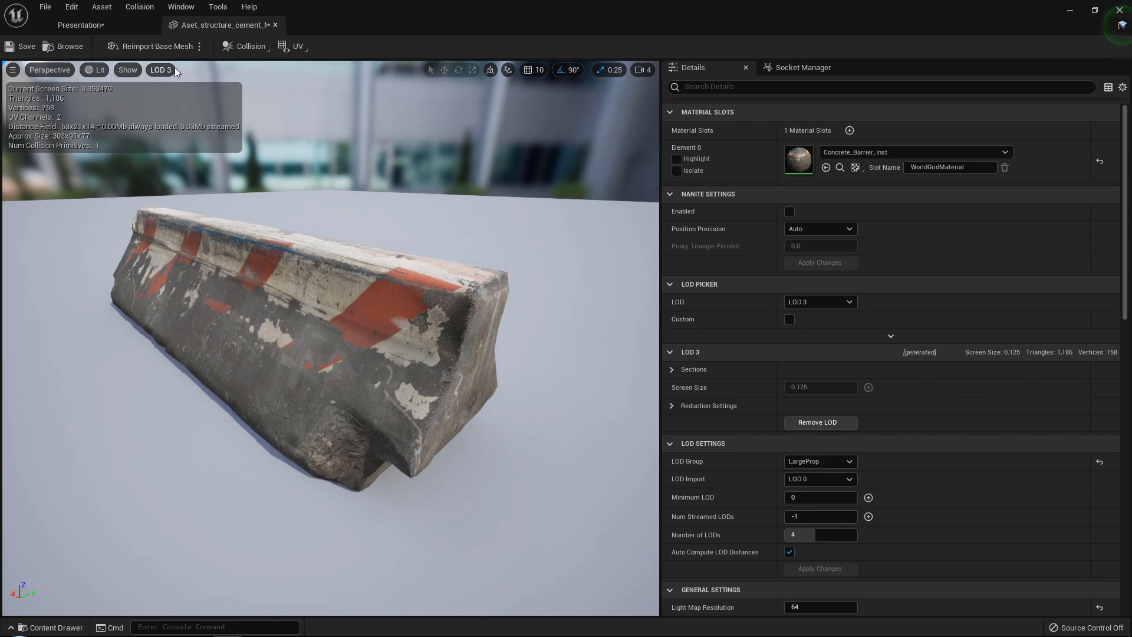
{"action": "left_click", "coordinate": [820, 301]}
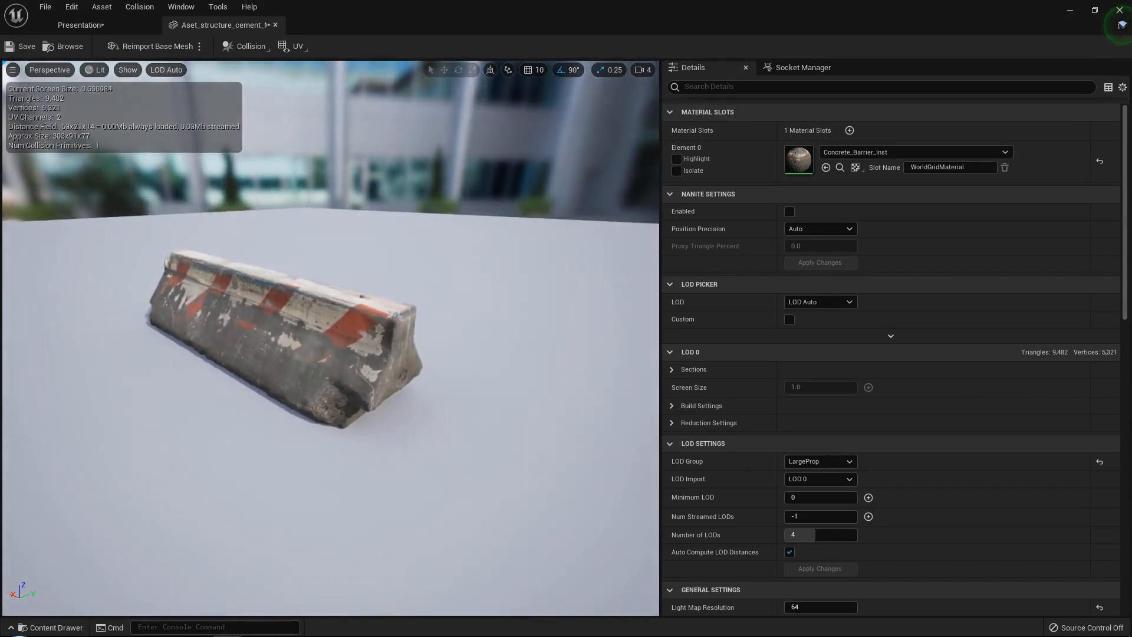
{"action": "scroll", "scroll_direction": "down", "scroll_amount": 3}
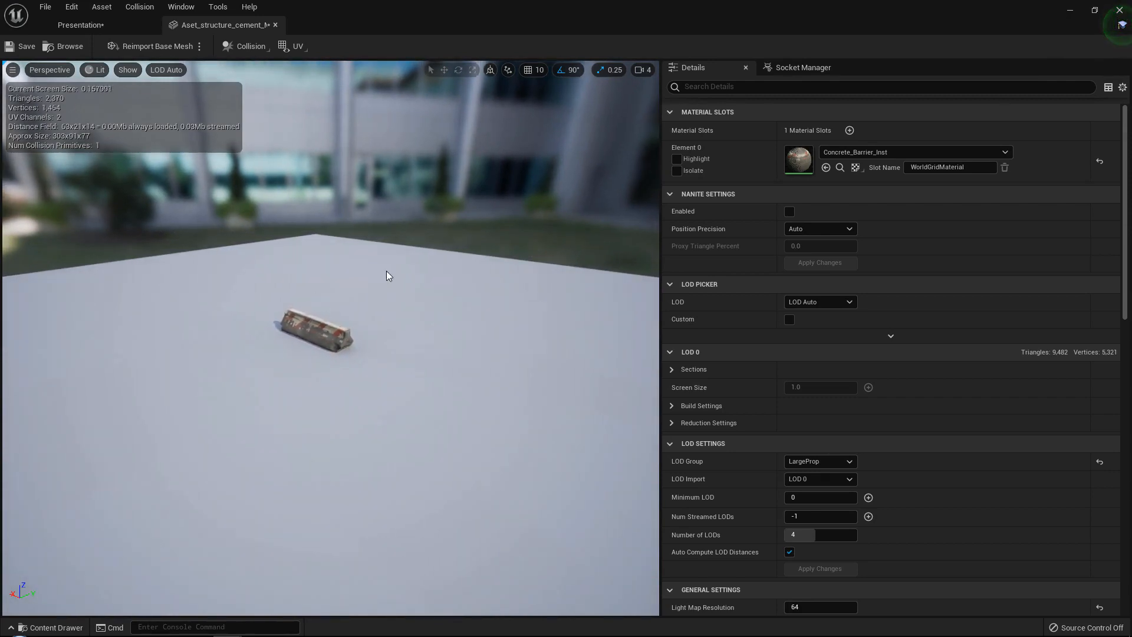
{"action": "scroll", "scroll_direction": "down", "scroll_amount": 3}
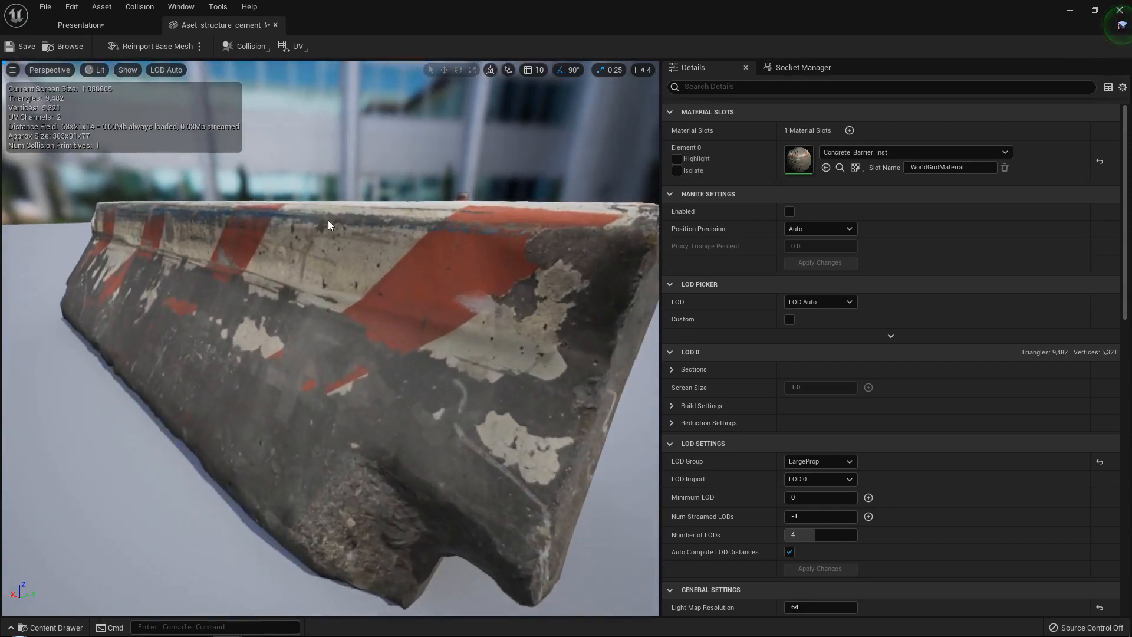
- Bring up the viewport view-mode list for Level of Detail Coloration
{"action": "left_click", "coordinate": [127, 70]}
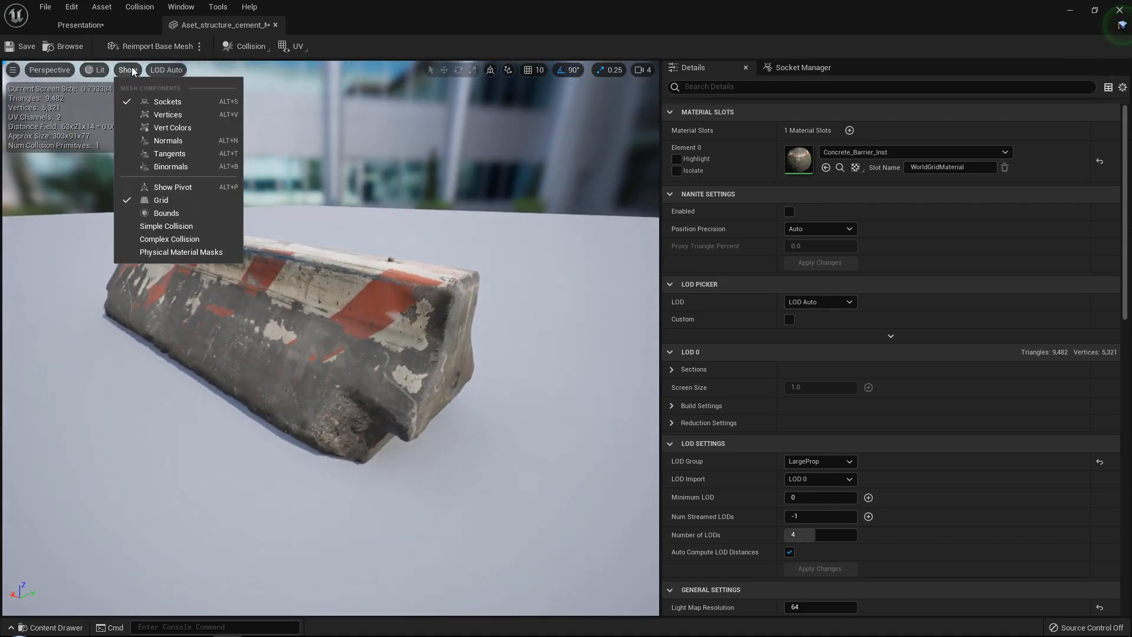
{"action": "left_click", "coordinate": [95, 70]}
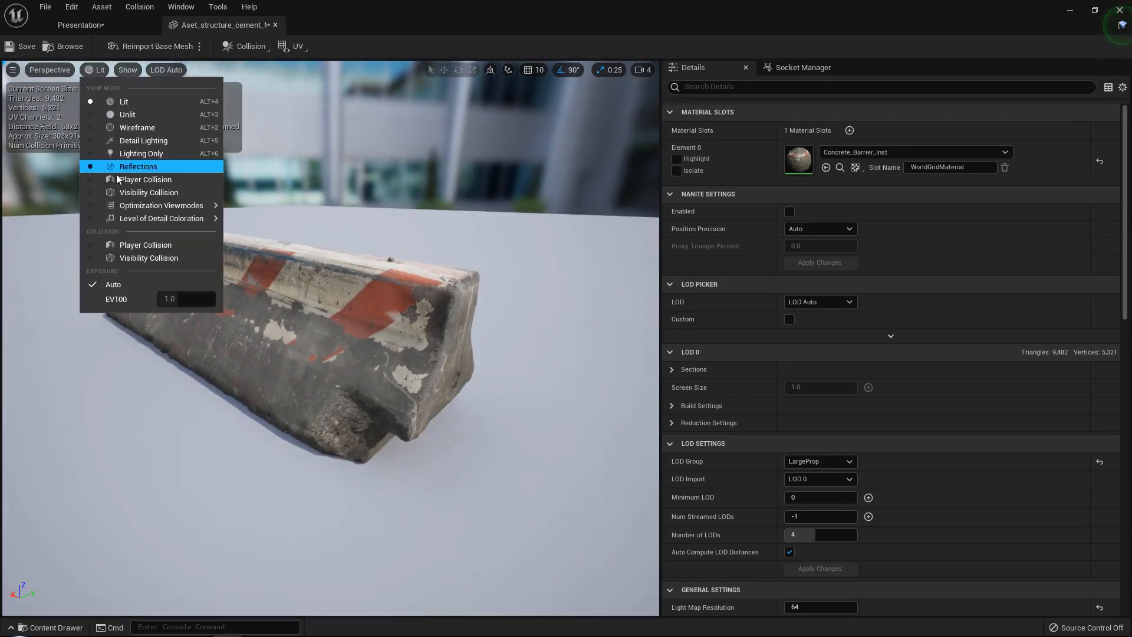
{"action": "mouse_move", "coordinate": [162, 205]}
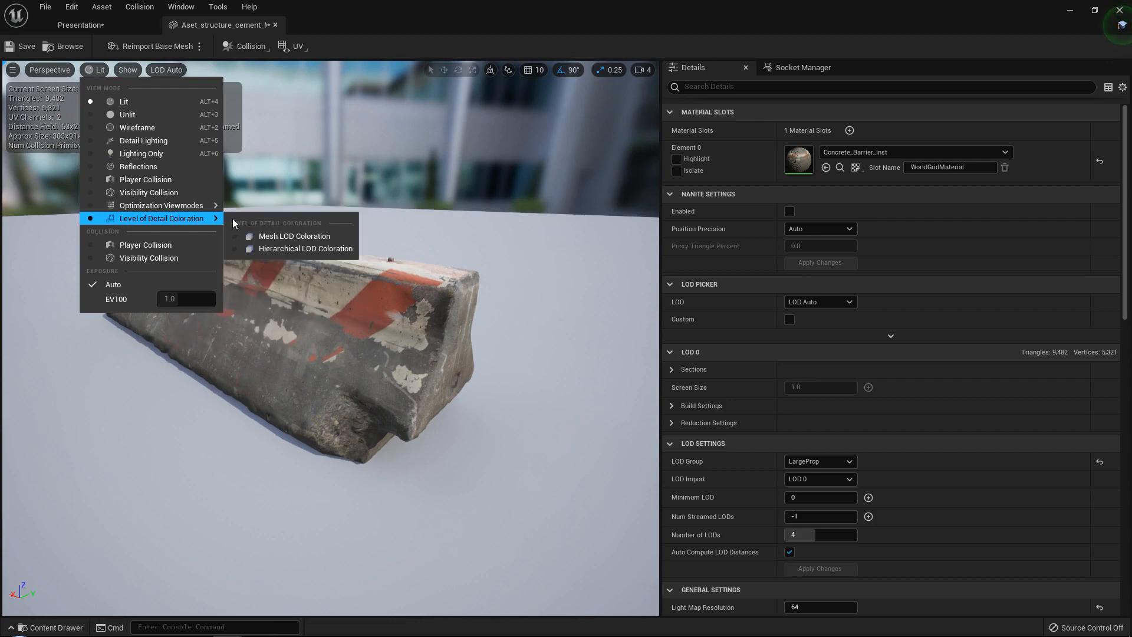
- Switch the viewport to Mesh LOD Coloration and zoom to watch the tint change by LOD
{"action": "left_click", "coordinate": [293, 236]}
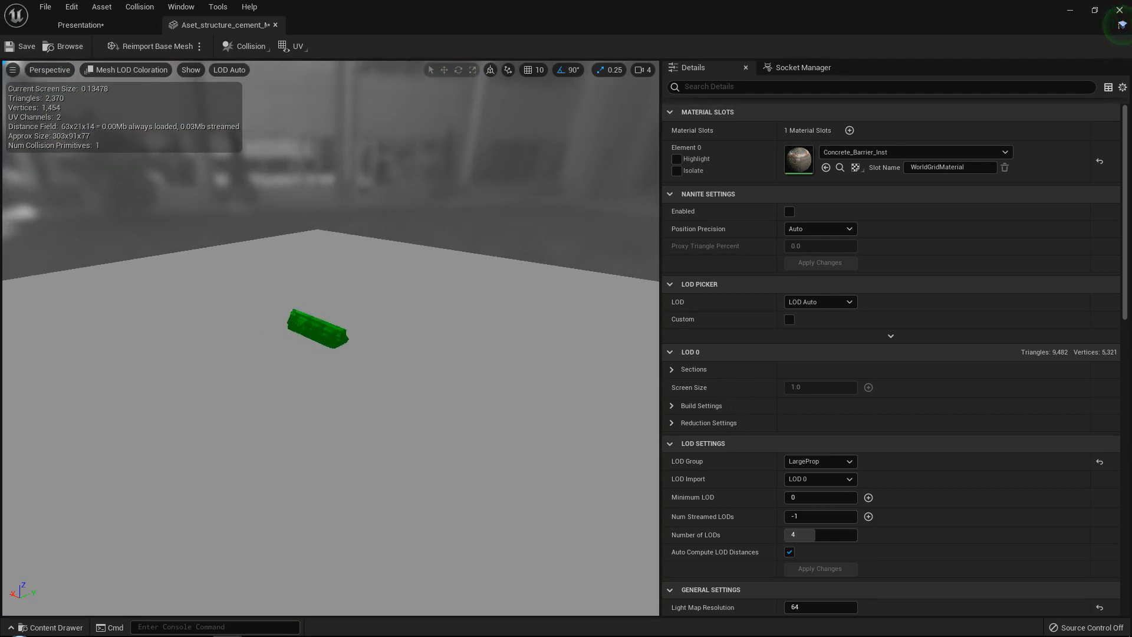
{"action": "scroll", "scroll_direction": "down", "scroll_amount": 3}
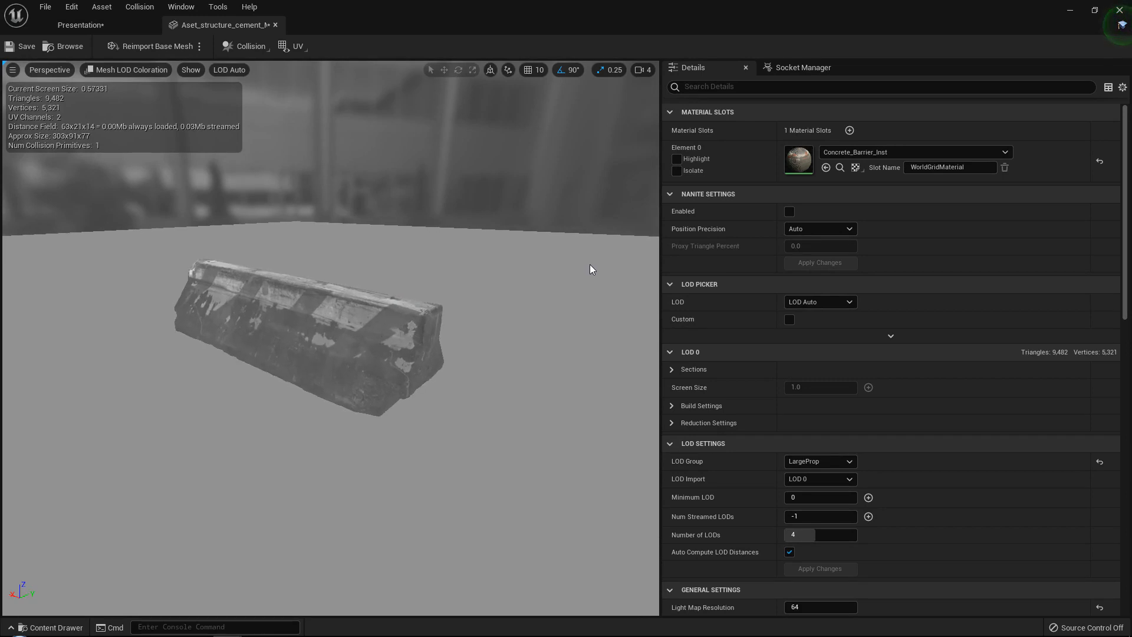
{"action": "mouse_move", "coordinate": [752, 379]}
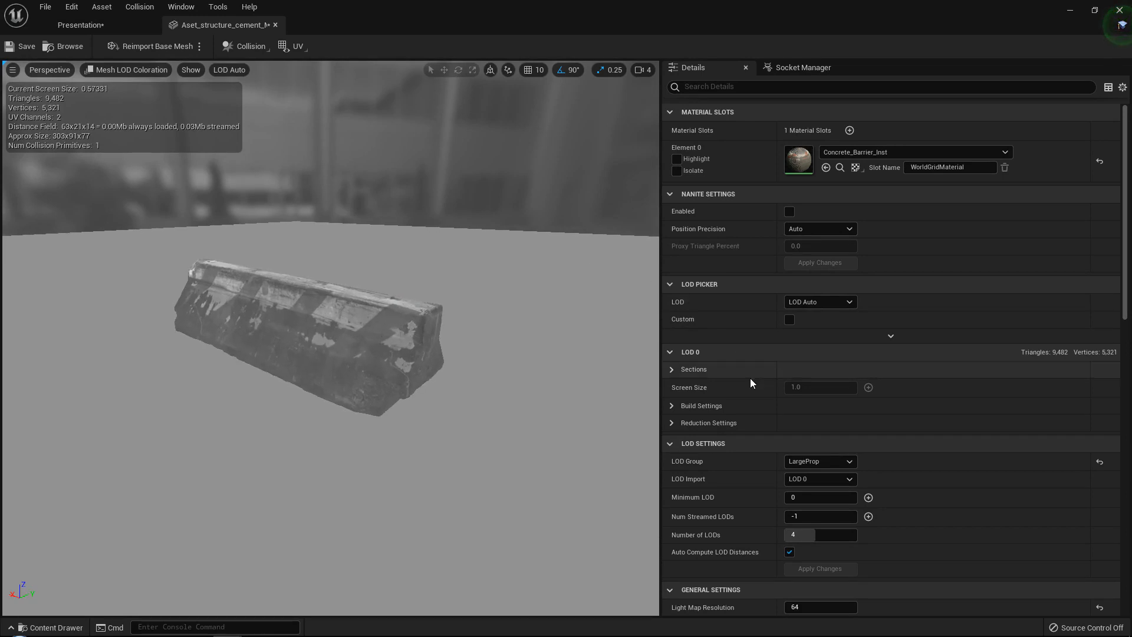
{"action": "scroll", "scroll_direction": "down", "scroll_amount": 3}
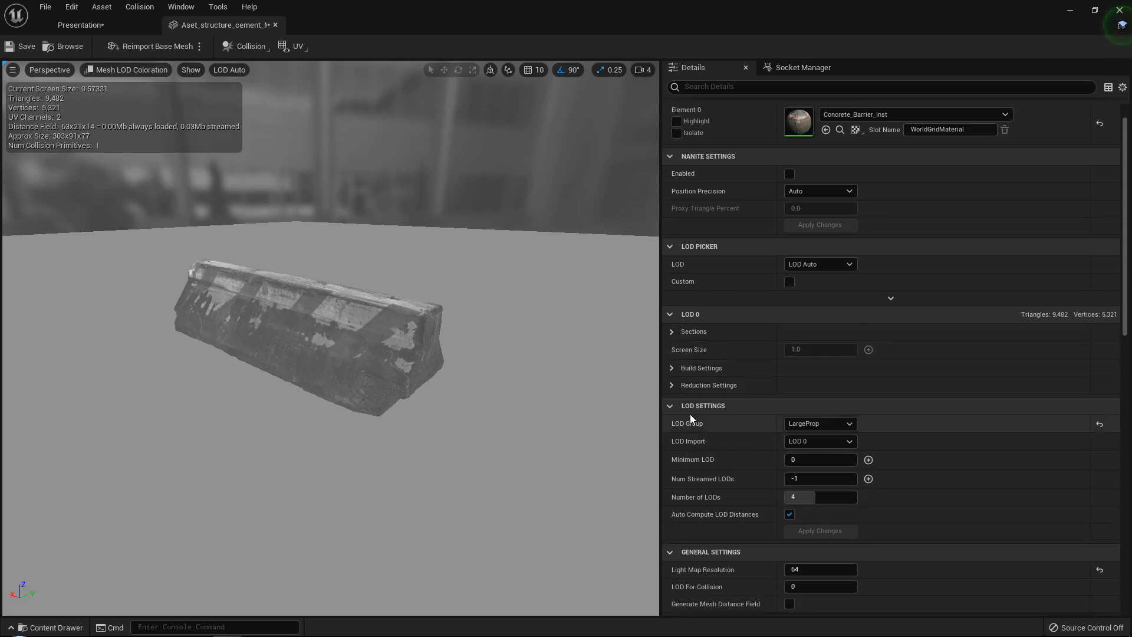
- Disable Auto Compute LOD Distances in the barrier's LOD Settings
{"action": "scroll", "scroll_direction": "down", "scroll_amount": 3}
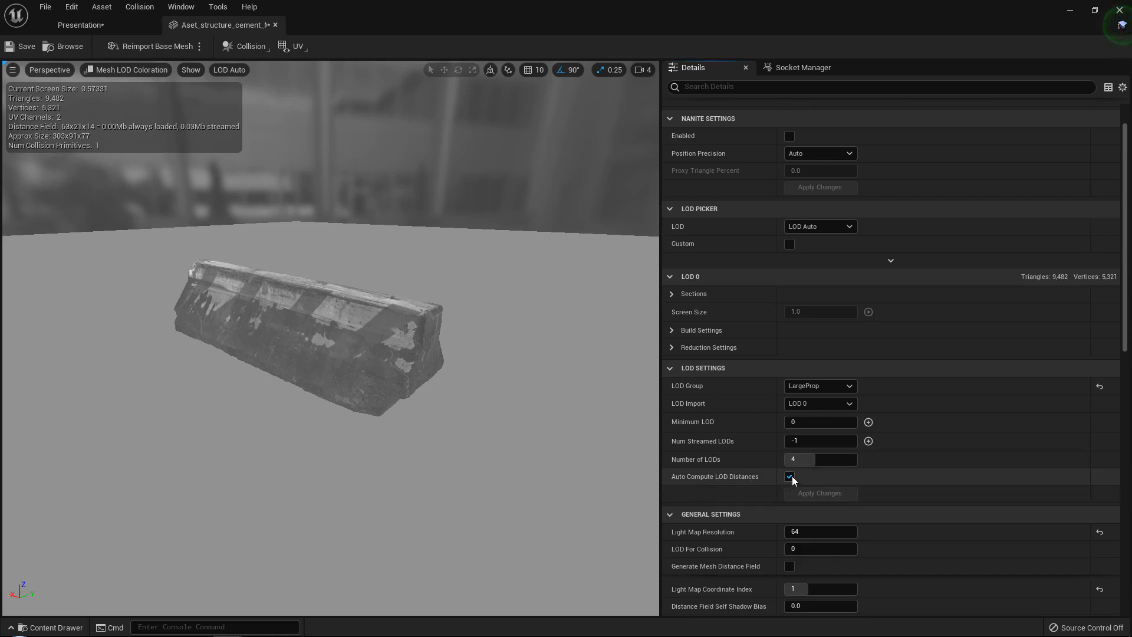
{"action": "left_click", "coordinate": [789, 475]}
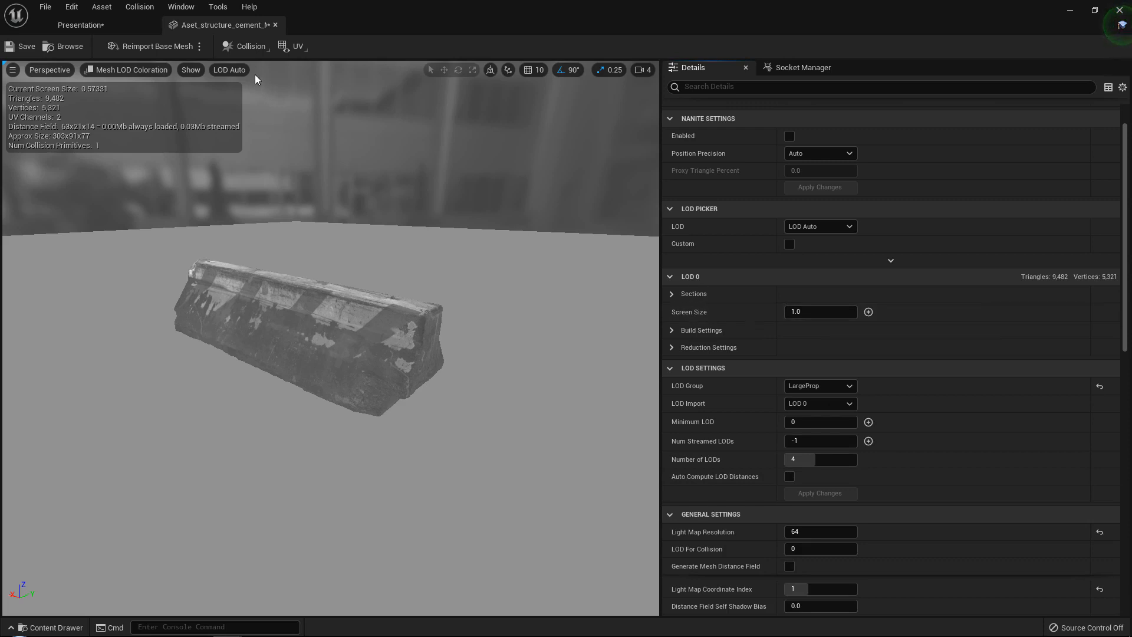
- Force the preview to LOD 0 then LOD 1, ready to set its screen size to 0.2
{"action": "left_click", "coordinate": [228, 70]}
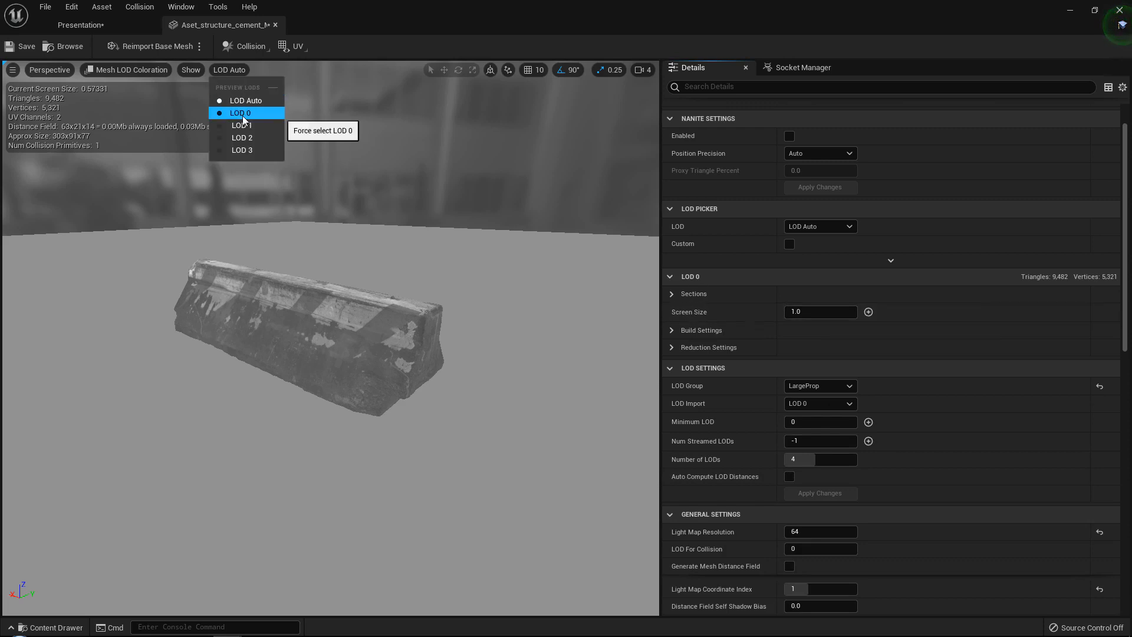
{"action": "left_click", "coordinate": [239, 114]}
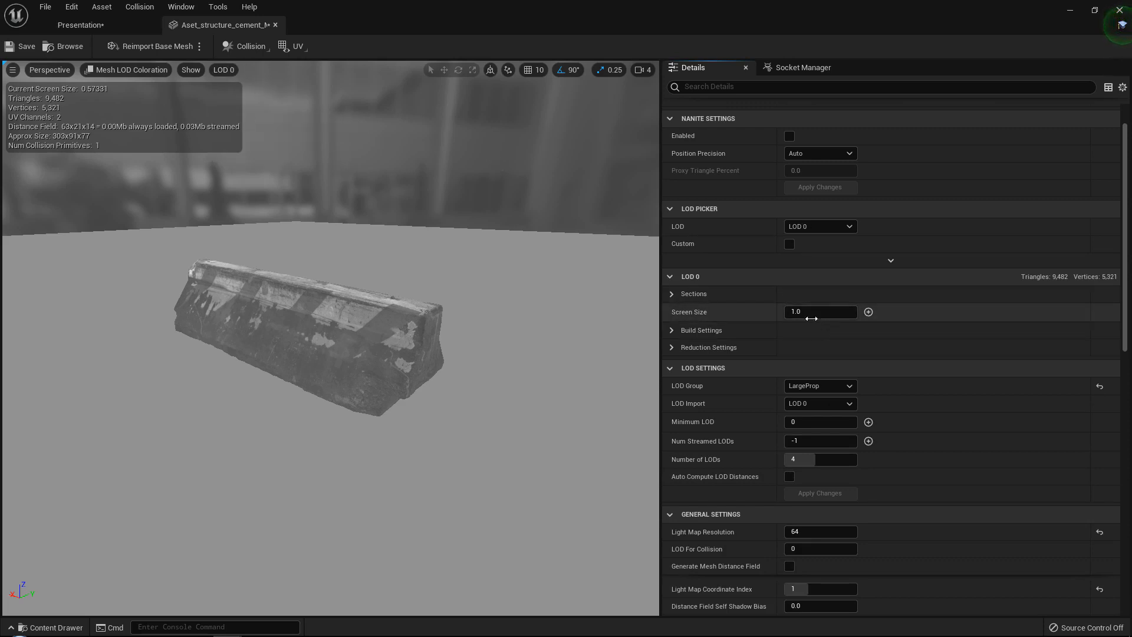
{"action": "left_click", "coordinate": [224, 69]}
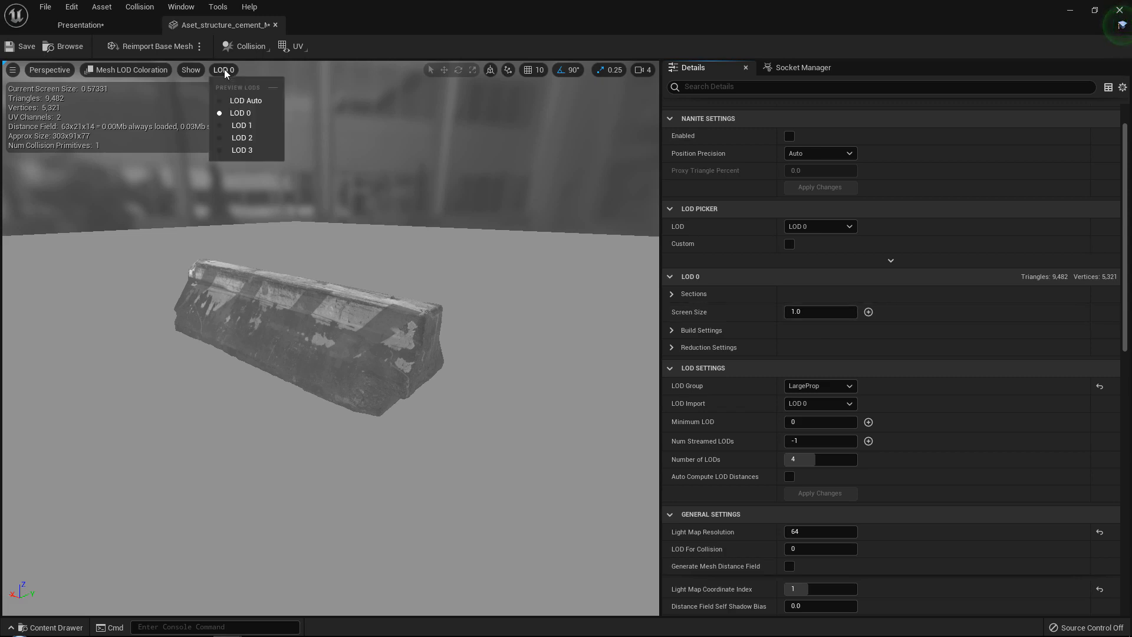
{"action": "left_click", "coordinate": [240, 125]}
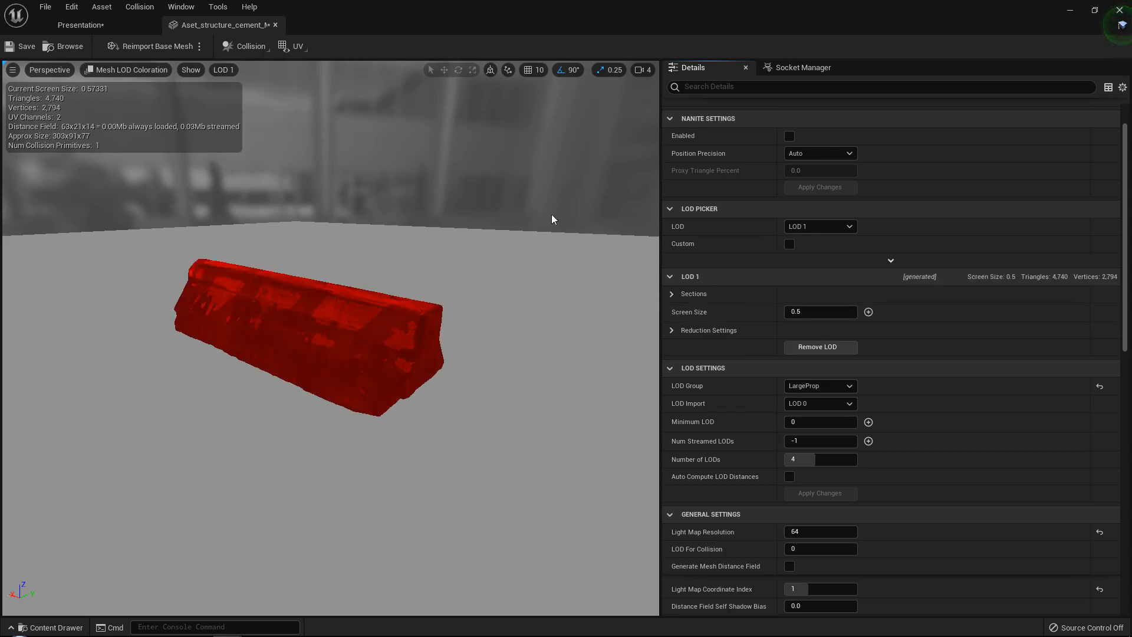
{"action": "mouse_move", "coordinate": [648, 308]}
{"action": "type", "text": "0.7"}
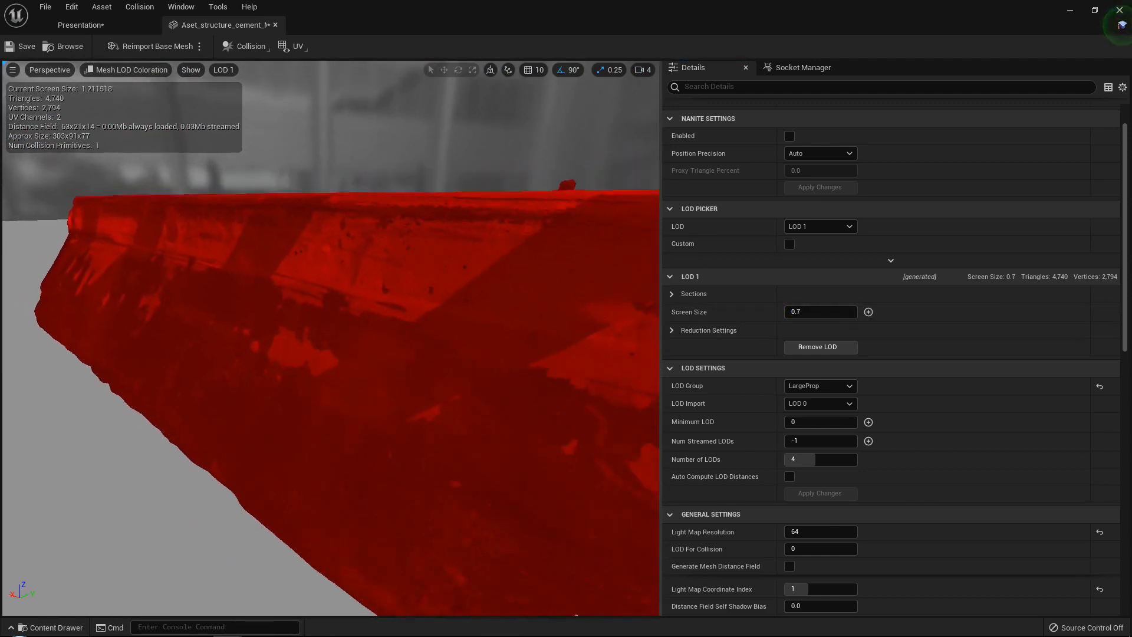
{"action": "scroll", "scroll_direction": "down", "scroll_amount": 3}
{"action": "type", "text": "0.2"}
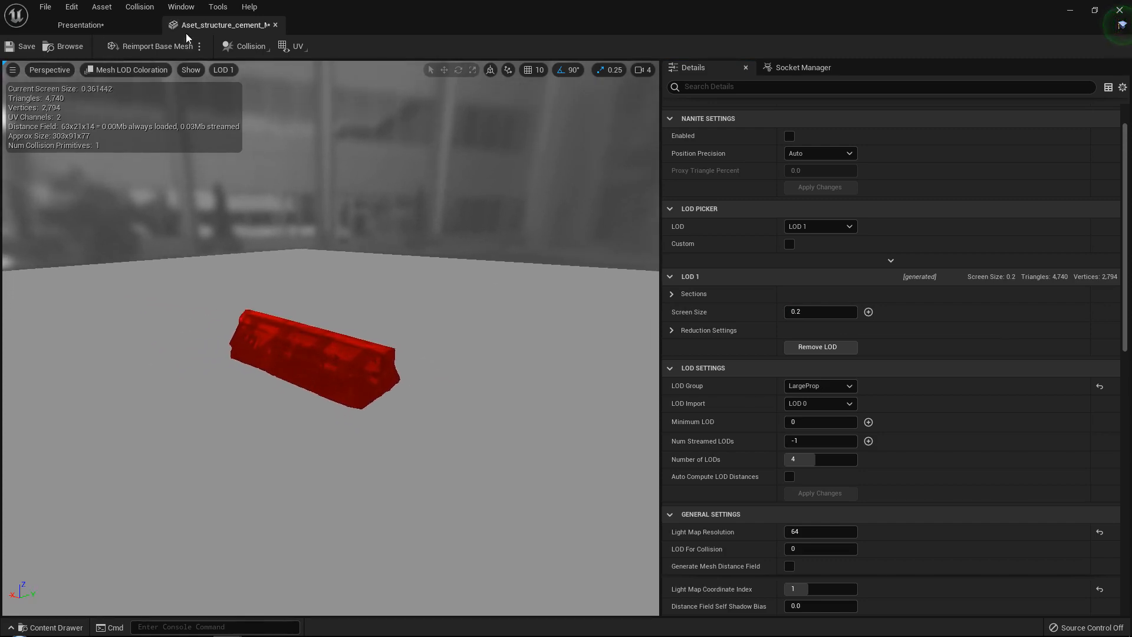
- Compare LOD 2 and LOD 1 previews, check LOD 1 Screen Size, and return to LOD Auto
{"action": "left_click", "coordinate": [223, 70]}
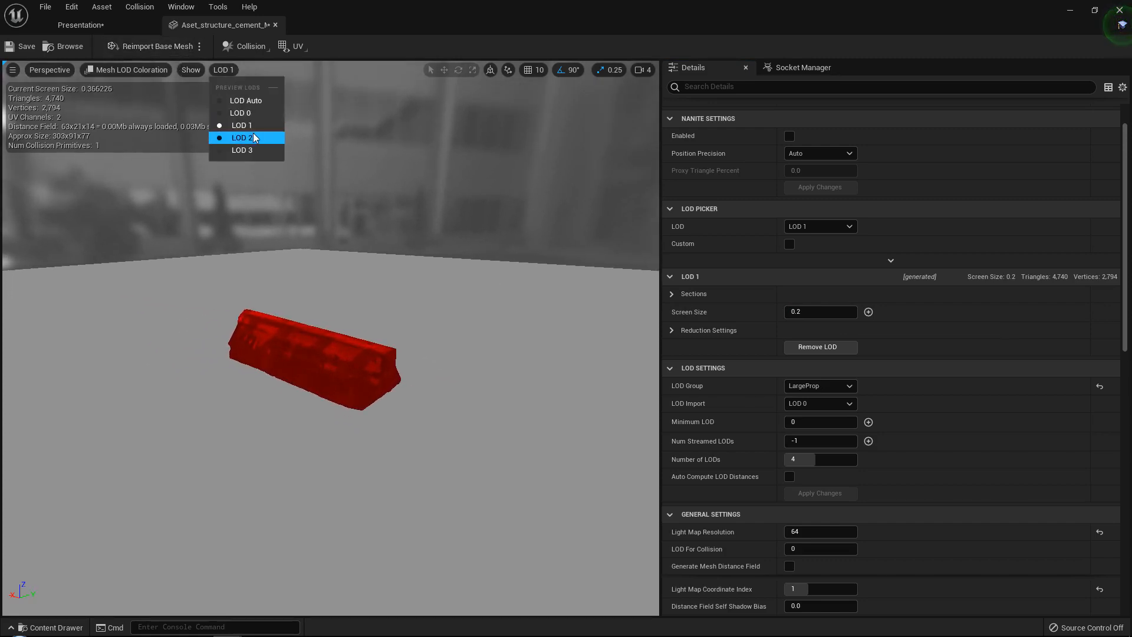
{"action": "left_click", "coordinate": [242, 137]}
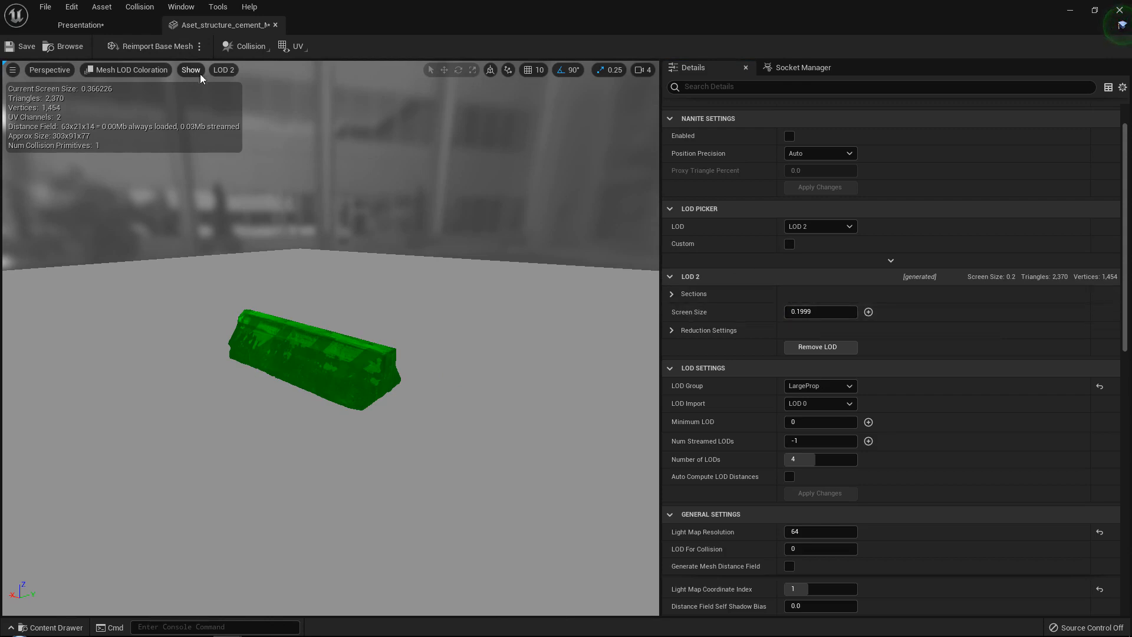
{"action": "left_click", "coordinate": [820, 227]}
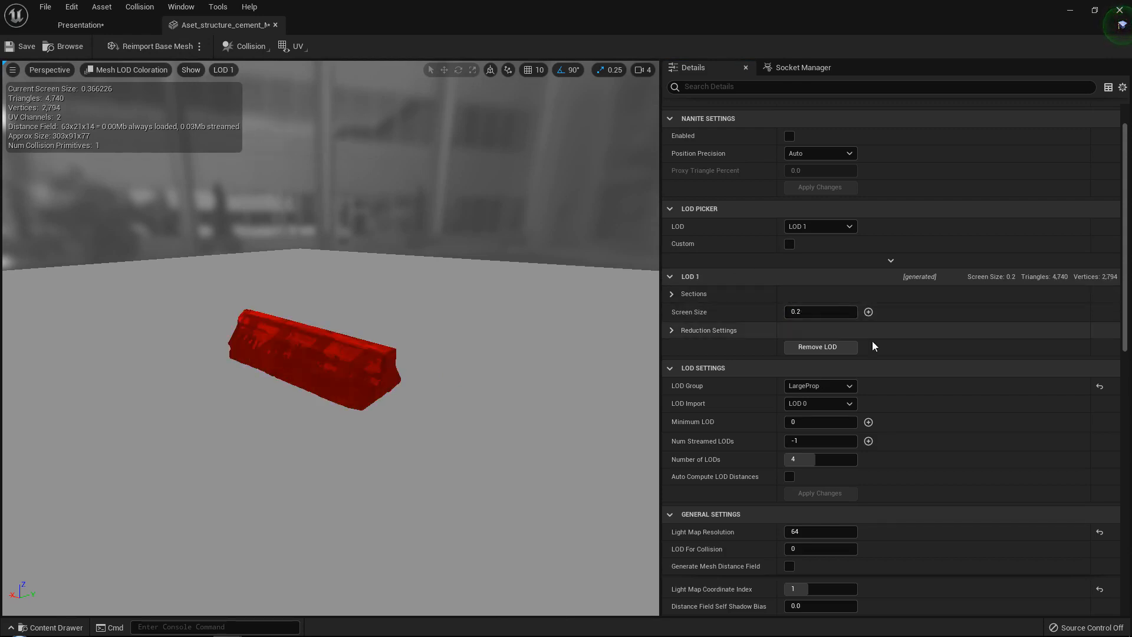
{"action": "left_click", "coordinate": [821, 312]}
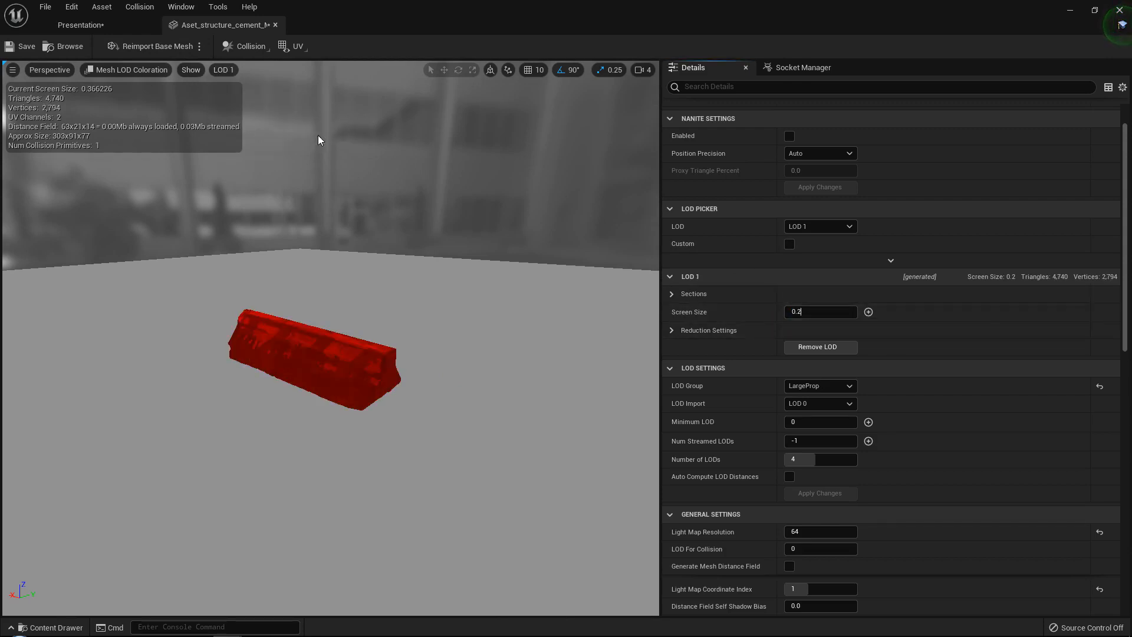
{"action": "left_click", "coordinate": [223, 69]}
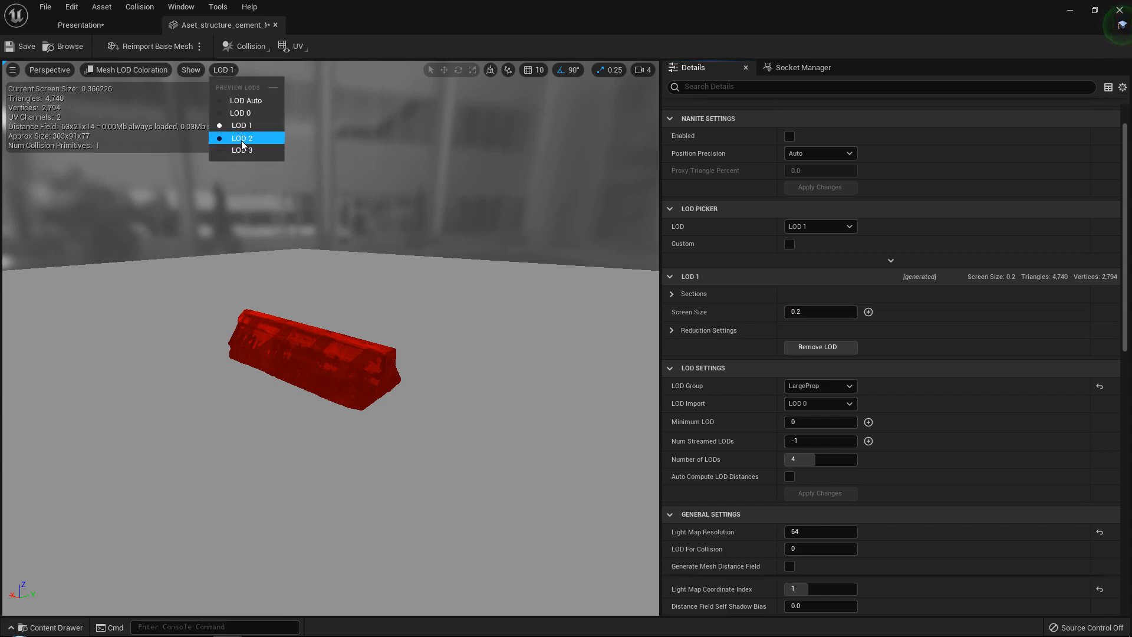
{"action": "left_click", "coordinate": [242, 138]}
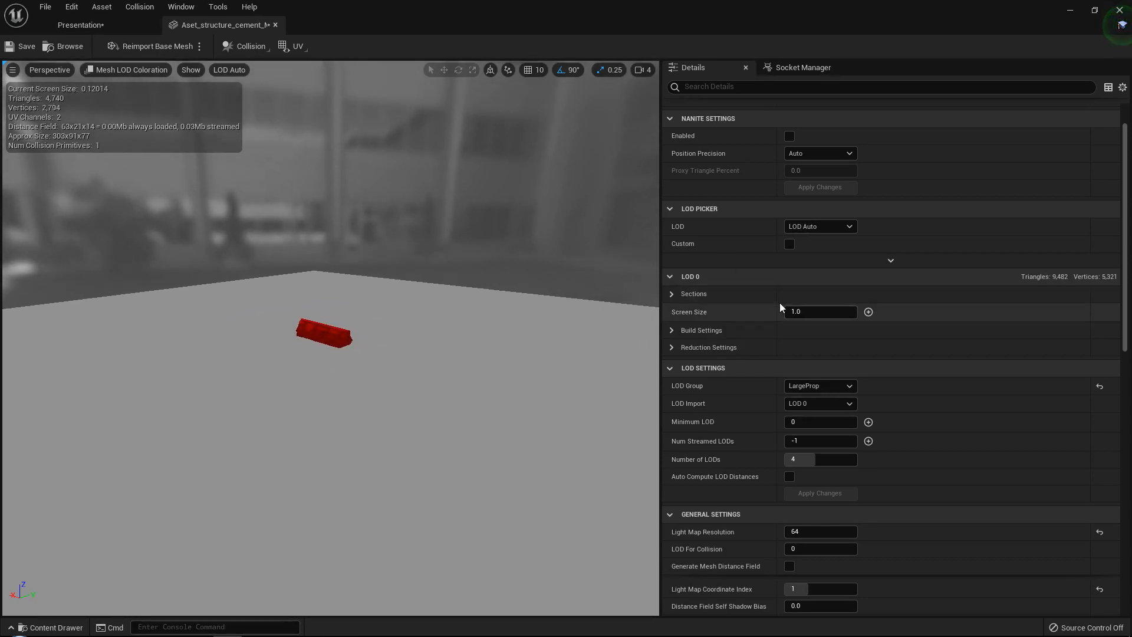
- Preview LOD 2 and LOD 3 to lower their screen sizes to 0.05 and 0.02
{"action": "left_click", "coordinate": [820, 227]}
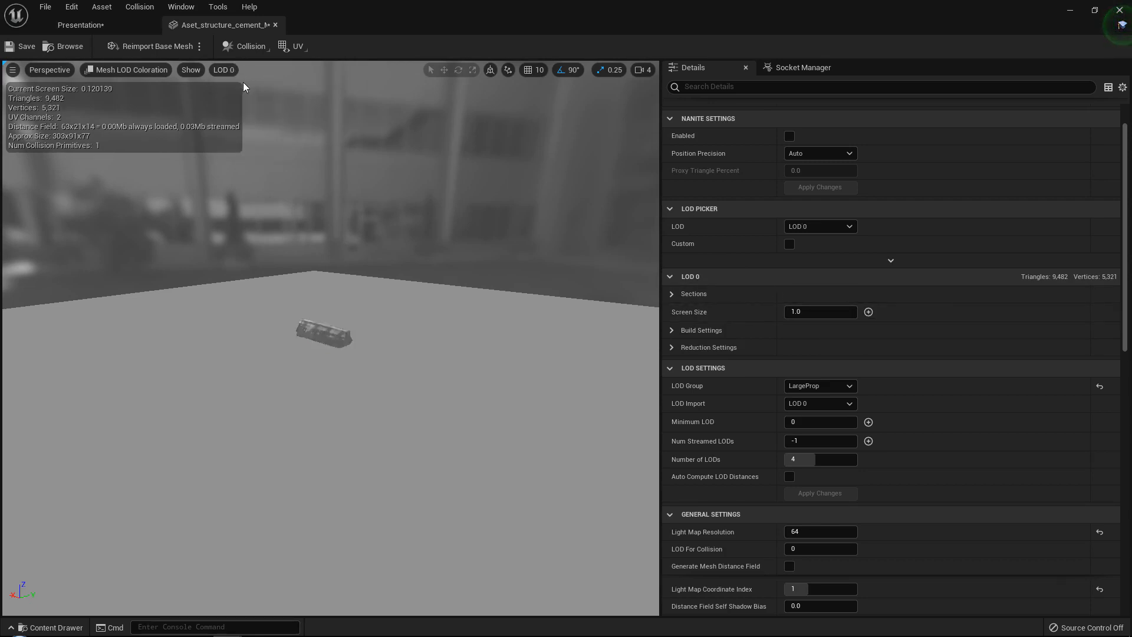
{"action": "left_click", "coordinate": [820, 227]}
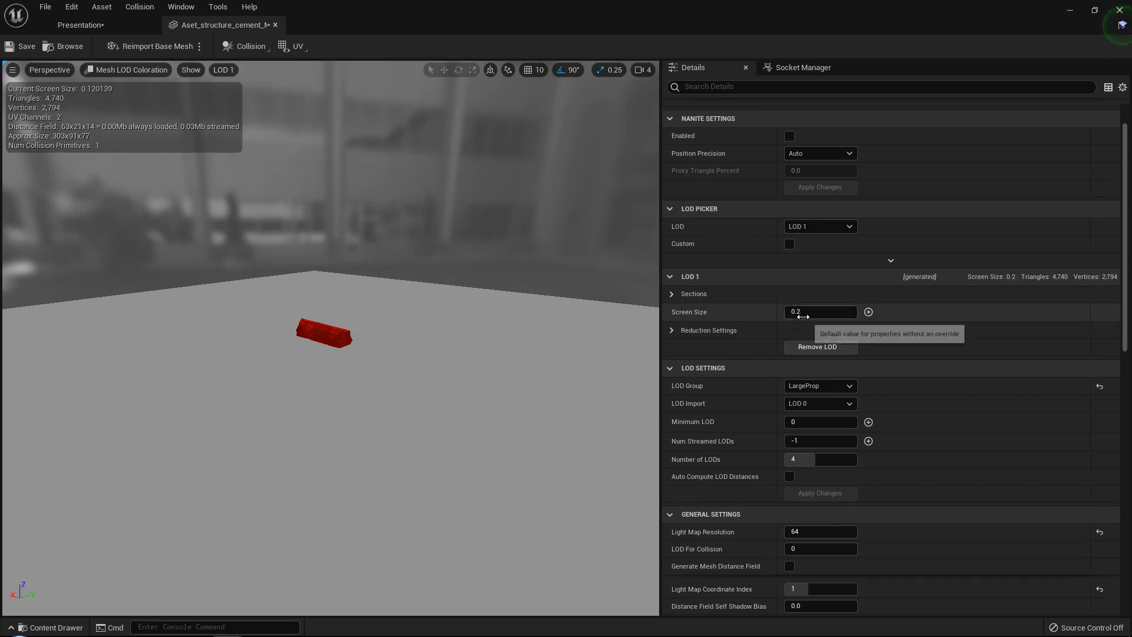
{"action": "mouse_move", "coordinate": [507, 301]}
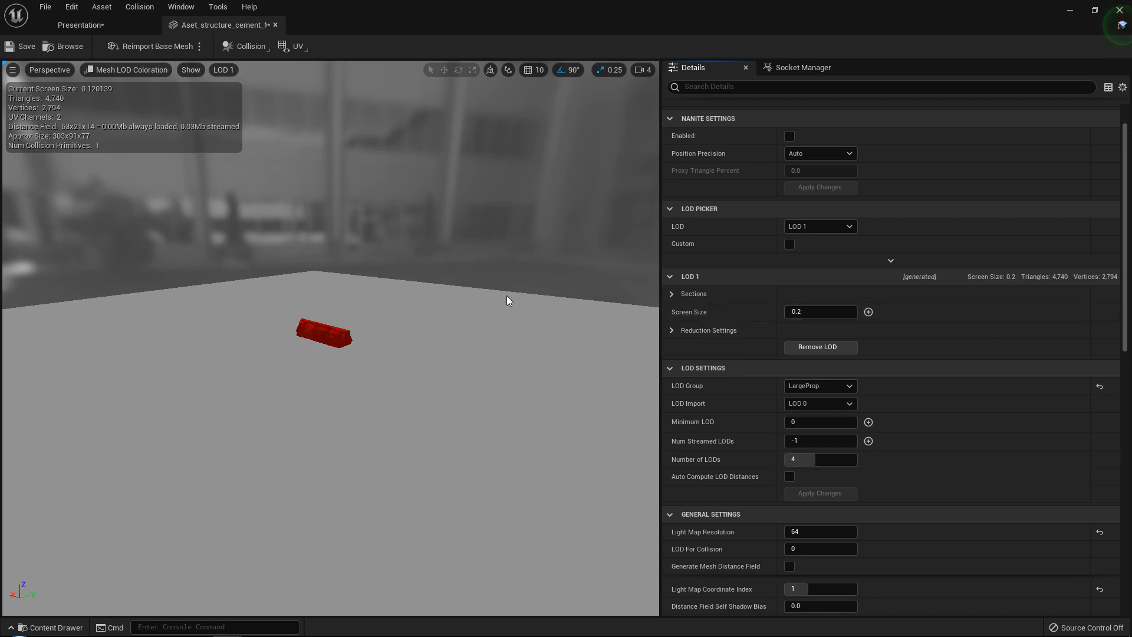
{"action": "left_click", "coordinate": [222, 70]}
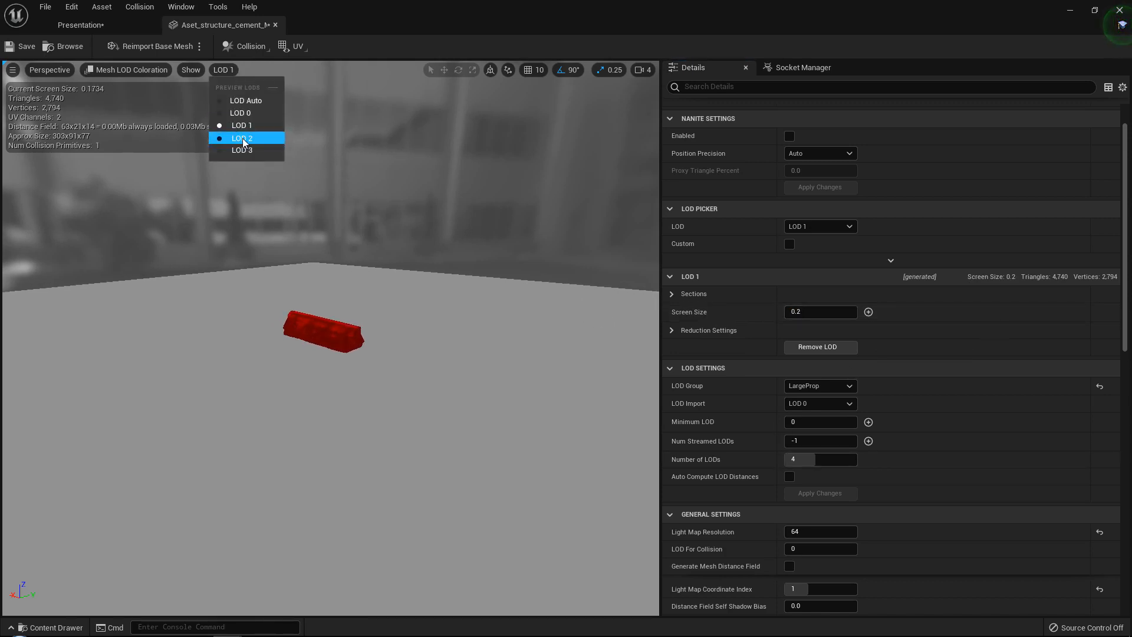
{"action": "left_click", "coordinate": [242, 138]}
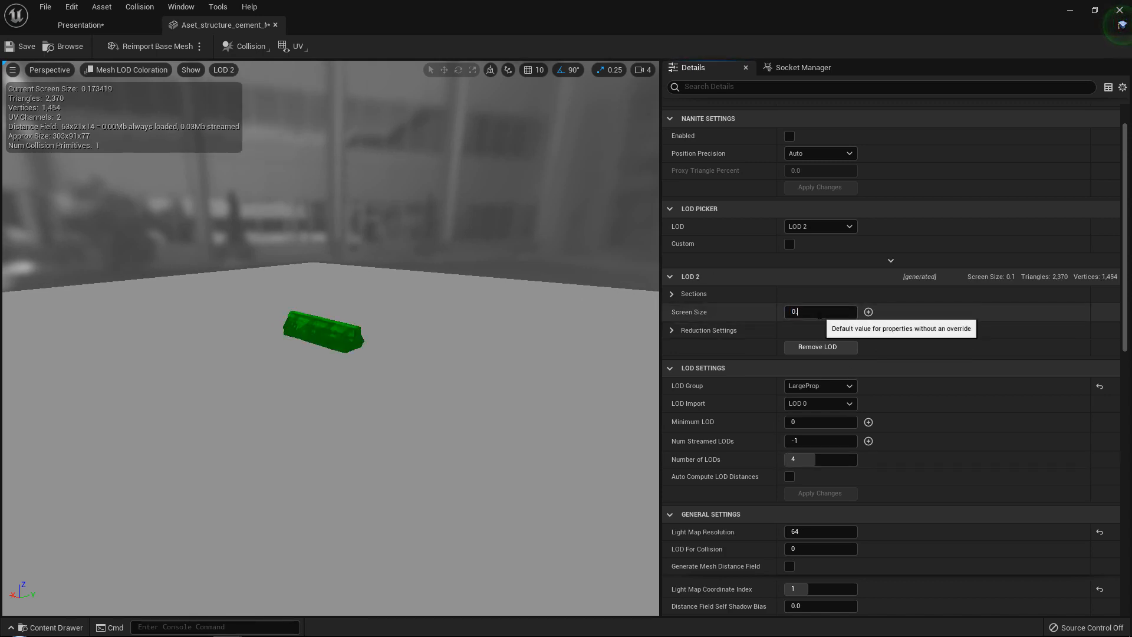
{"action": "left_click", "coordinate": [223, 69]}
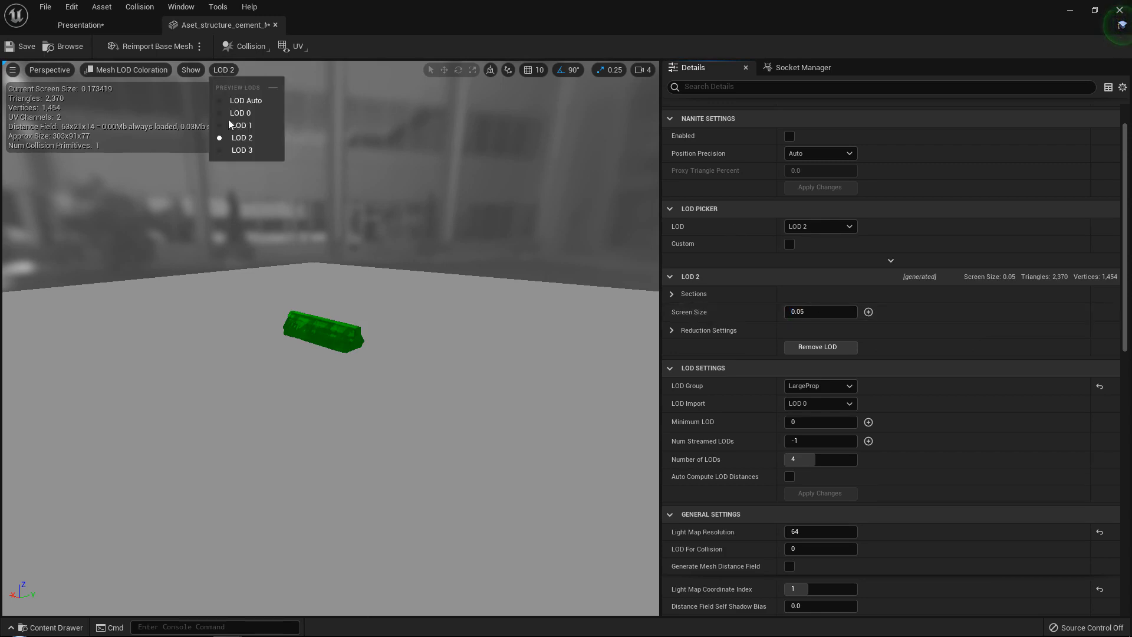
{"action": "left_click", "coordinate": [242, 150]}
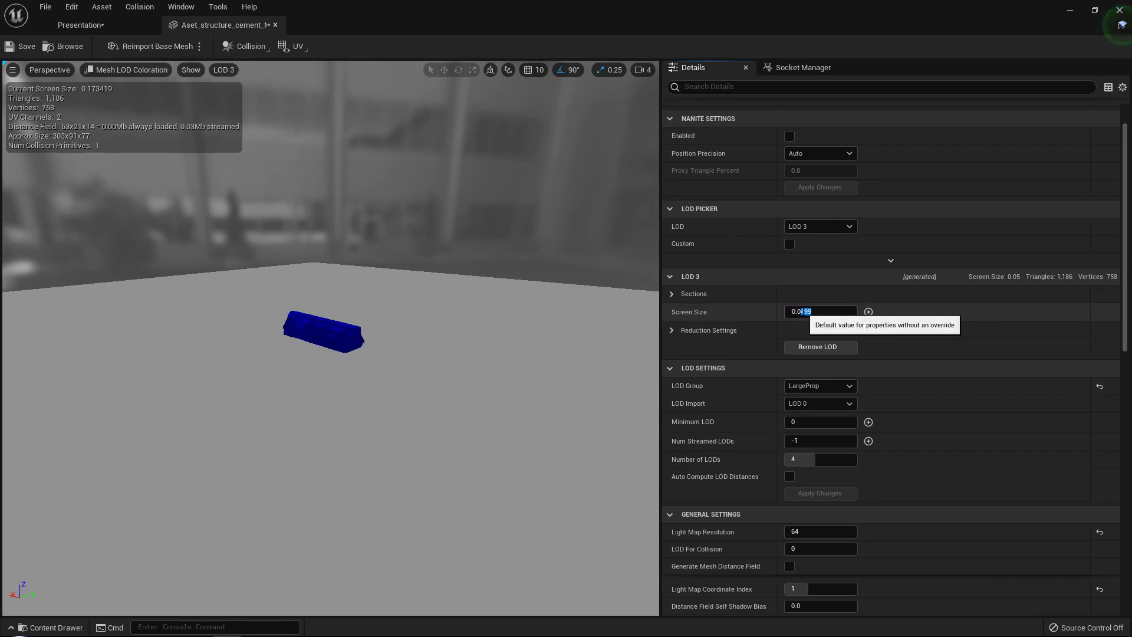
- Restore automatic LOD selection in the viewport
{"action": "left_click", "coordinate": [223, 70]}
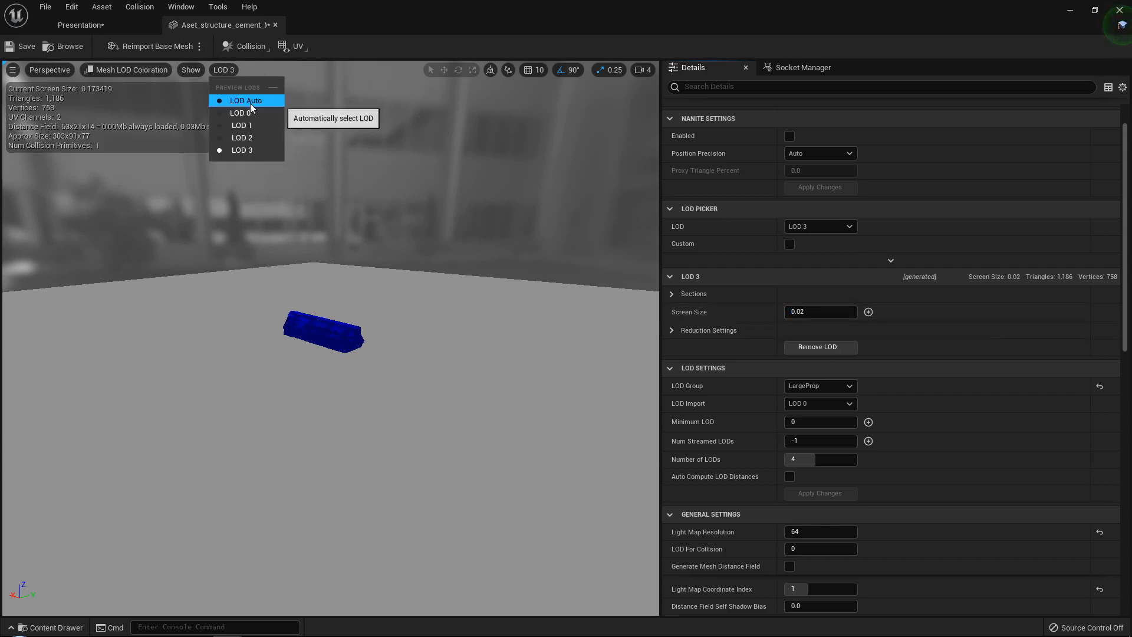
{"action": "left_click", "coordinate": [245, 101]}
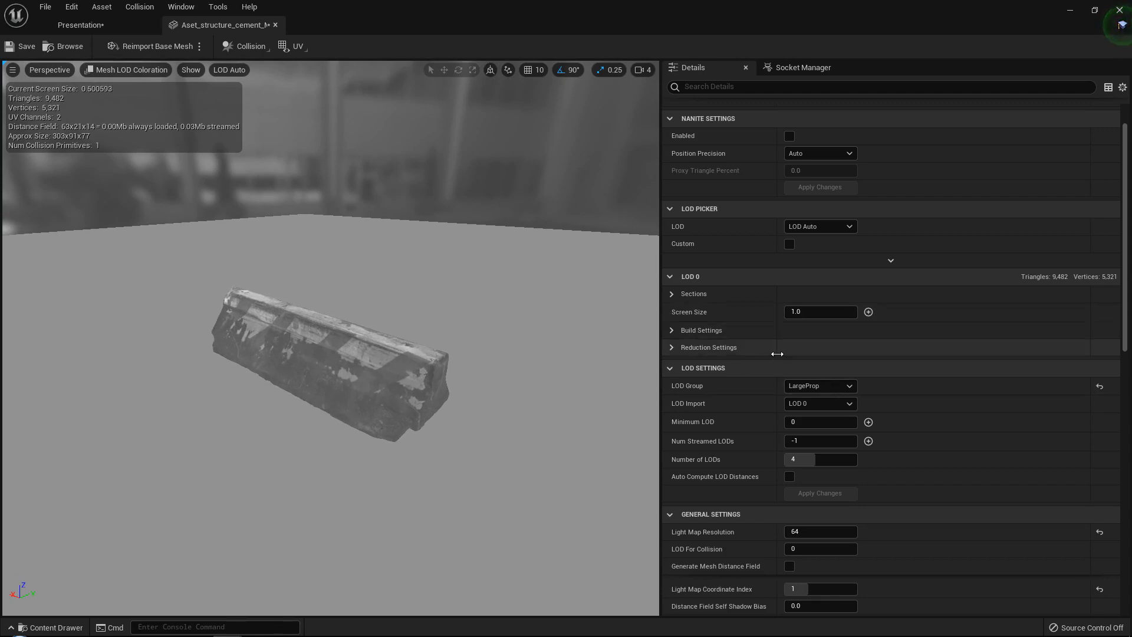
{"action": "mouse_move", "coordinate": [728, 405]}
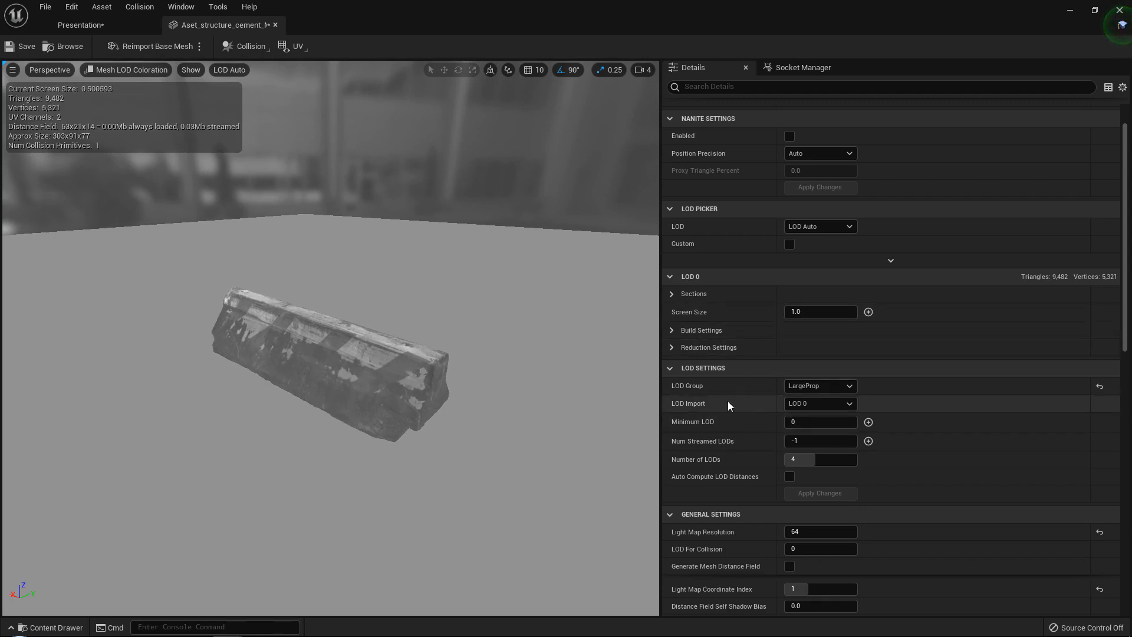
{"action": "mouse_move", "coordinate": [256, 70]}
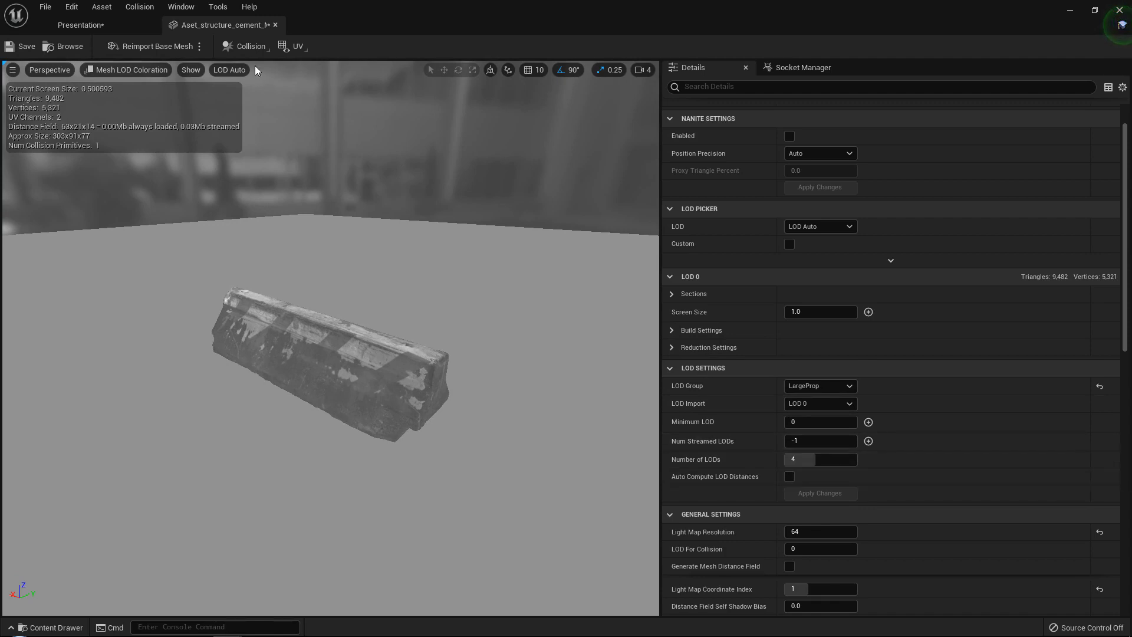
- Set Number of LODs to 3, apply, and re-enable Auto Compute LOD Distances
{"action": "left_click", "coordinate": [229, 69]}
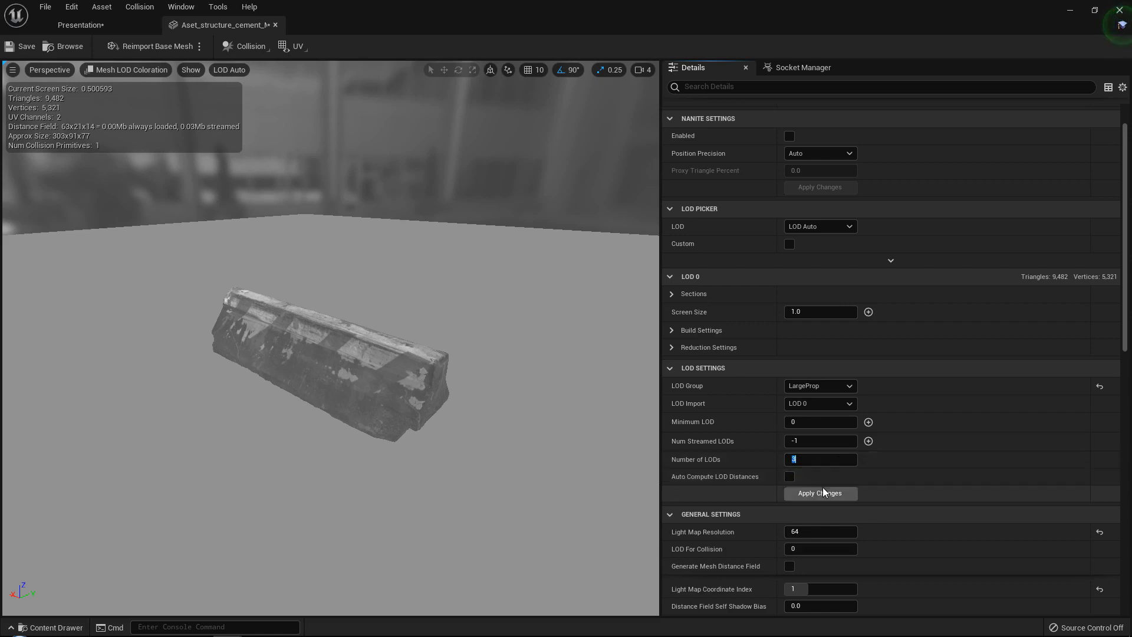
{"action": "left_click", "coordinate": [820, 493]}
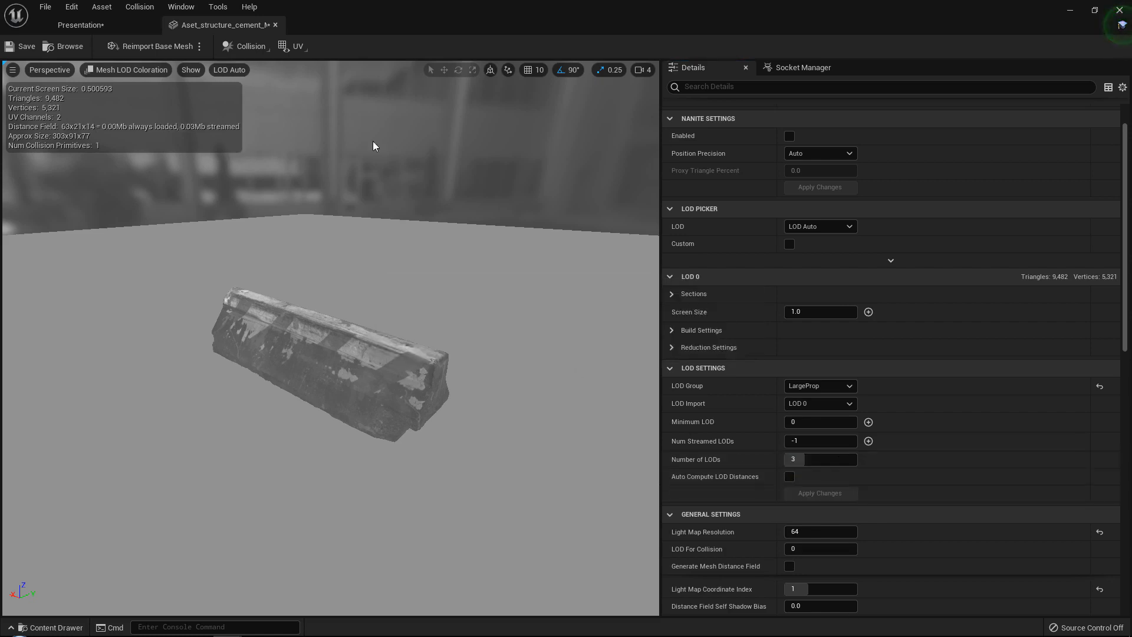
{"action": "left_click", "coordinate": [790, 475]}
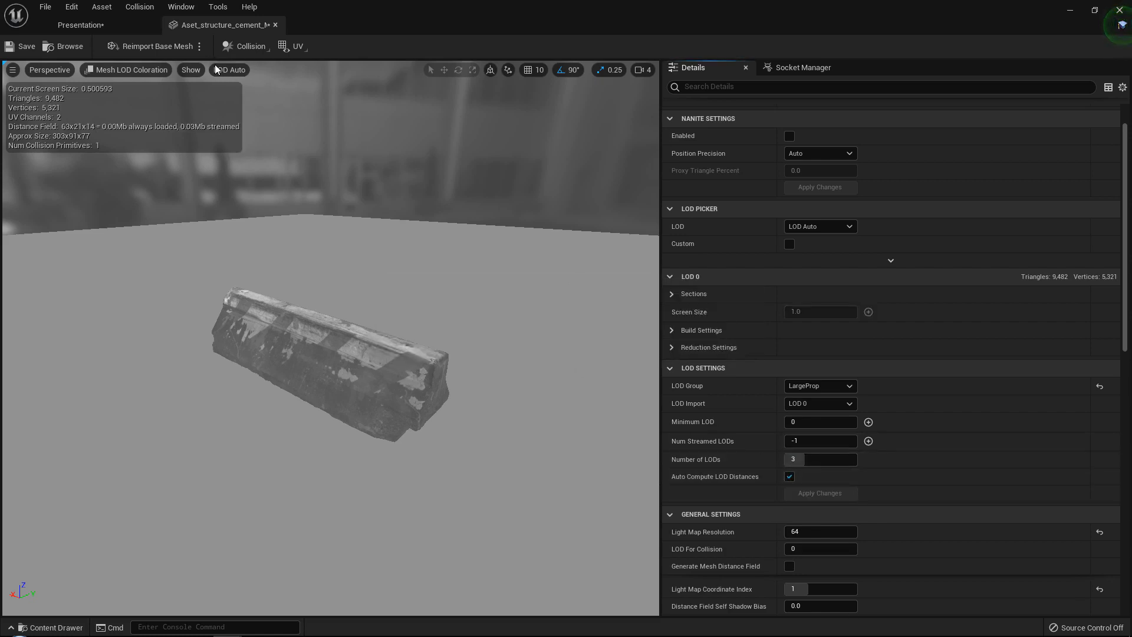
- Switch the viewport back to Lit shading
{"action": "left_click", "coordinate": [228, 70]}
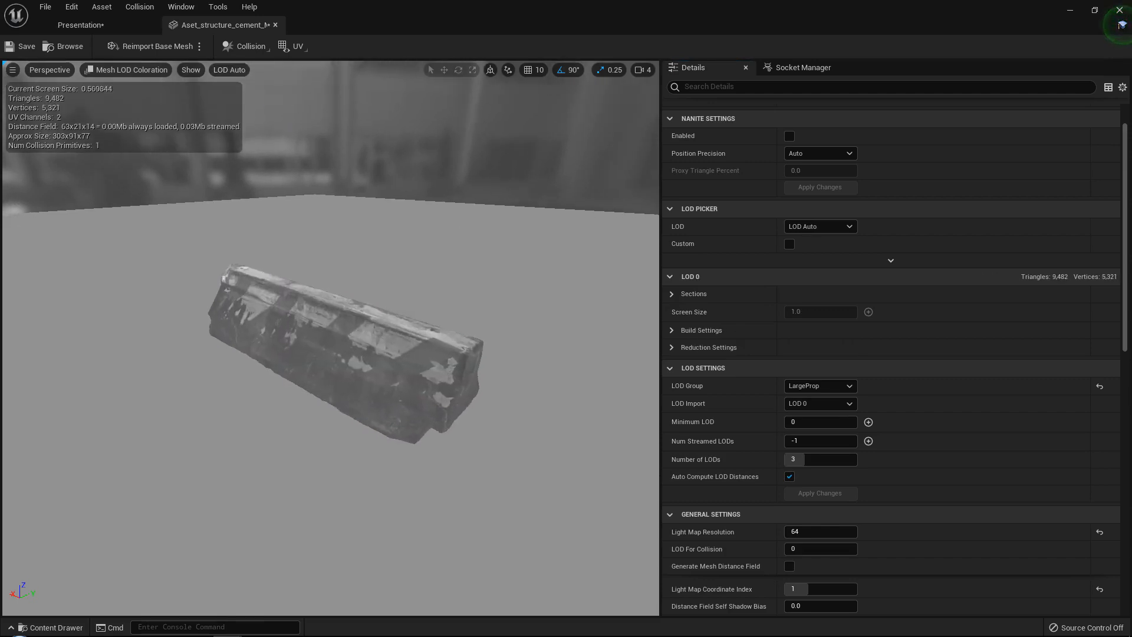
{"action": "left_click", "coordinate": [93, 70]}
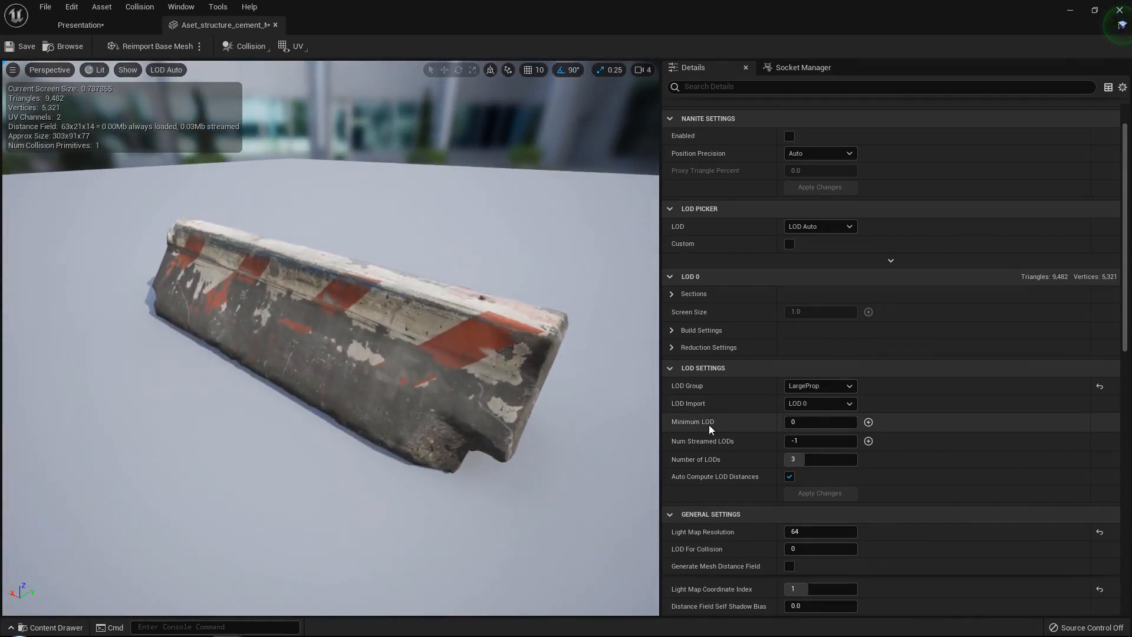
{"action": "mouse_move", "coordinate": [700, 293]}
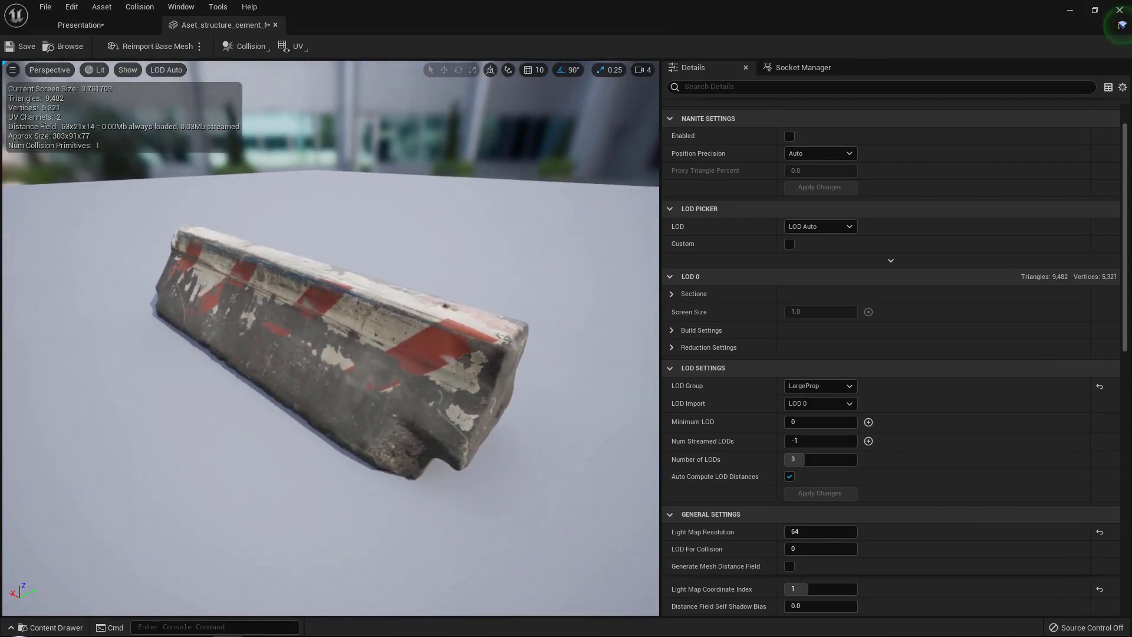
- Preview the barrier at LOD 0 and then at LOD 1 from the preview LOD list
{"action": "left_click", "coordinate": [165, 70]}
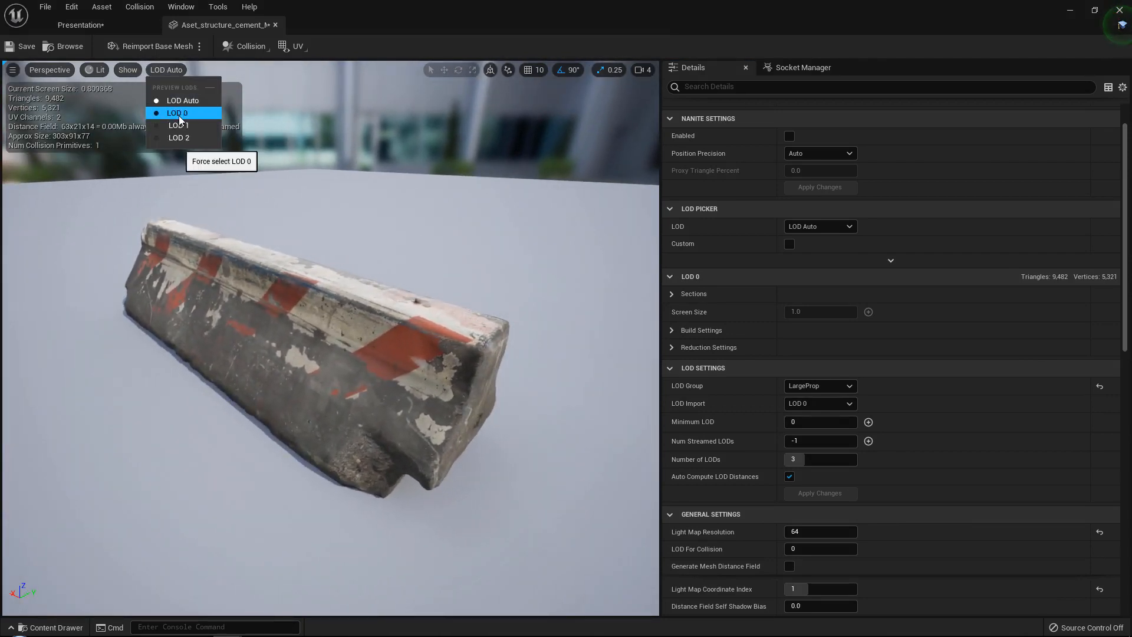
{"action": "left_click", "coordinate": [178, 113]}
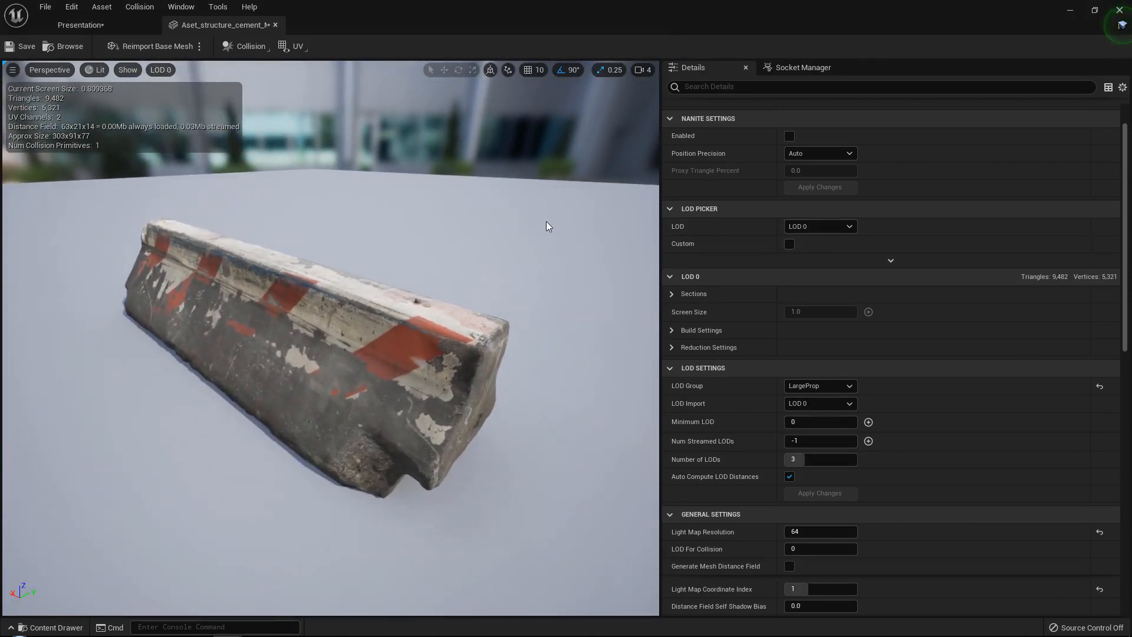
{"action": "left_click", "coordinate": [161, 70]}
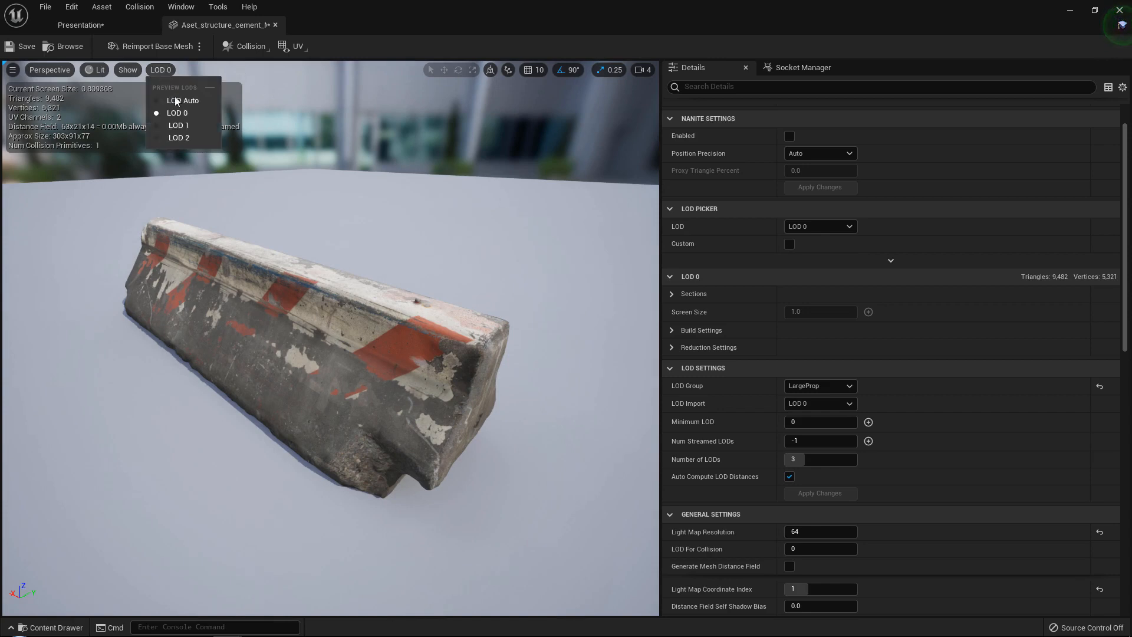
{"action": "left_click", "coordinate": [178, 125]}
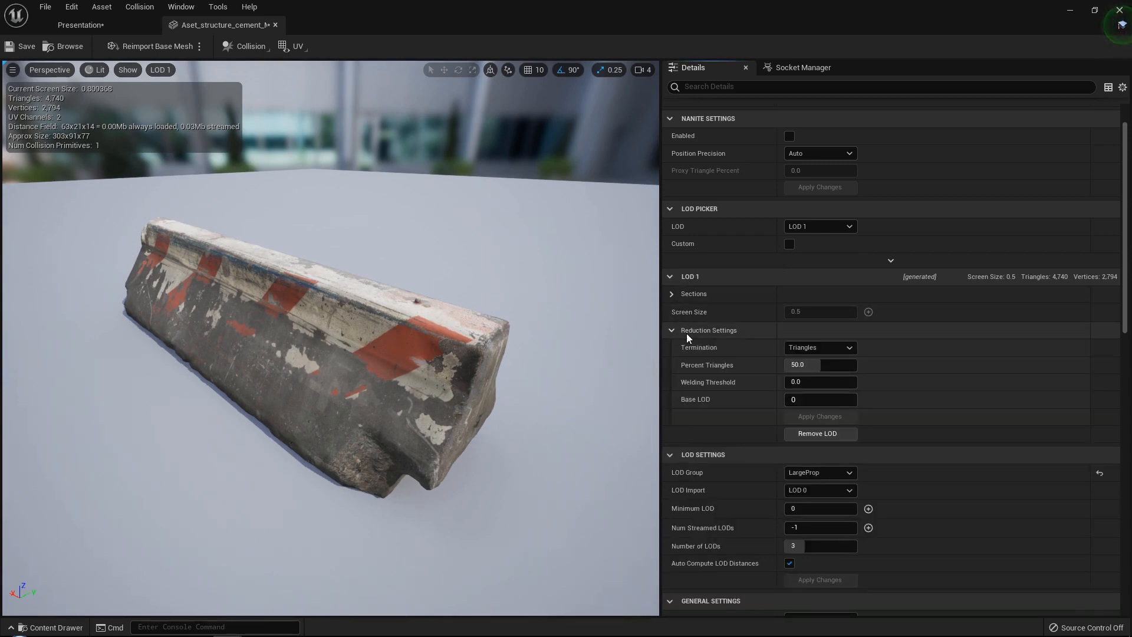
{"action": "mouse_move", "coordinate": [758, 369]}
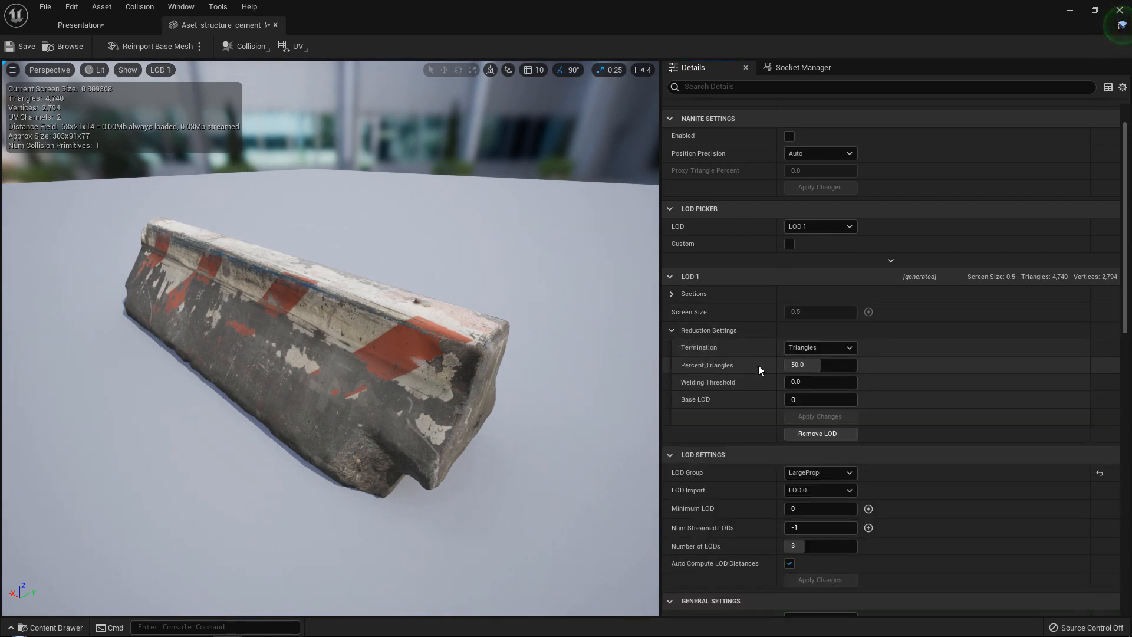
- Set LOD1 Percent Triangles to 80 and apply, raising it to 7,586 triangles
{"action": "left_click", "coordinate": [820, 365]}
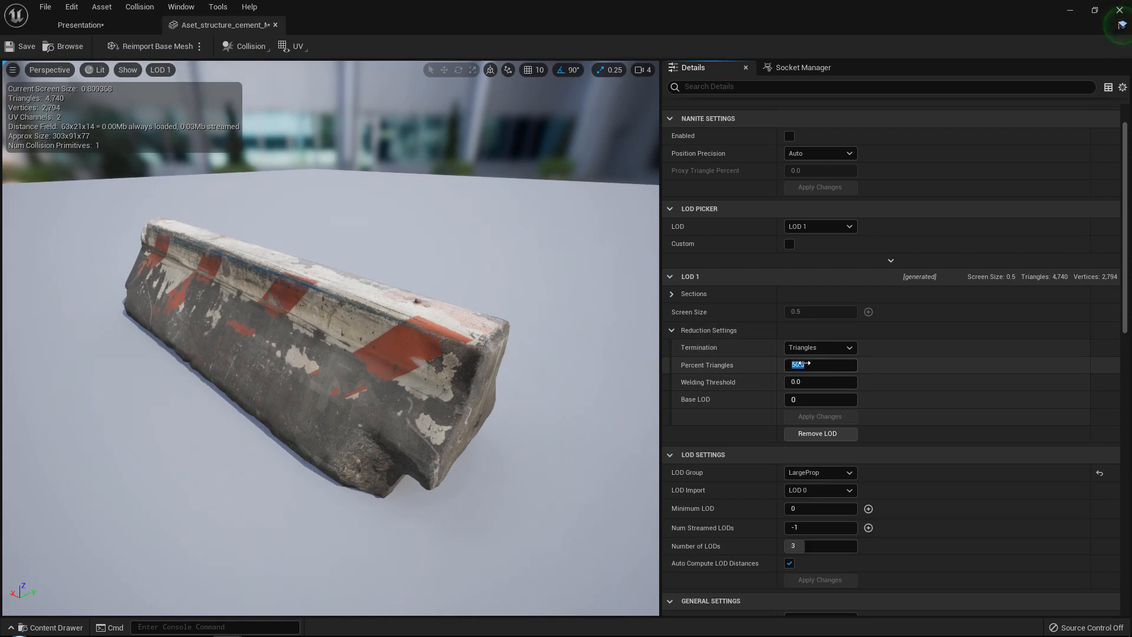
{"action": "type", "text": "80"}
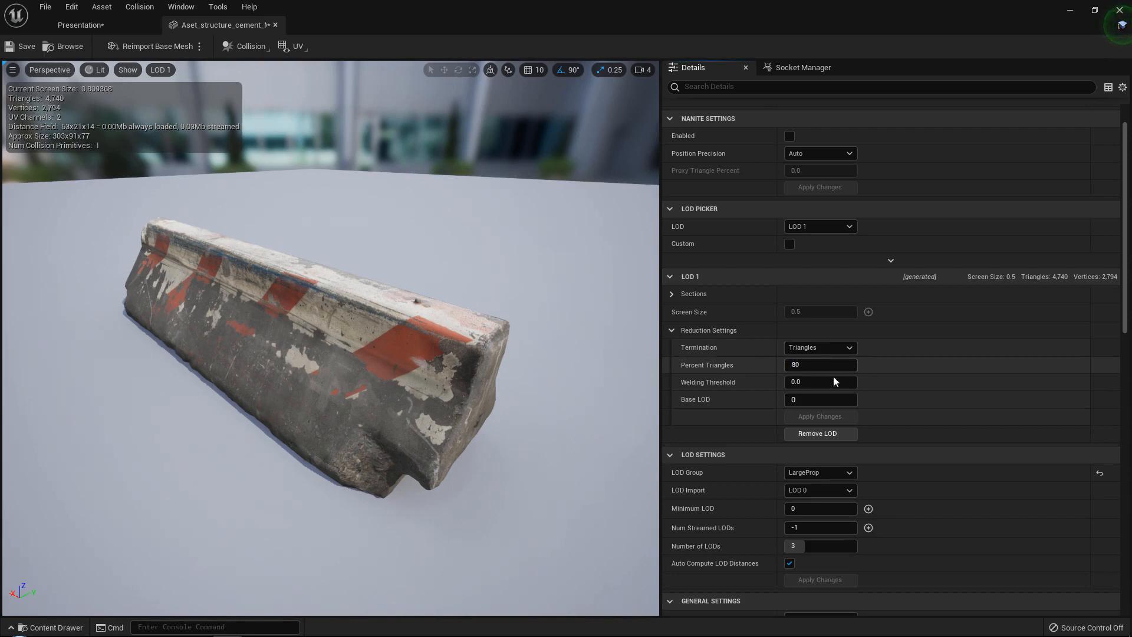
{"action": "left_click", "coordinate": [820, 416]}
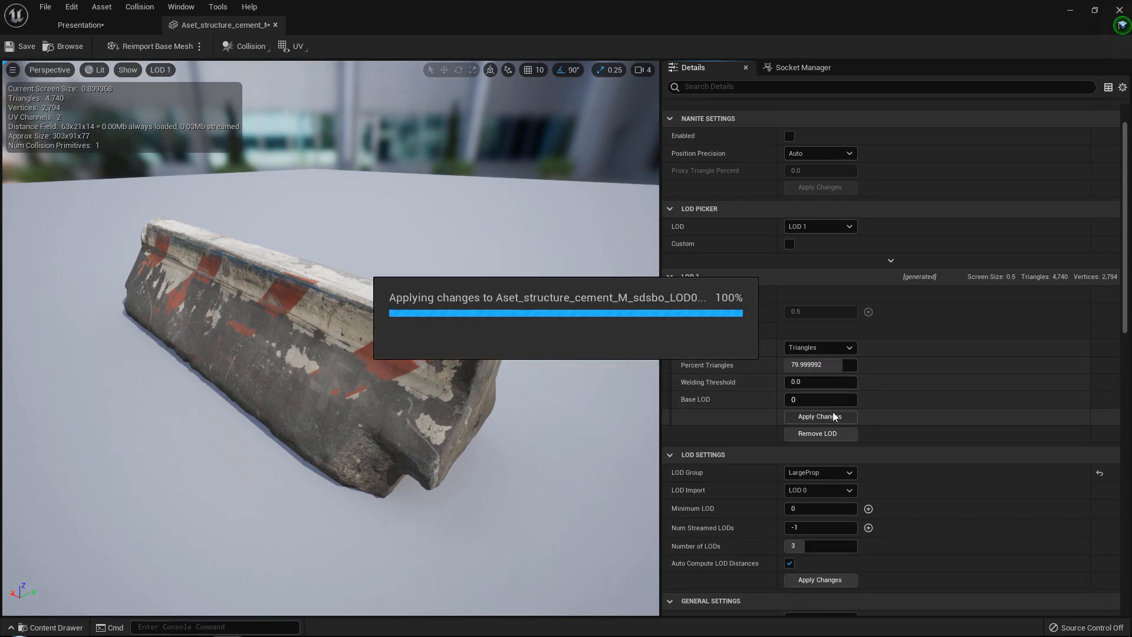
{"action": "left_click", "coordinate": [820, 416]}
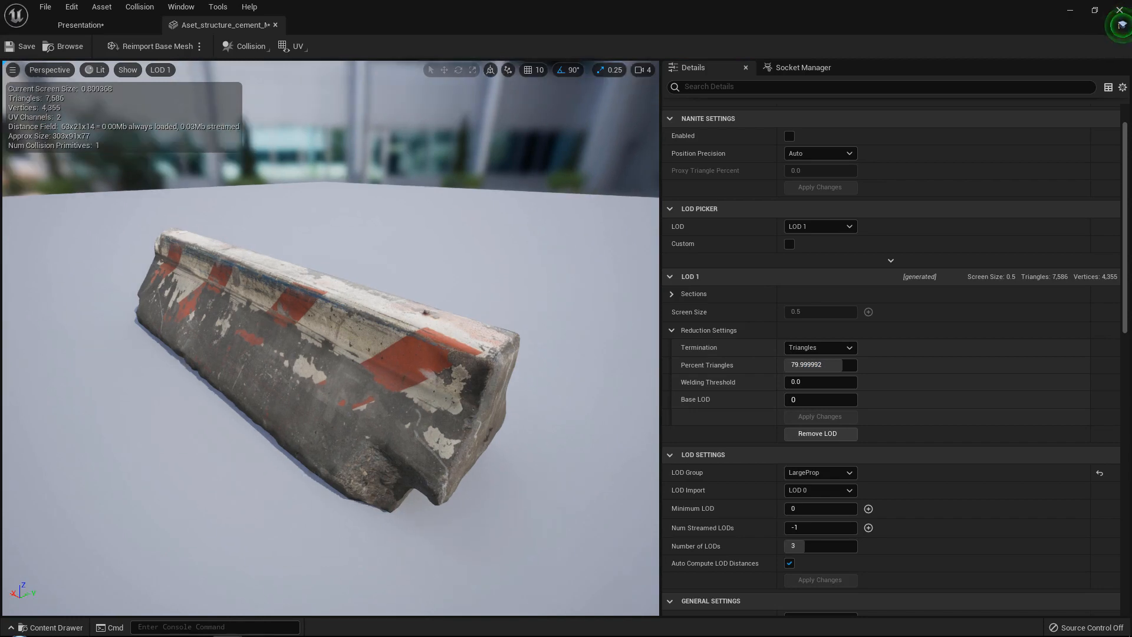
- Rebuild LOD1 at 5 percent triangles, dropping it to 474 triangles
{"action": "left_click", "coordinate": [161, 70]}
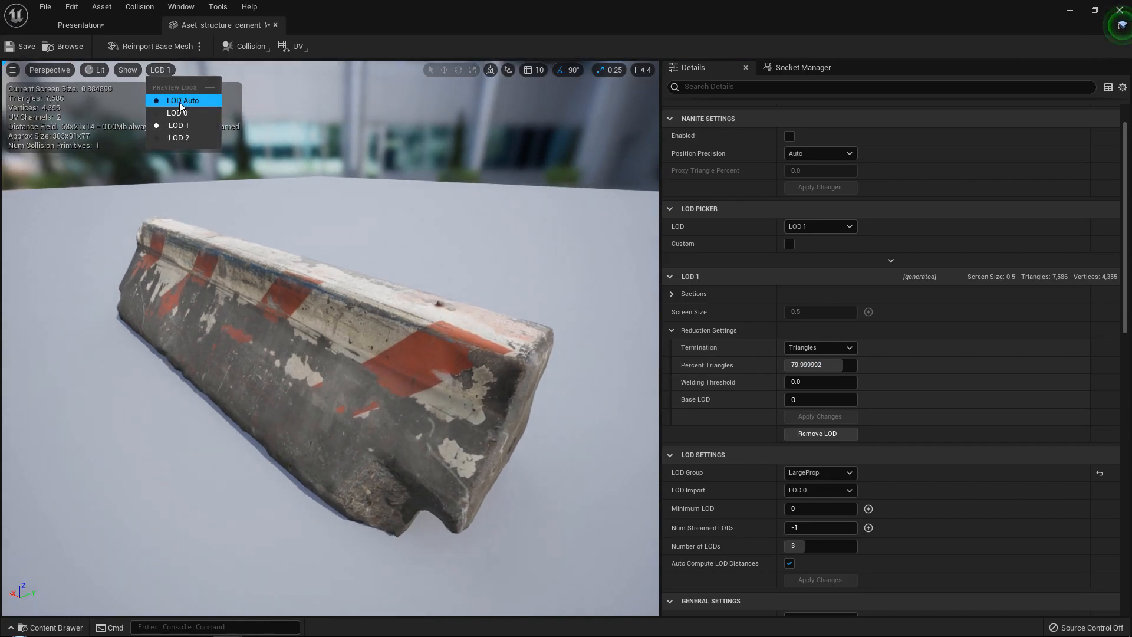
{"action": "left_click", "coordinate": [178, 113]}
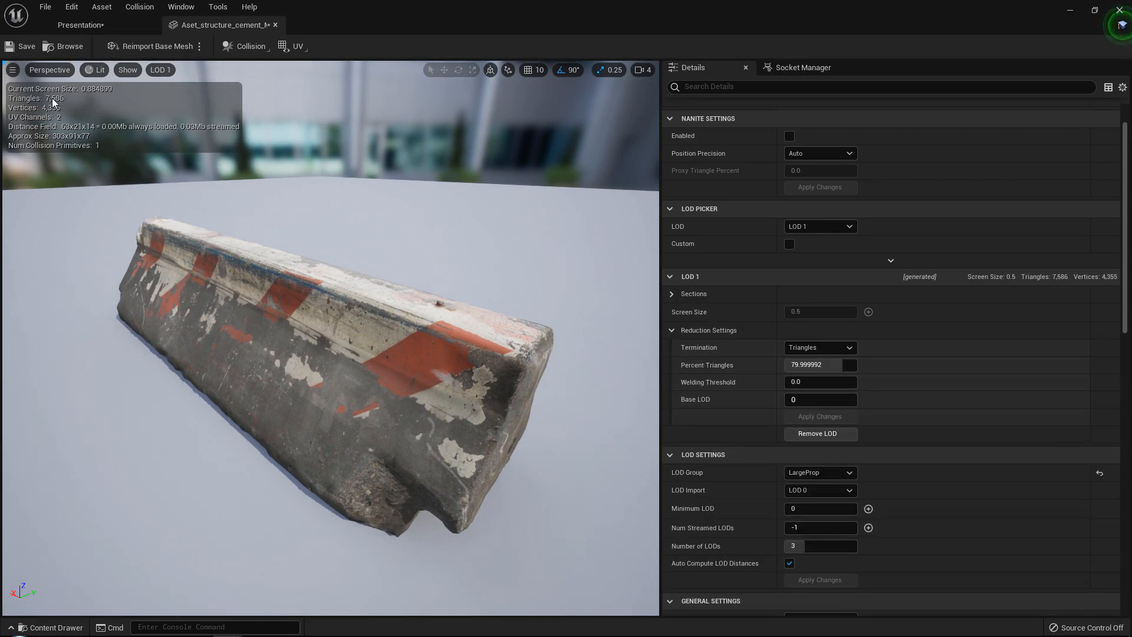
{"action": "triple_click", "coordinate": [820, 364]}
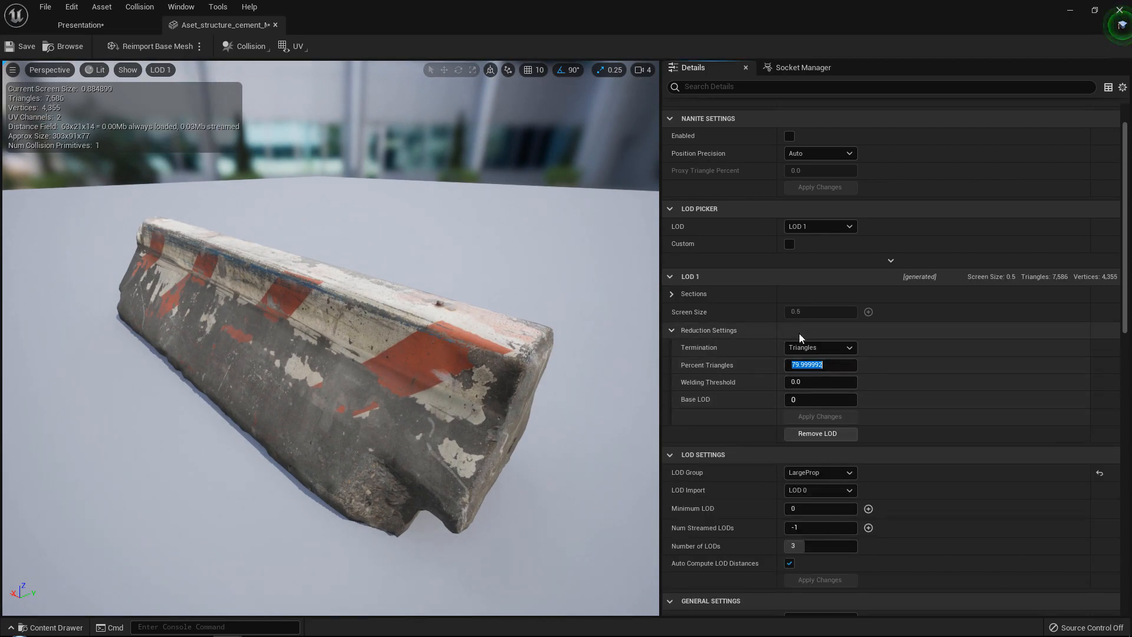
{"action": "type", "text": "1"}
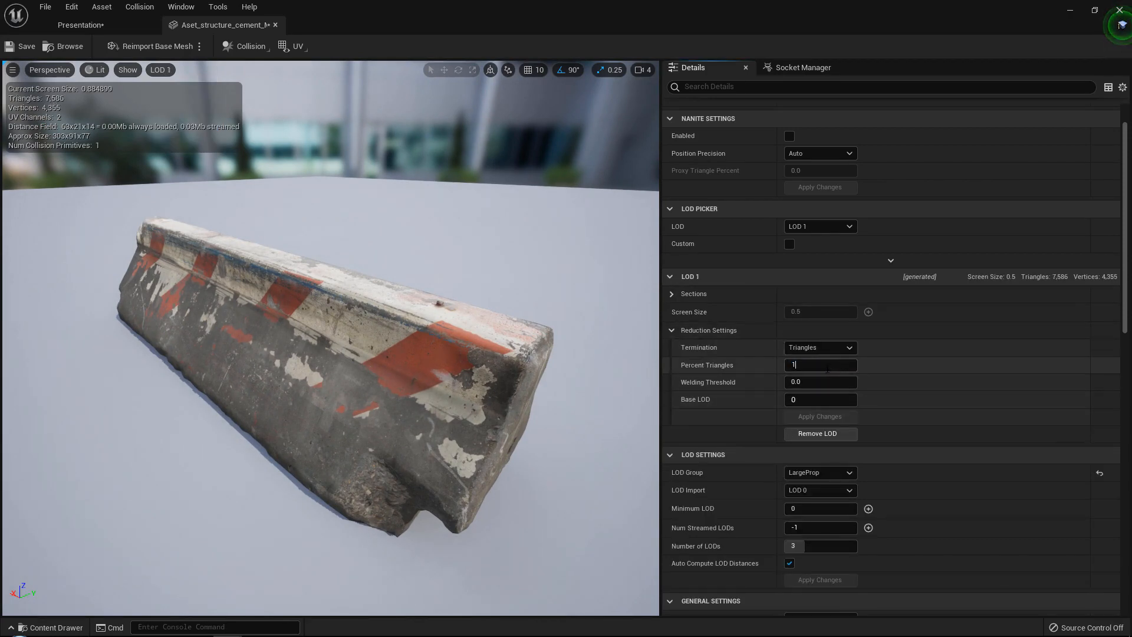
{"action": "left_click", "coordinate": [820, 417]}
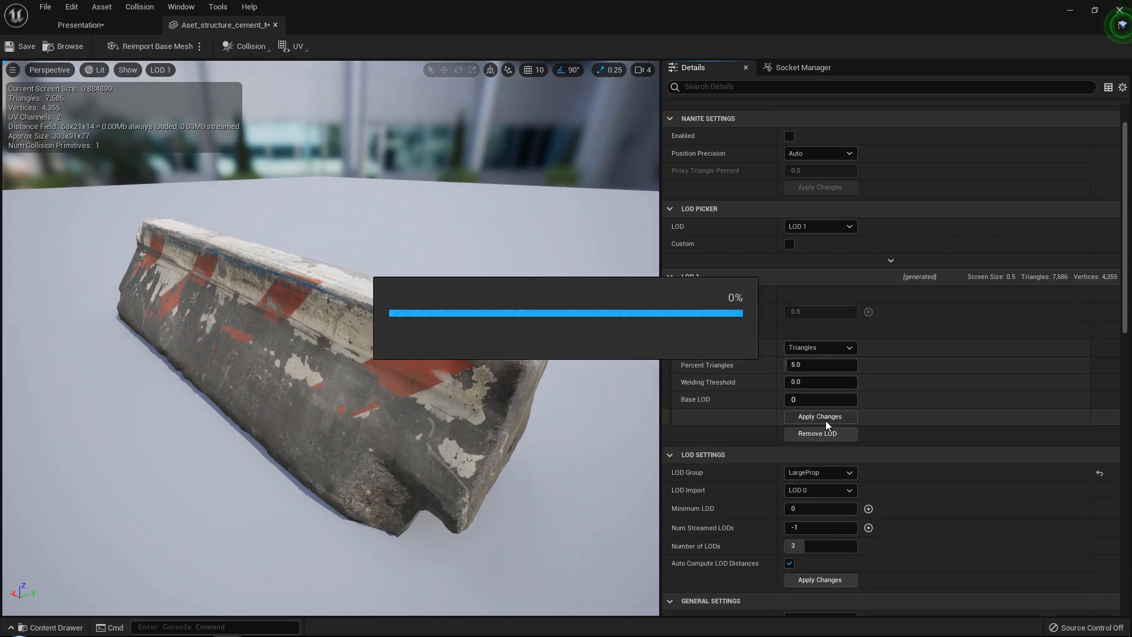
{"action": "left_click", "coordinate": [820, 416]}
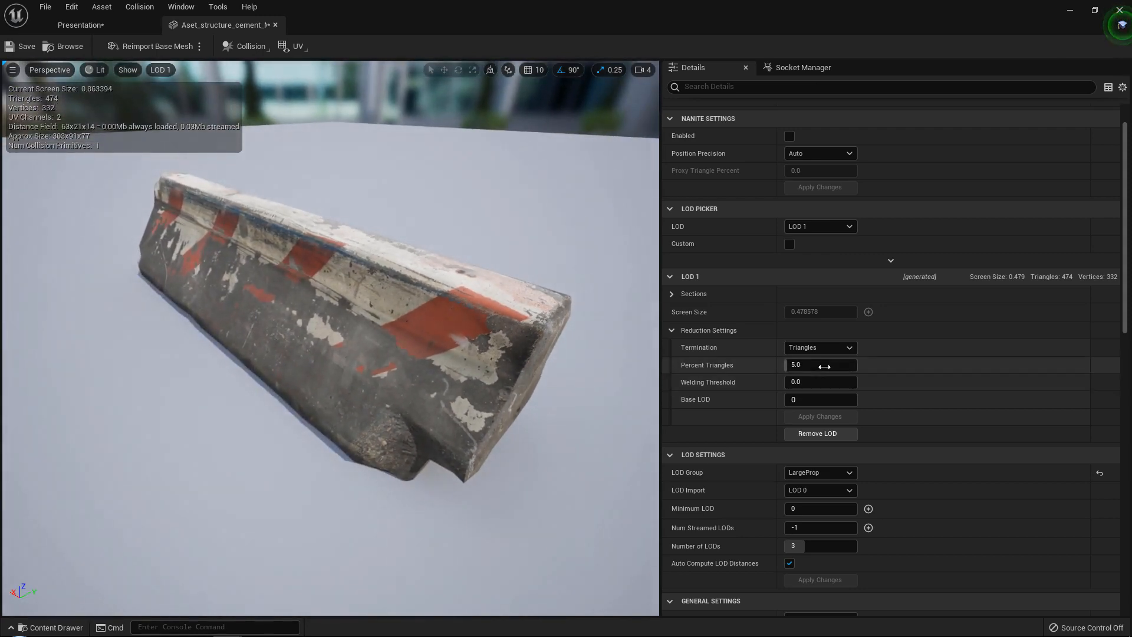
- Restore LOD1 to 50 percent triangles (4,740) and apply the change
{"action": "triple_click", "coordinate": [820, 364]}
{"action": "type", "text": "50"}
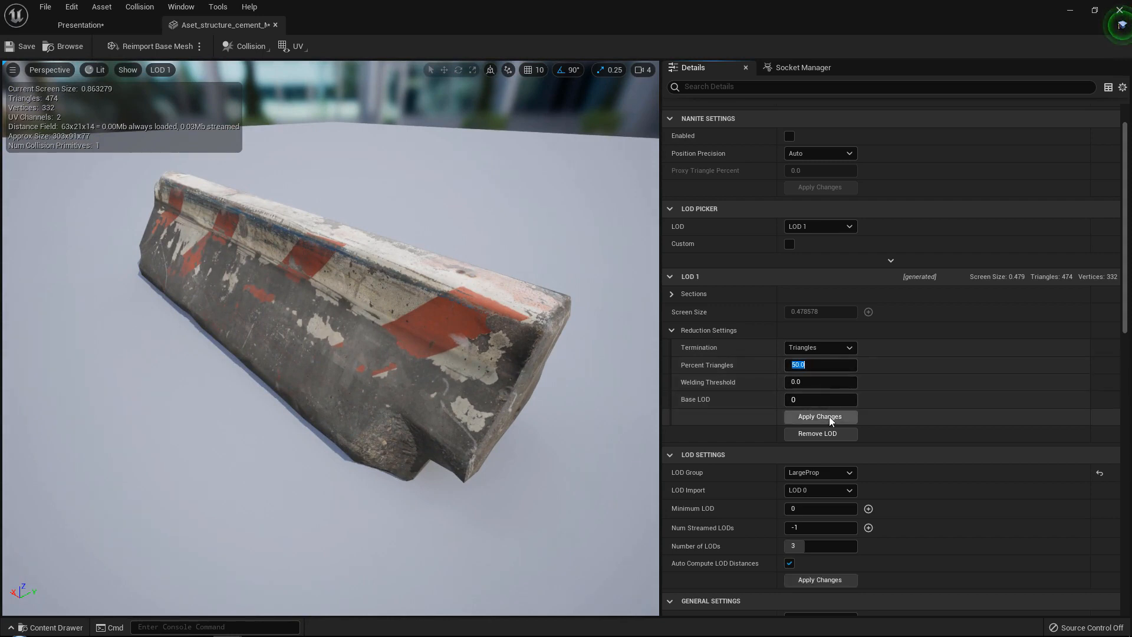
{"action": "left_click", "coordinate": [821, 416]}
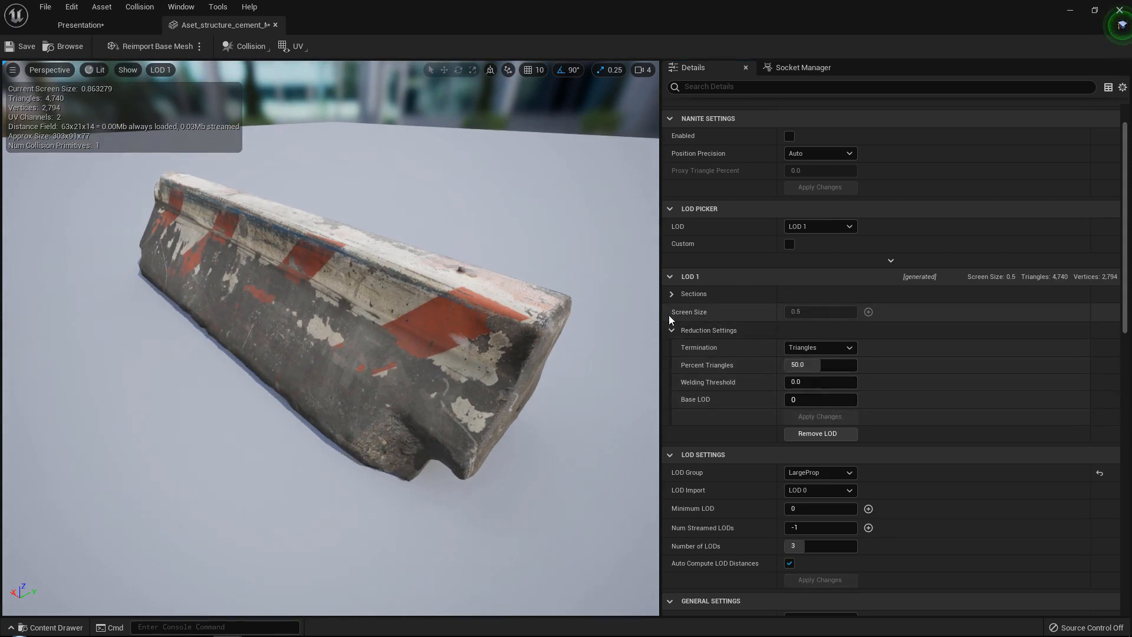
{"action": "left_click", "coordinate": [670, 330]}
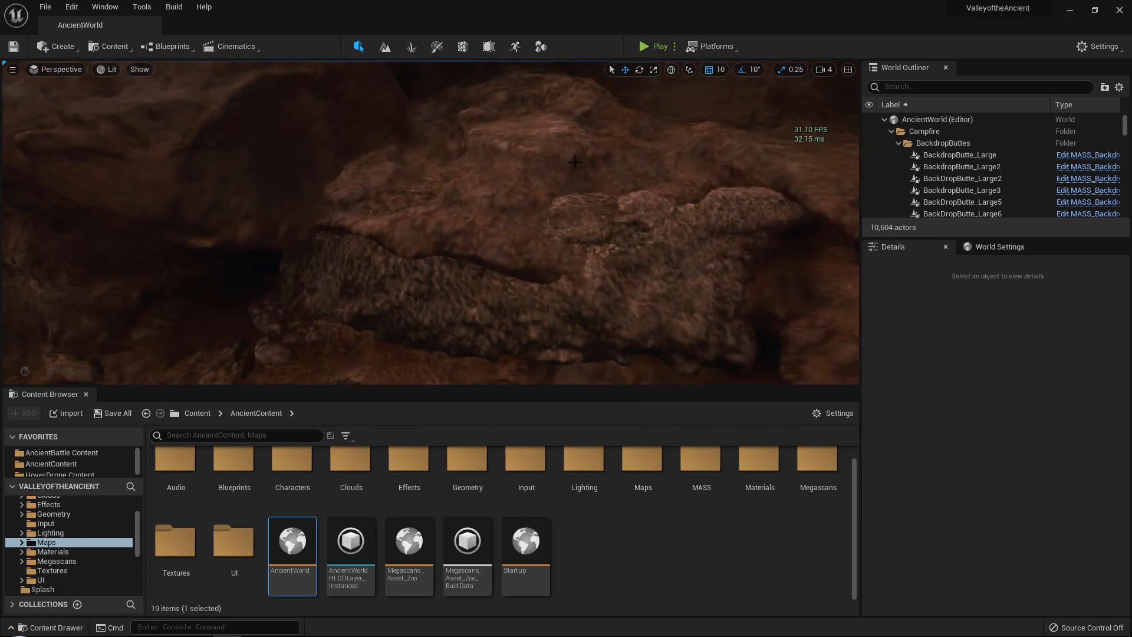
{"action": "mouse_move", "coordinate": [500, 137]}
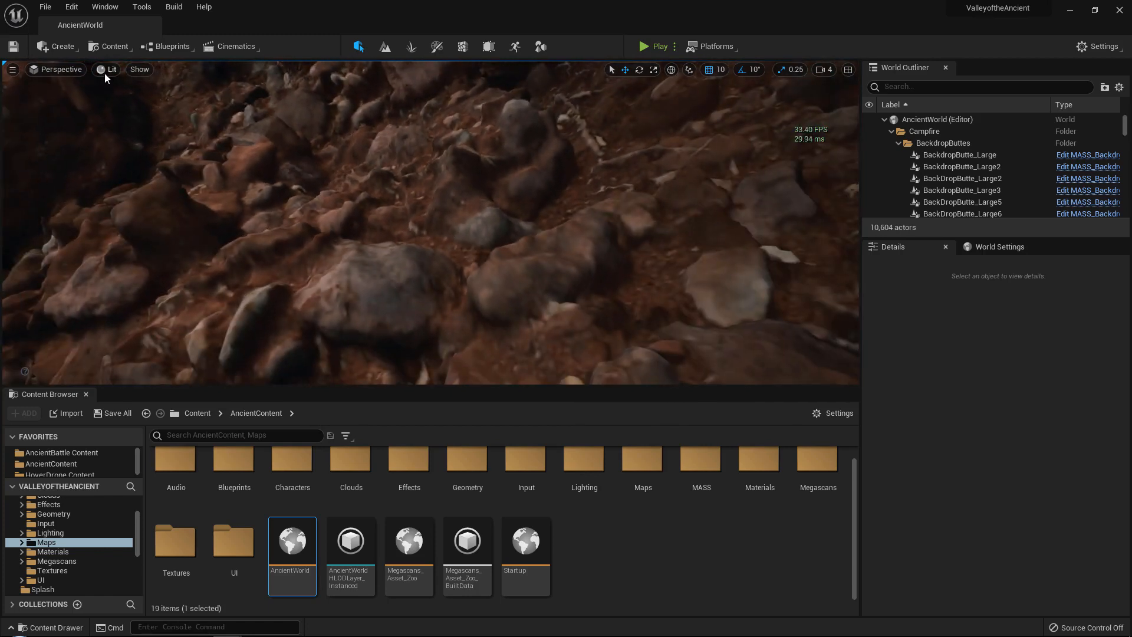
{"action": "left_click", "coordinate": [109, 70]}
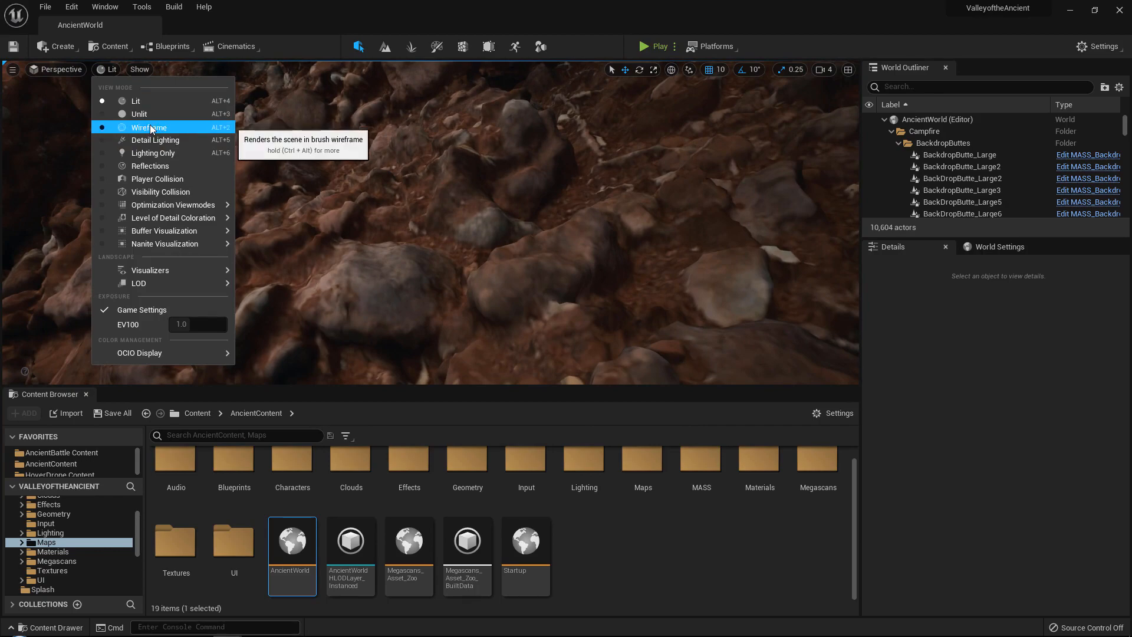
{"action": "left_click", "coordinate": [150, 127]}
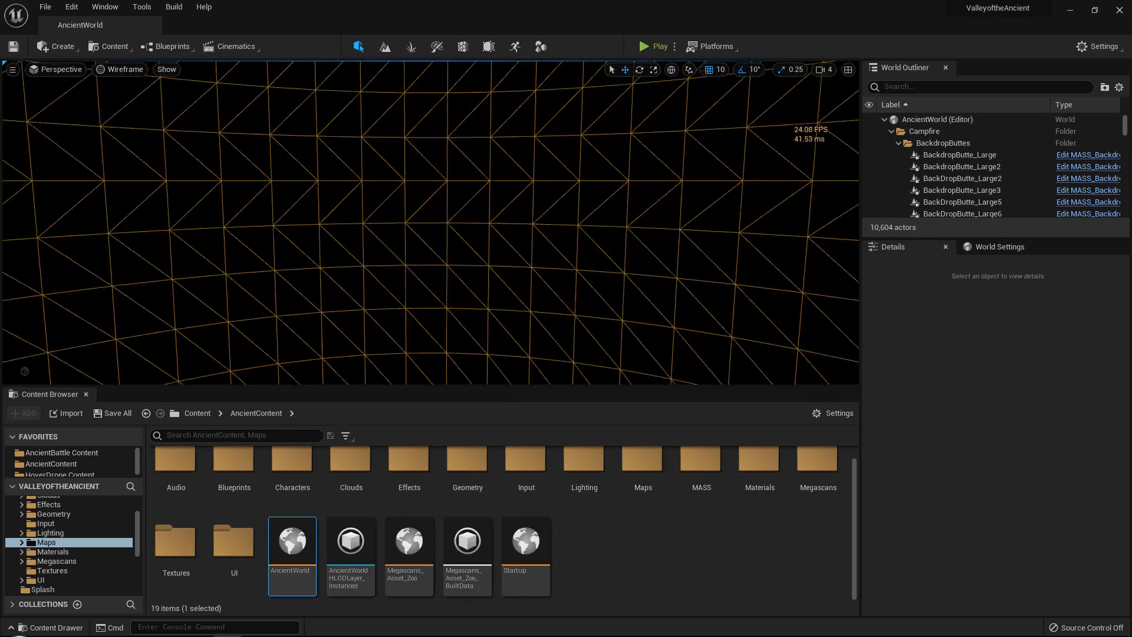
{"action": "left_click", "coordinate": [121, 68]}
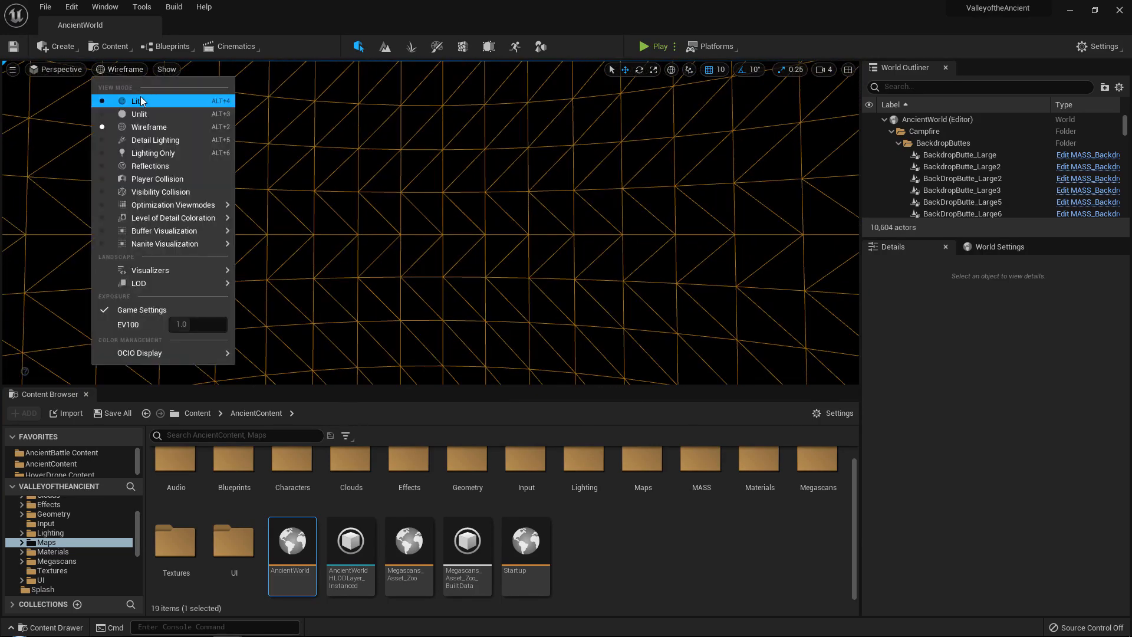
{"action": "left_click", "coordinate": [137, 100]}
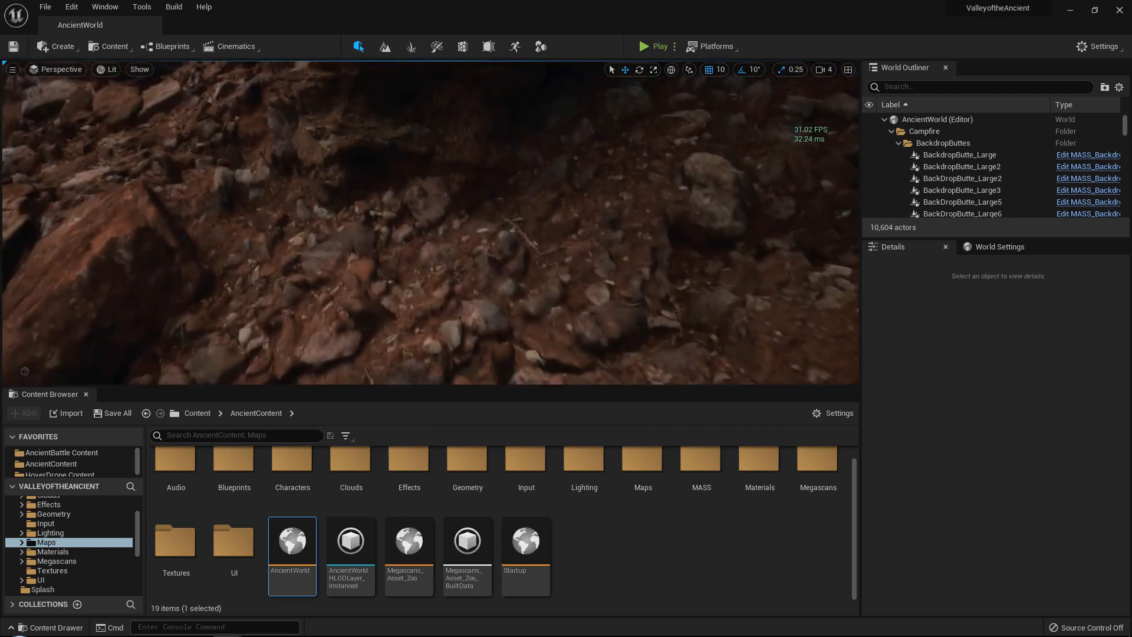
{"action": "left_click", "coordinate": [109, 69]}
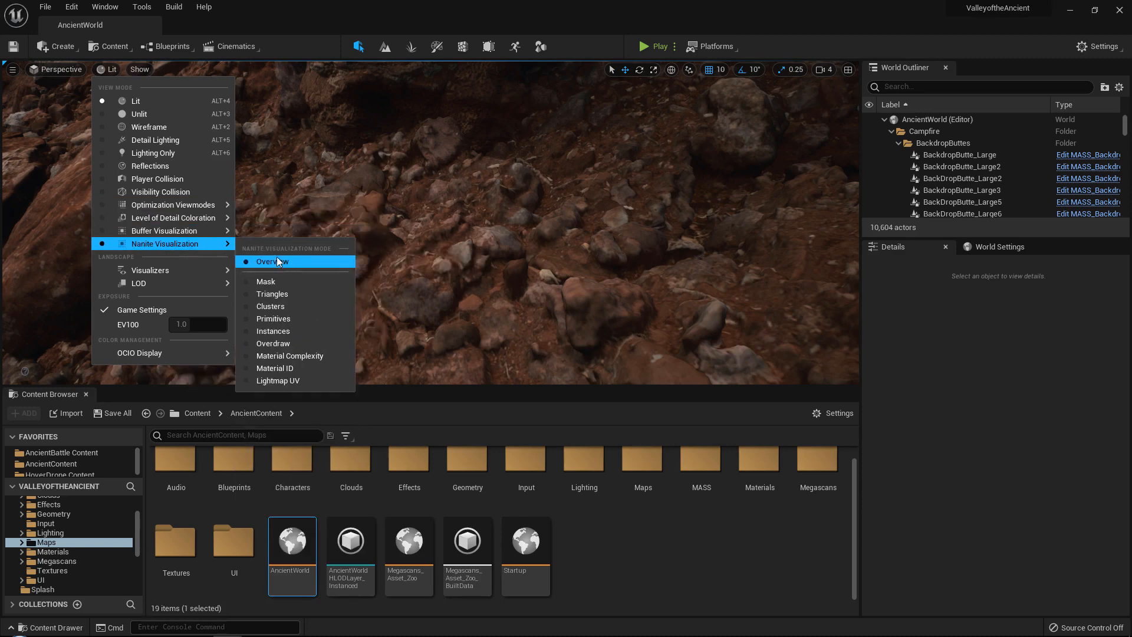
{"action": "mouse_move", "coordinate": [272, 294]}
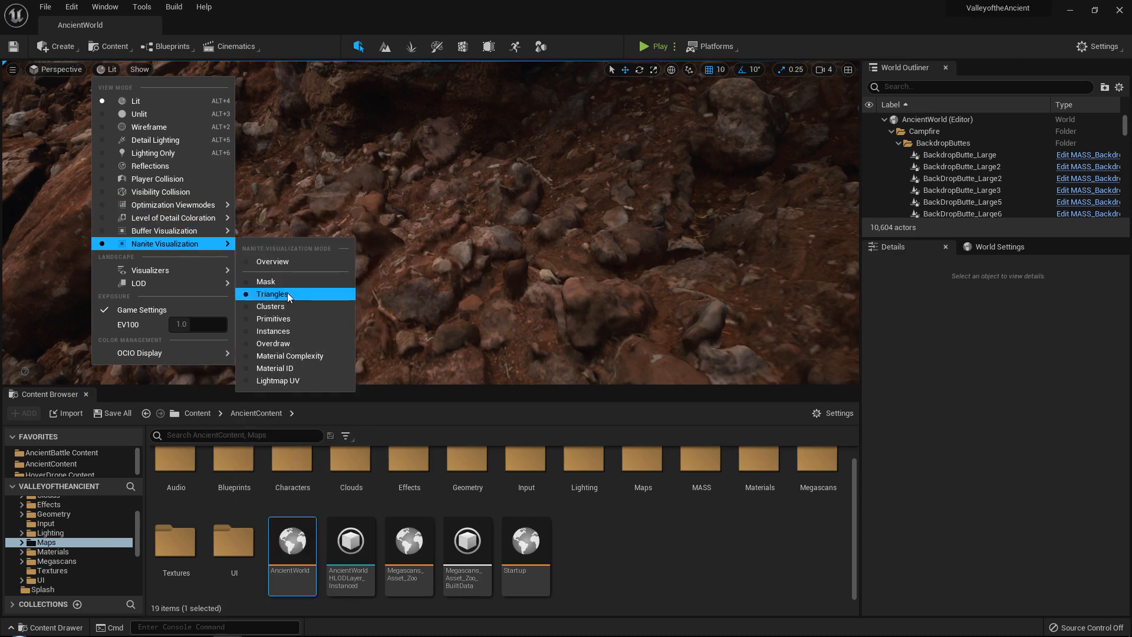
- Switch the AncientWorld viewport to the Nanite Triangles visualization
{"action": "left_click", "coordinate": [272, 293]}
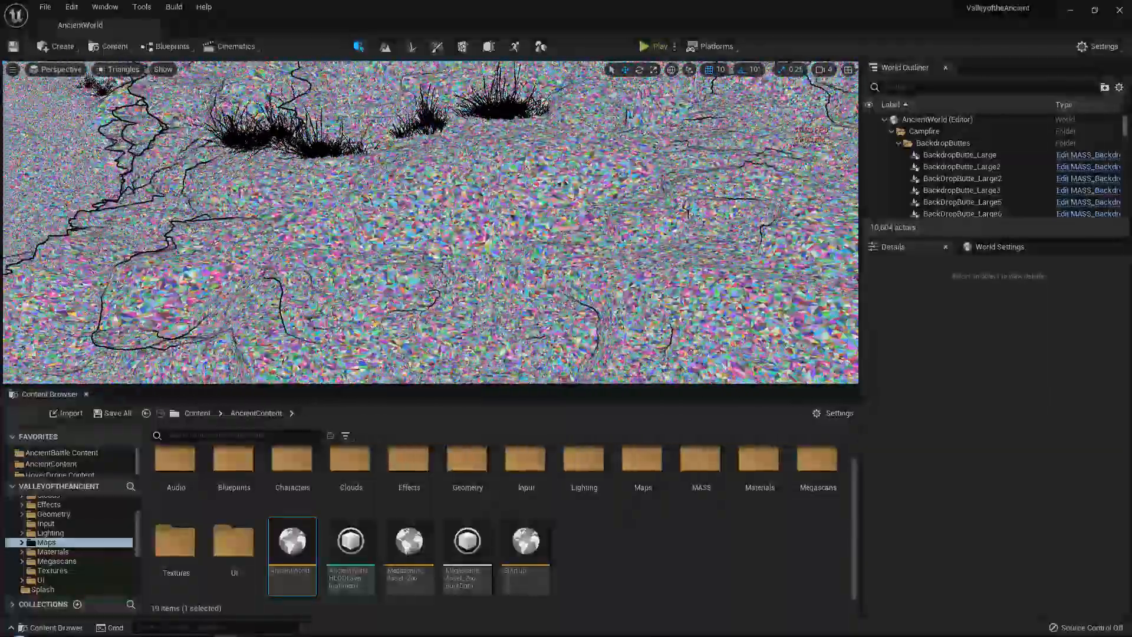
- Show the Nanite Overview visualization, then return the viewport to Lit shading
{"action": "left_click", "coordinate": [120, 70]}
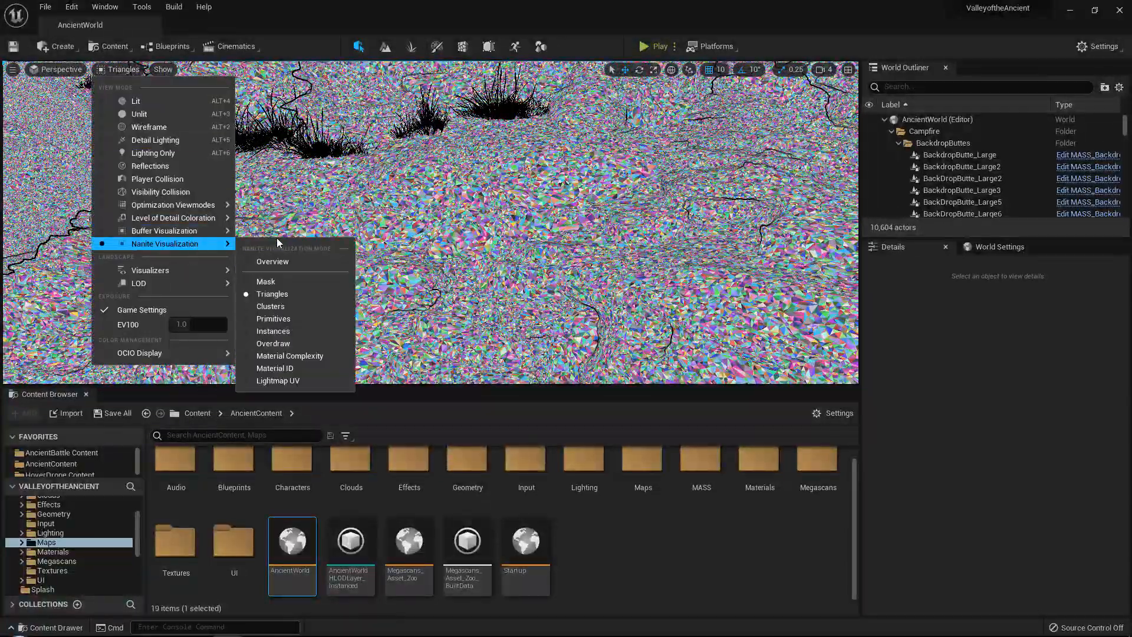
{"action": "left_click", "coordinate": [272, 262]}
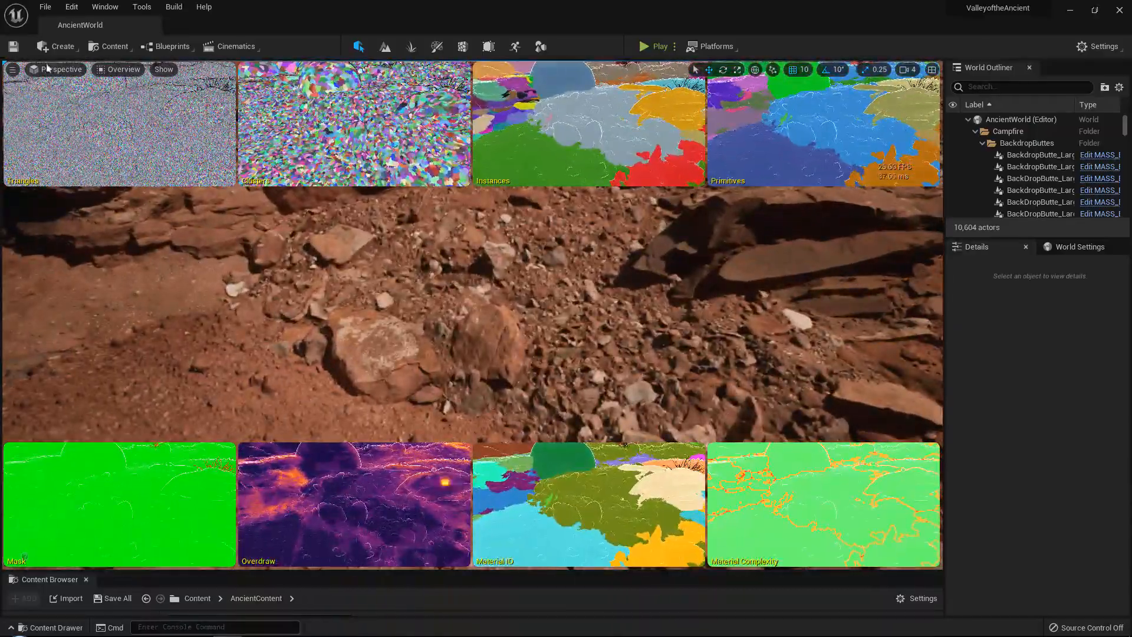
{"action": "left_click", "coordinate": [122, 69]}
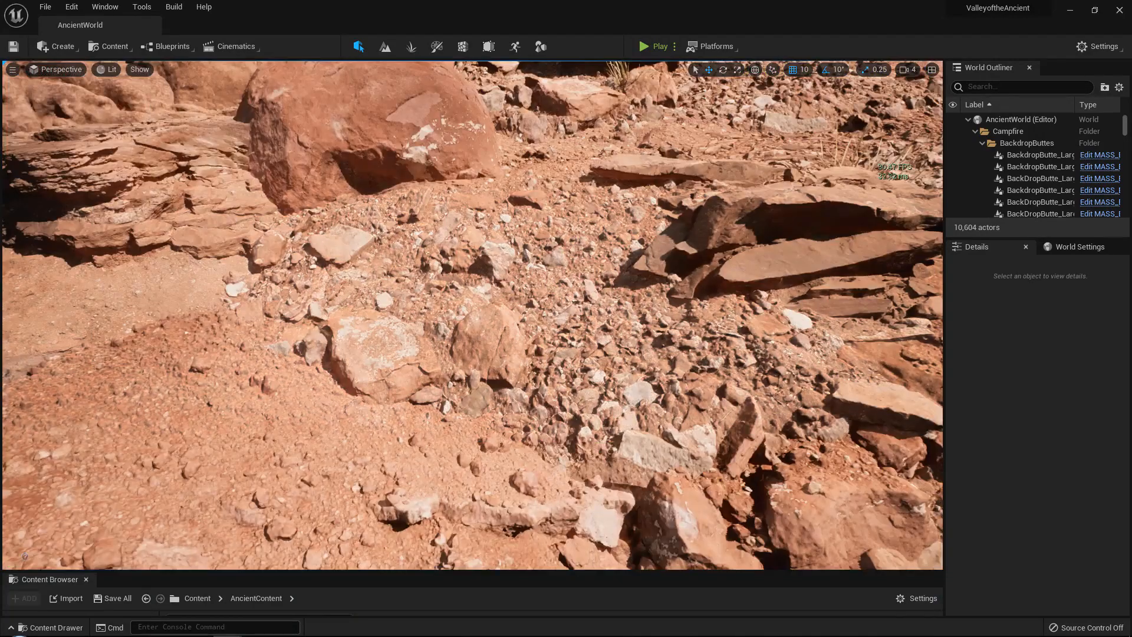